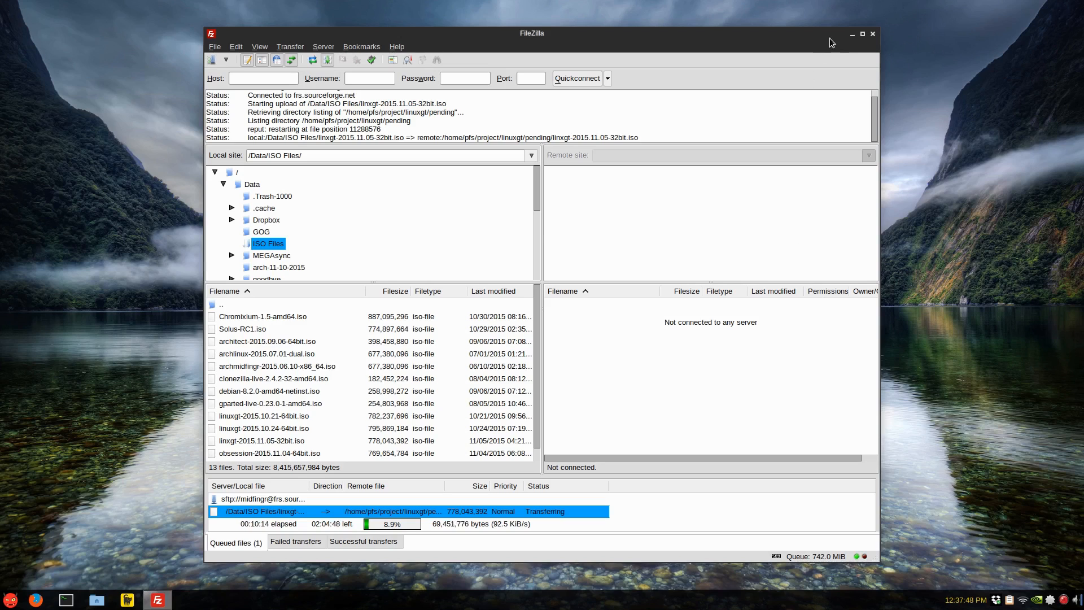
- Launch Oracle VM VirtualBox from the Whisker menu's System category and dismiss the new-version notice
click(852, 33)
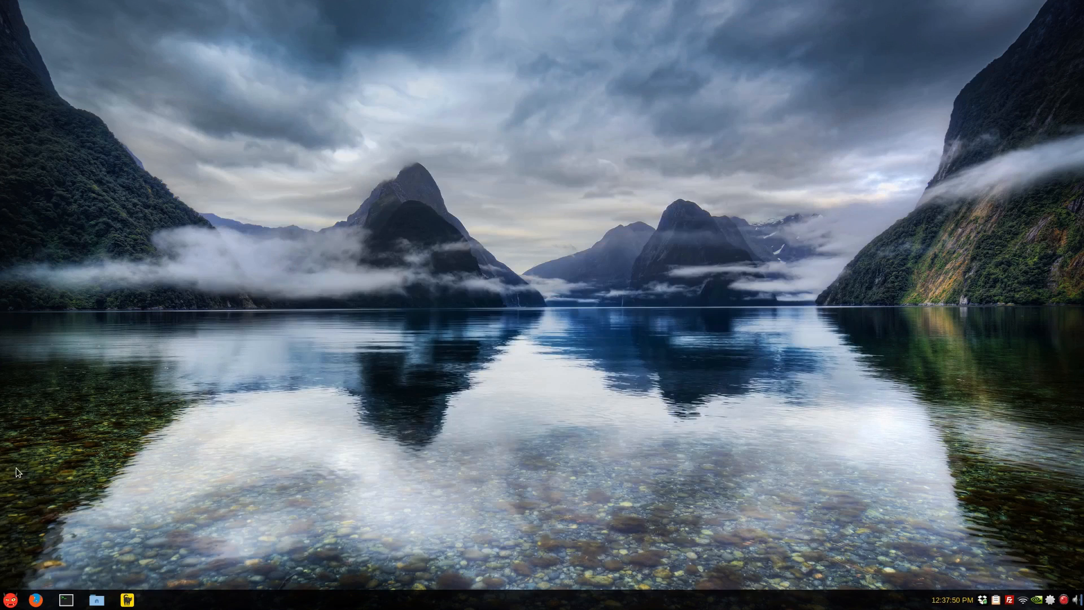
click(8, 600)
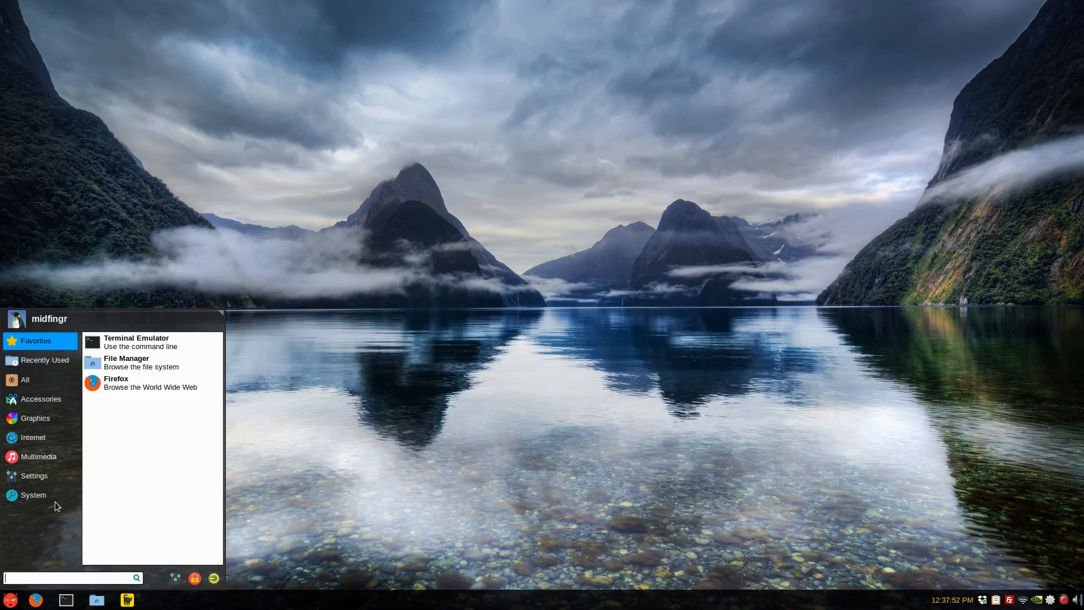
click(33, 495)
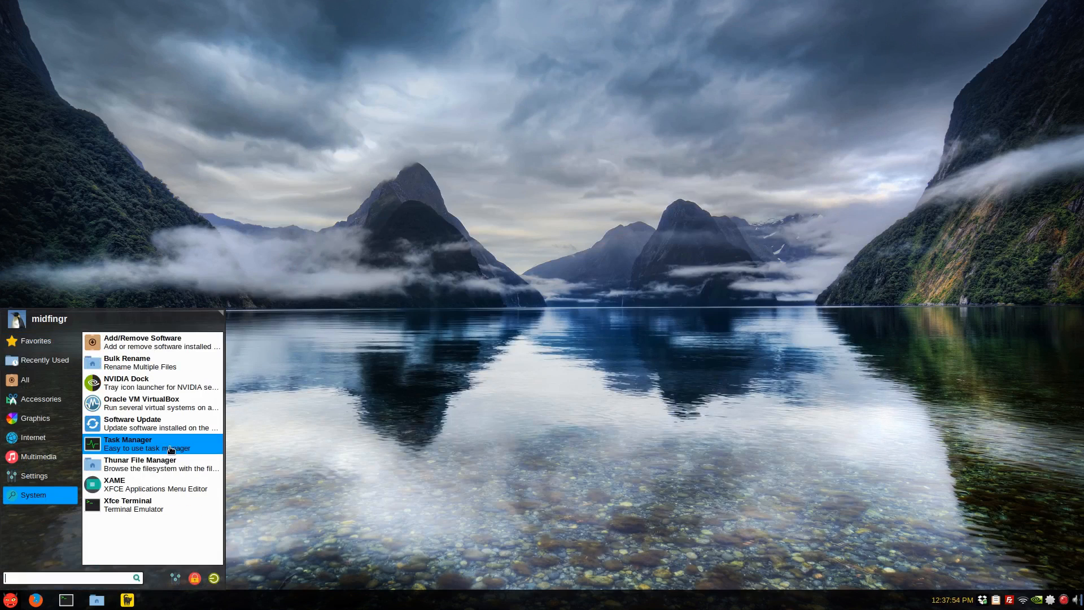
click(141, 402)
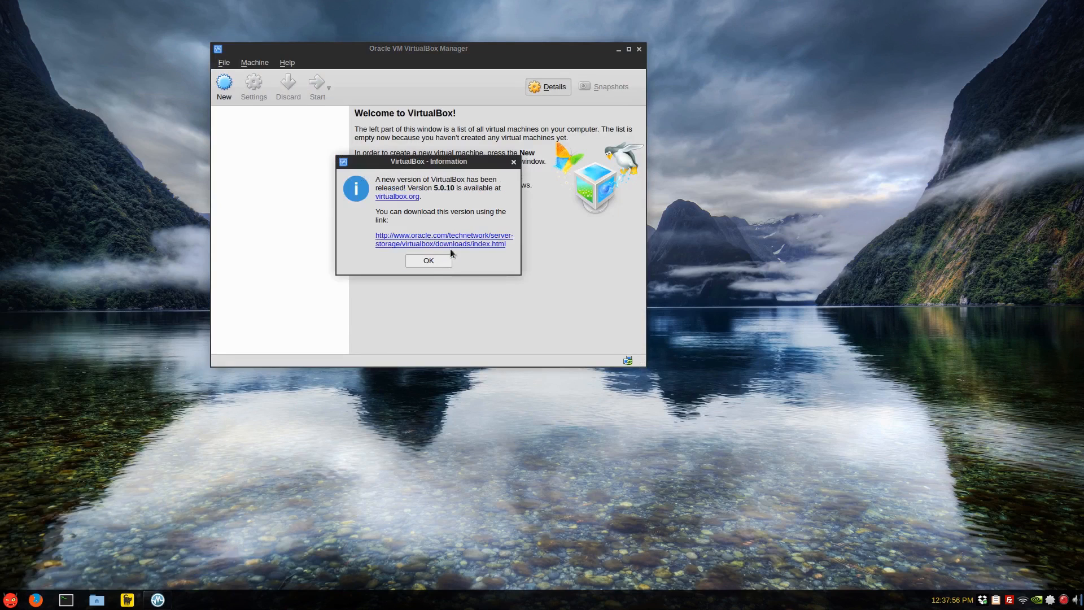
click(428, 260)
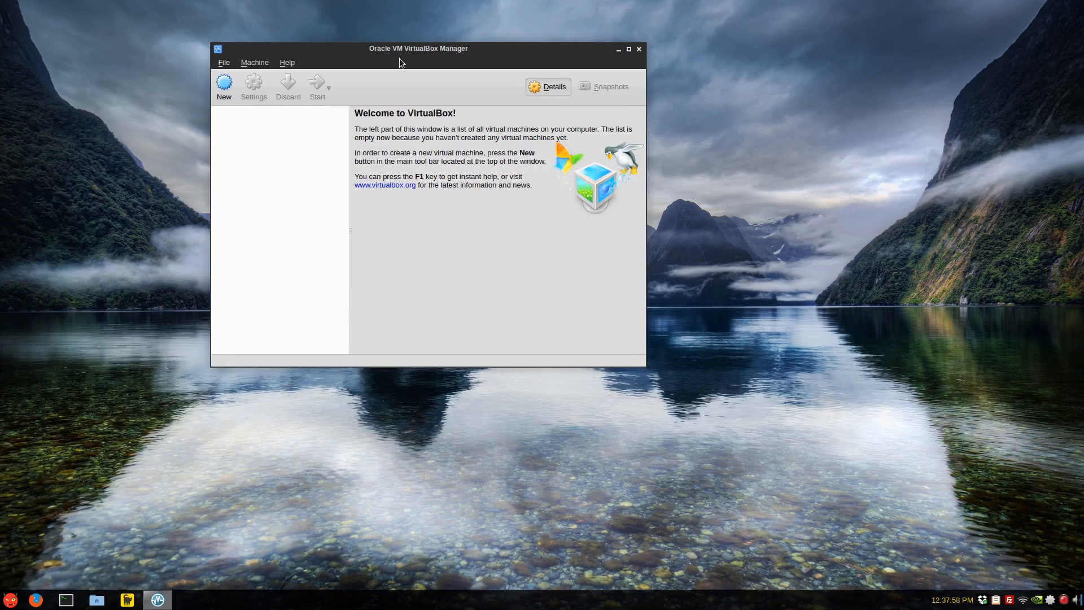
- Start a new virtual machine named arch32 of type Linux / Arch Linux (32-bit)
click(224, 86)
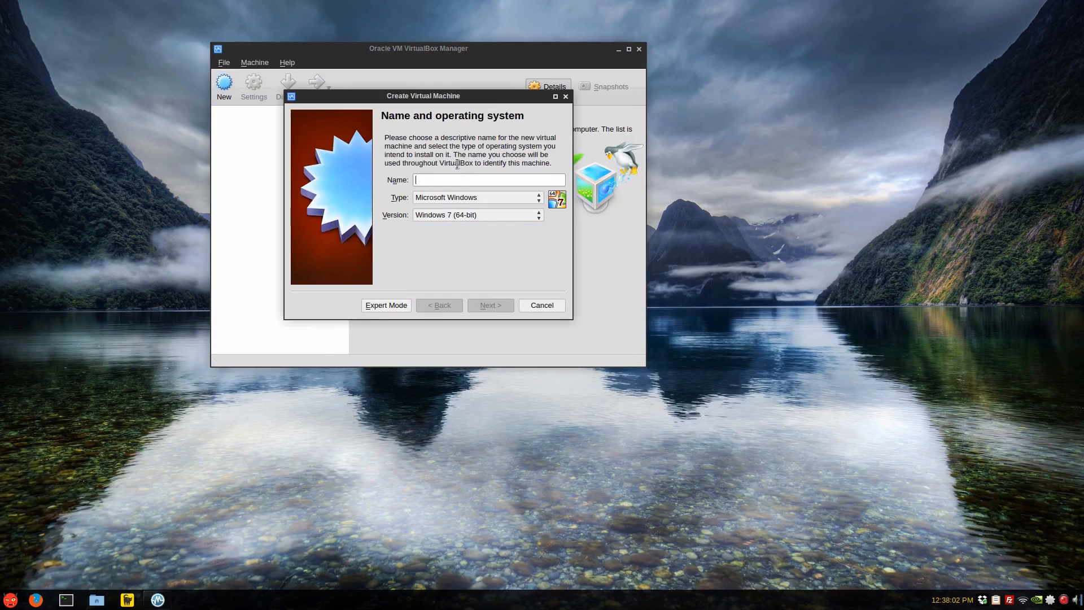
text(arch)
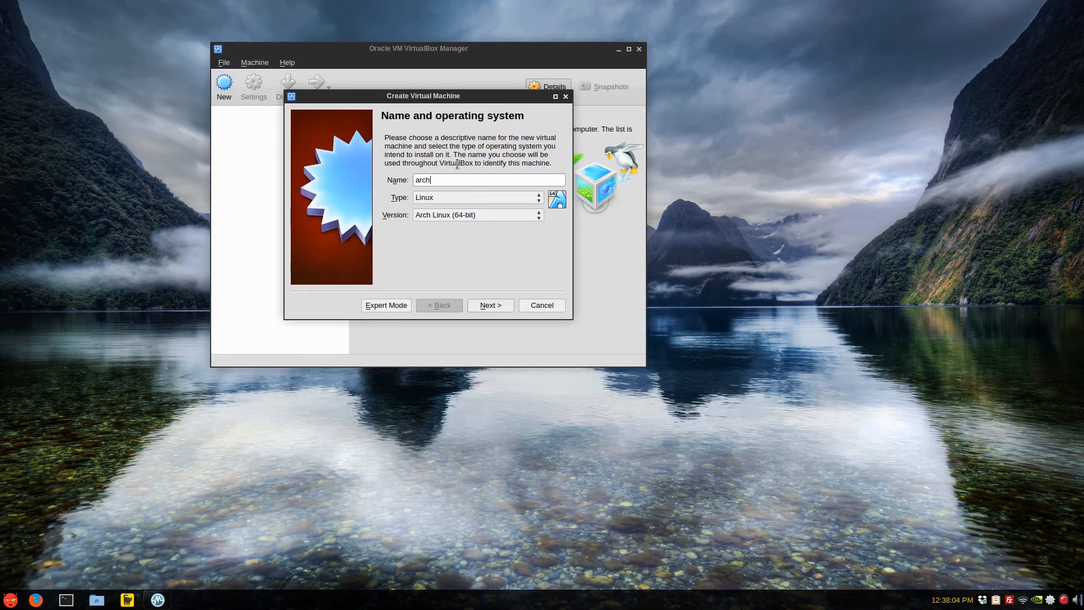
text(32)
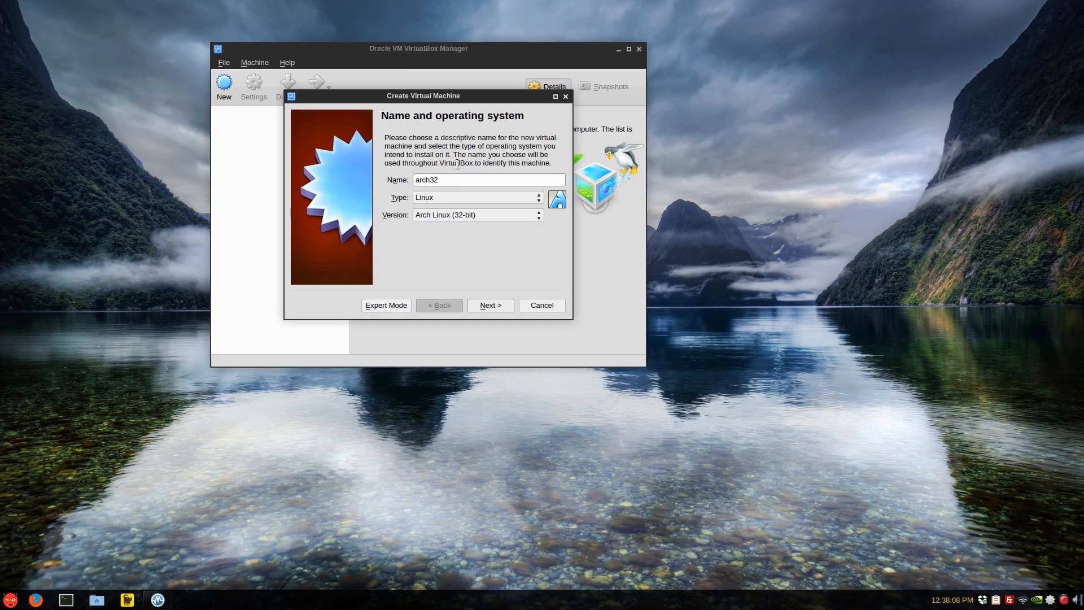
mouse_move(527, 318)
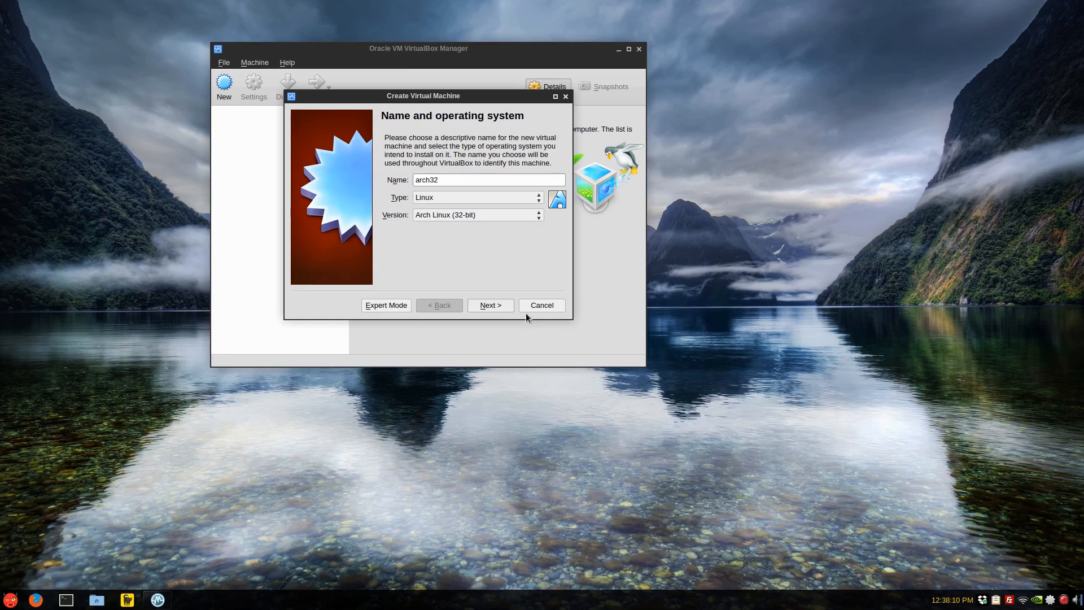
click(489, 305)
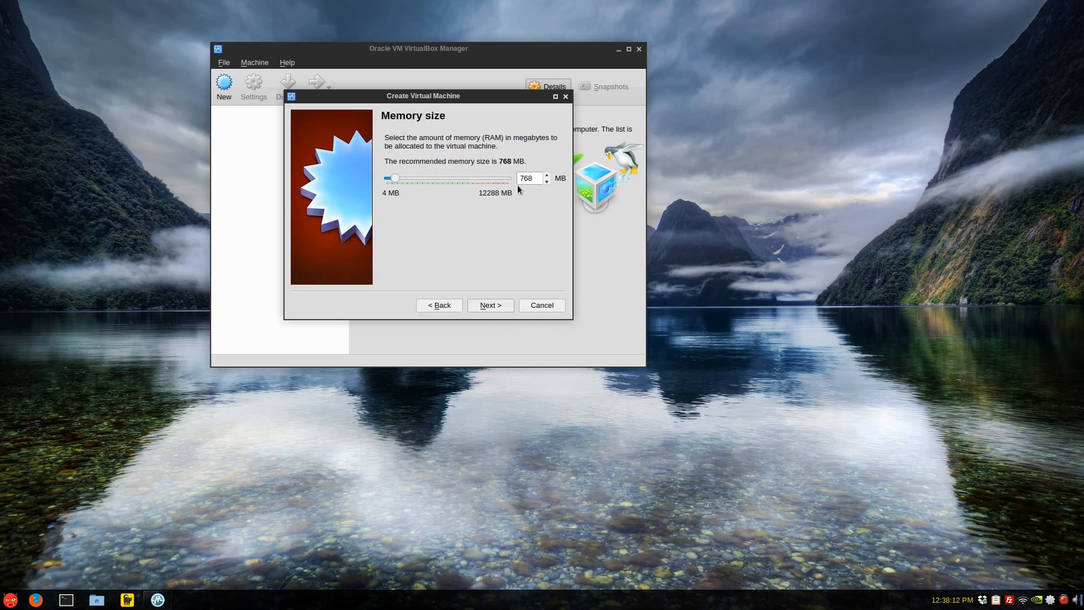
mouse_move(508, 306)
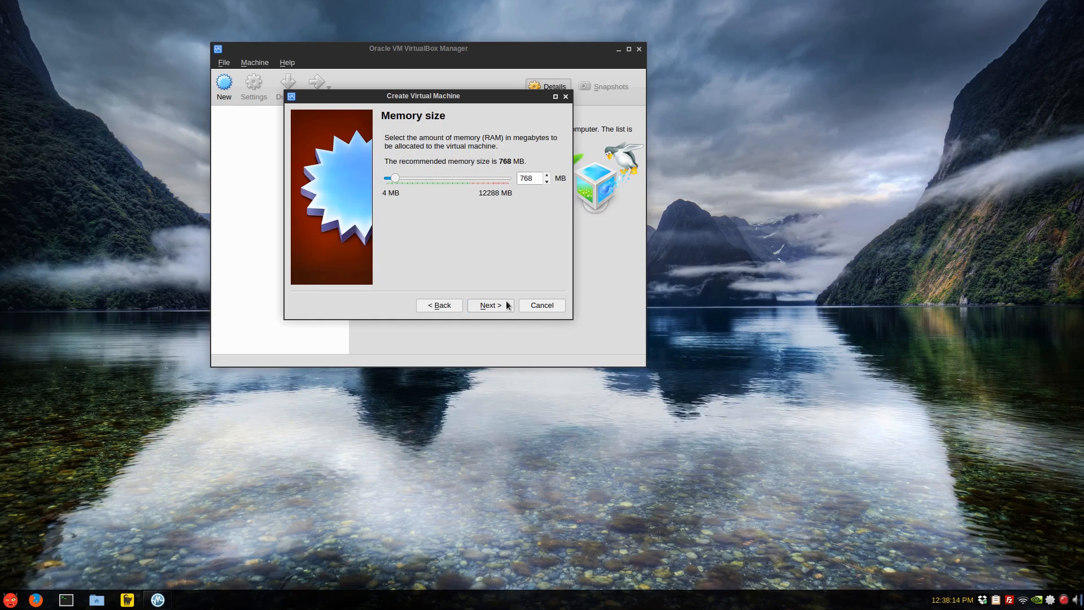
- Keep 768 MB memory and create a new 8 GB VDI disk to finish the machine
click(489, 305)
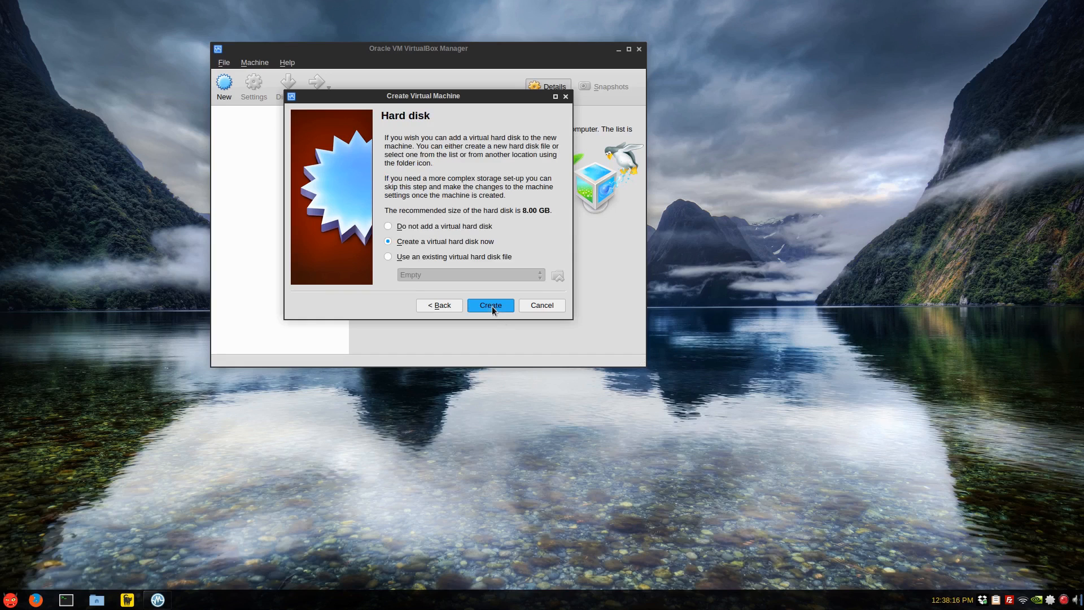
click(490, 305)
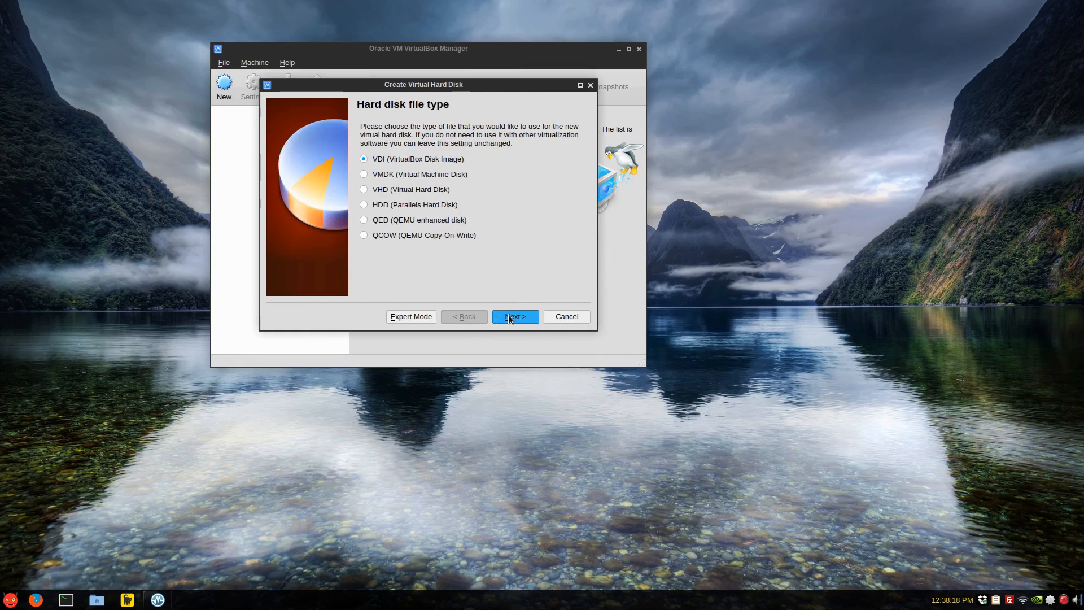
click(515, 316)
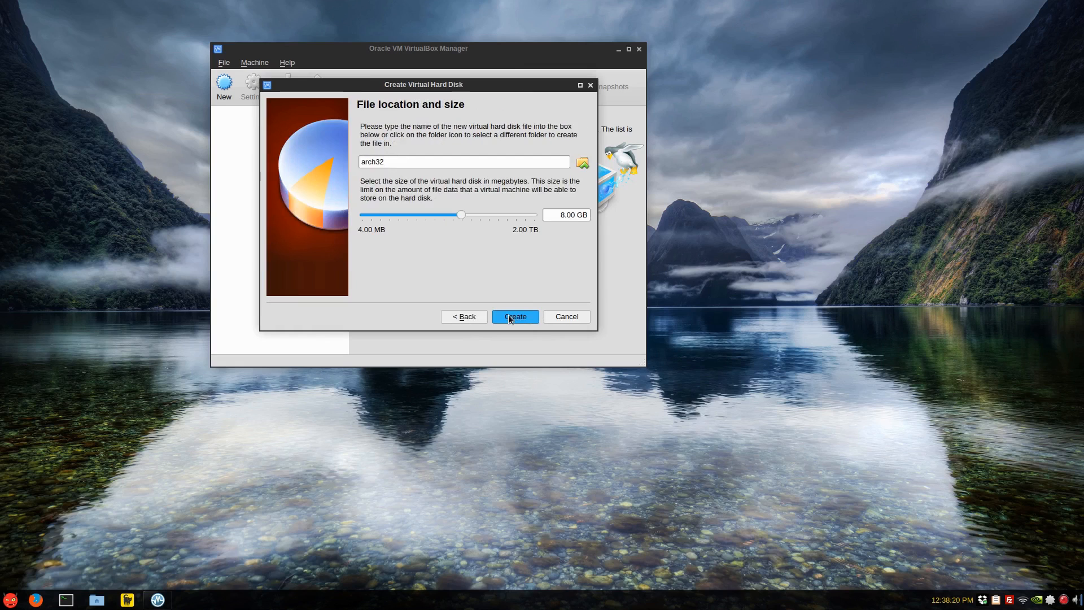
click(515, 316)
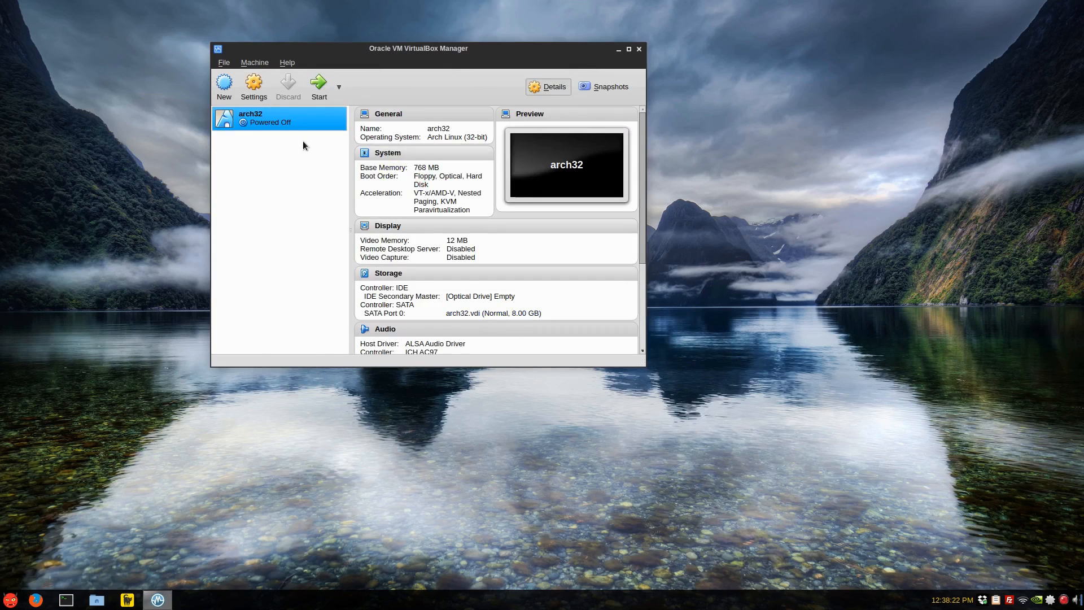
- In arch32's Display settings set 64 MB video memory and enable 3D acceleration
click(253, 85)
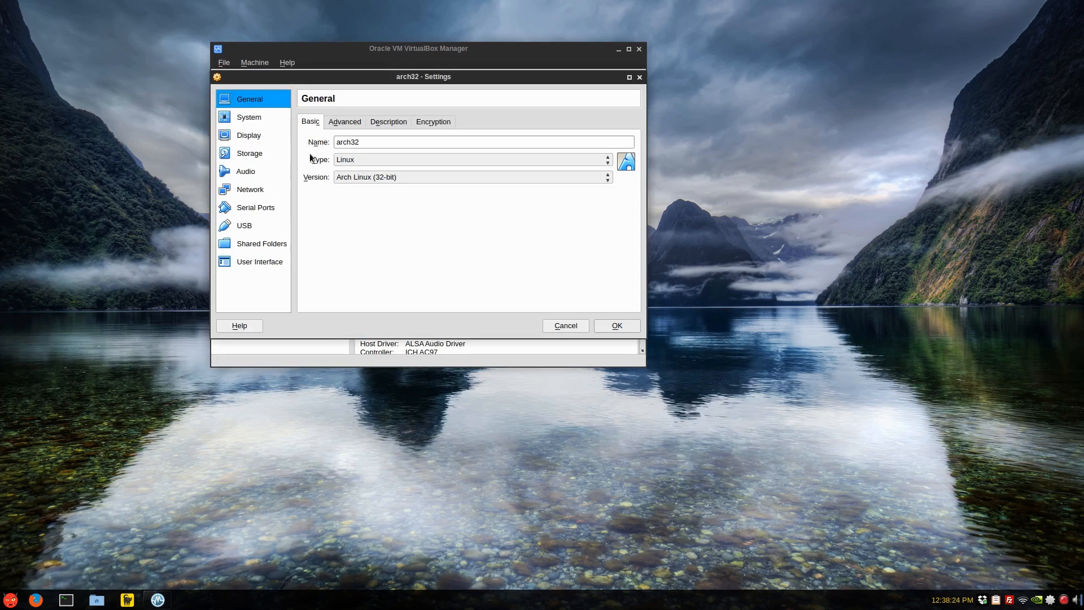
click(249, 117)
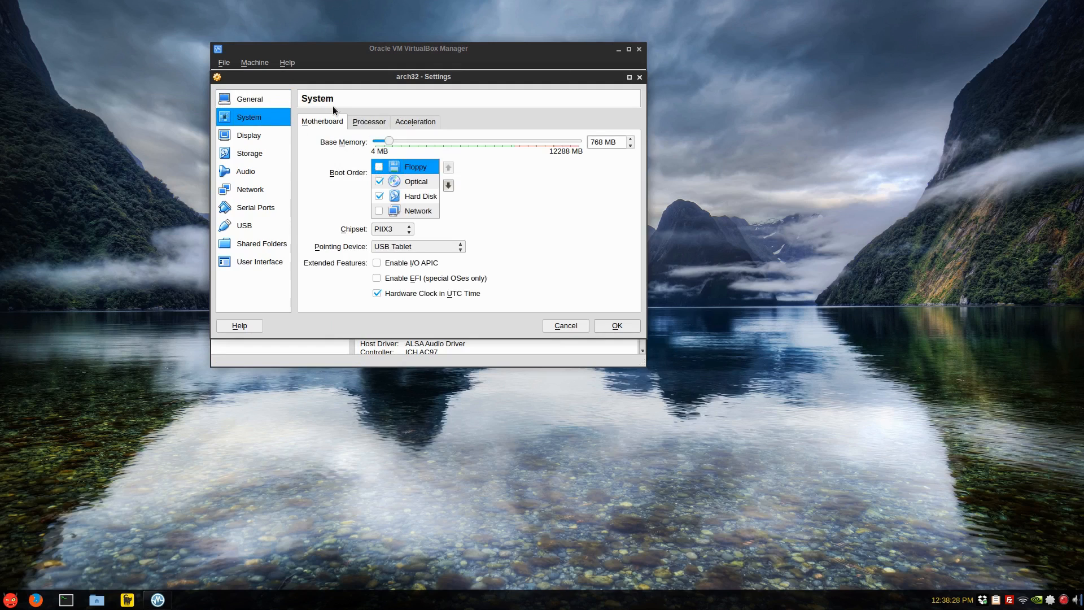
click(368, 122)
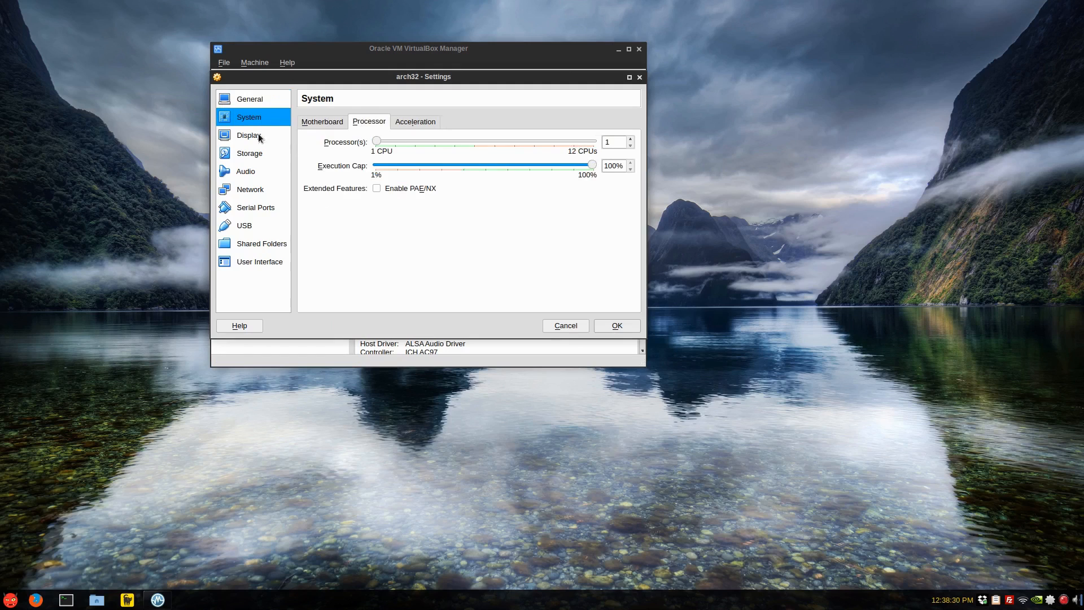
click(248, 135)
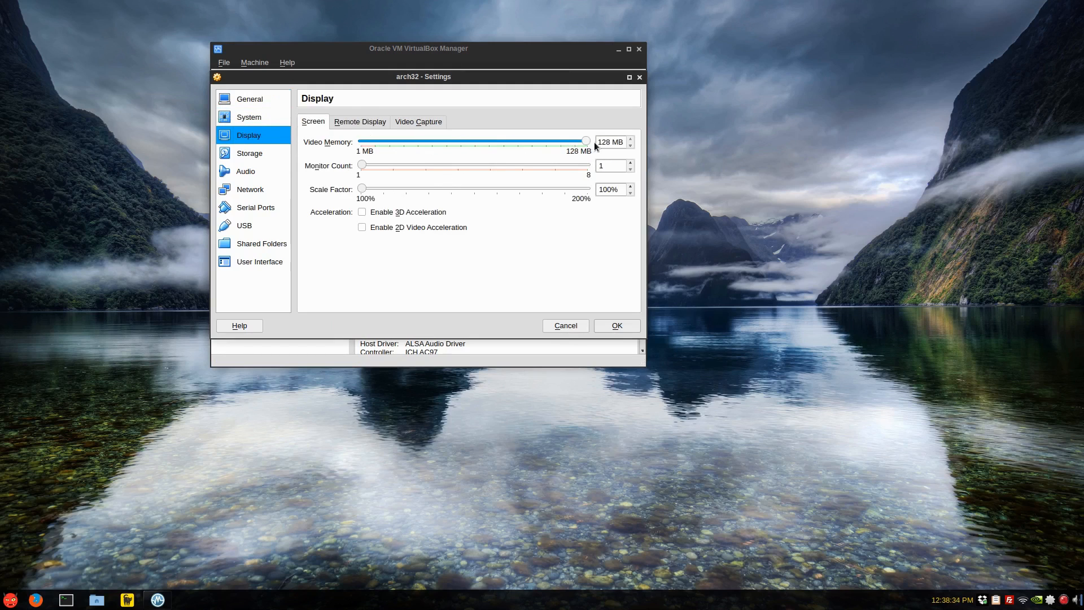
click(363, 211)
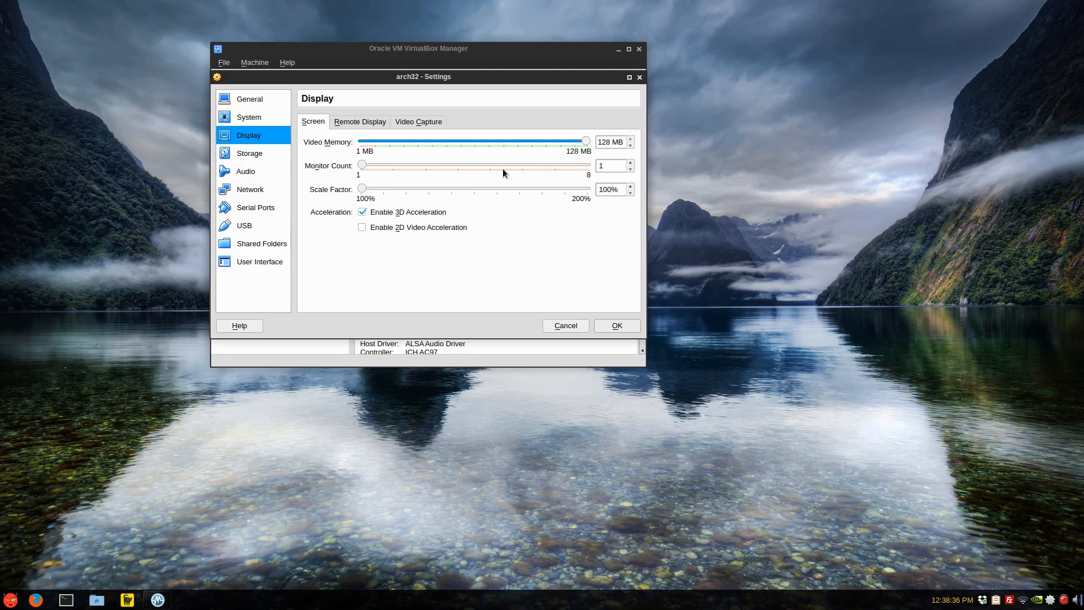
mouse_move(596, 164)
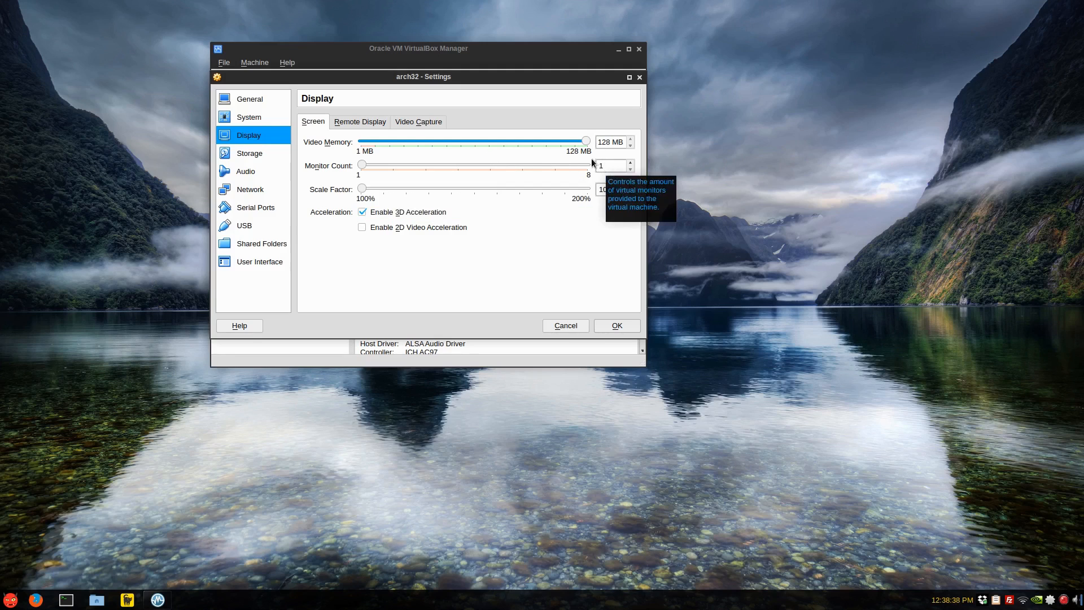
mouse_move(586, 142)
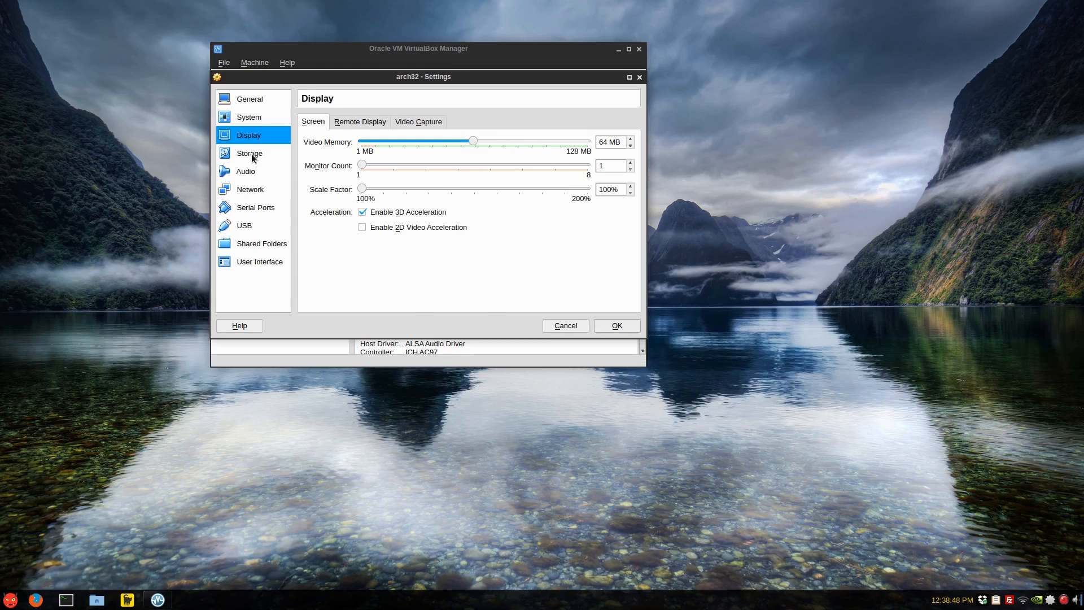
- Set the host audio driver to Null Audio Driver and move on to the Storage settings
click(248, 152)
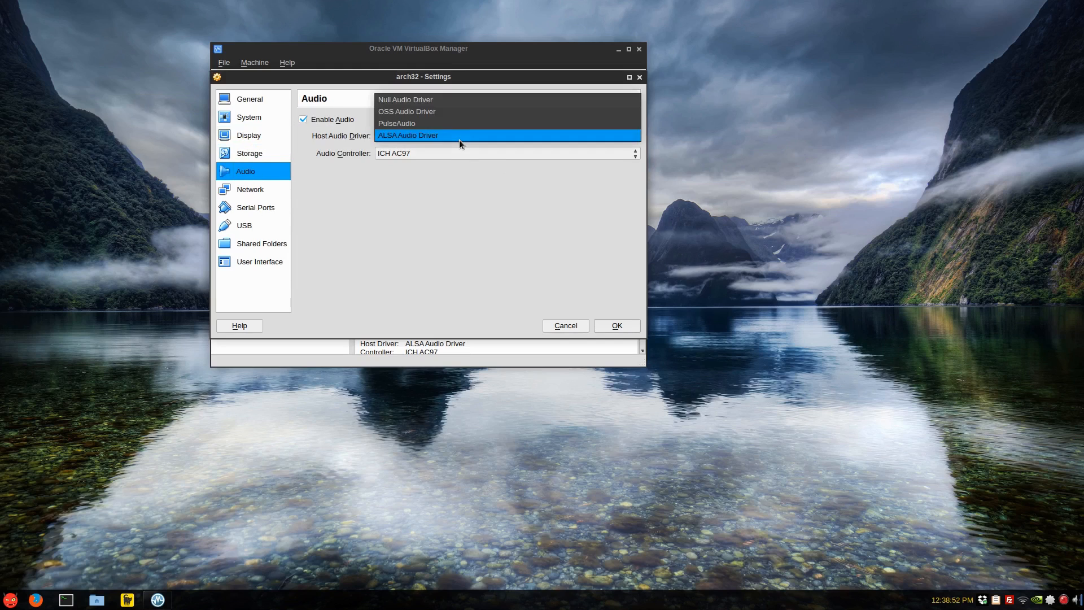
click(406, 100)
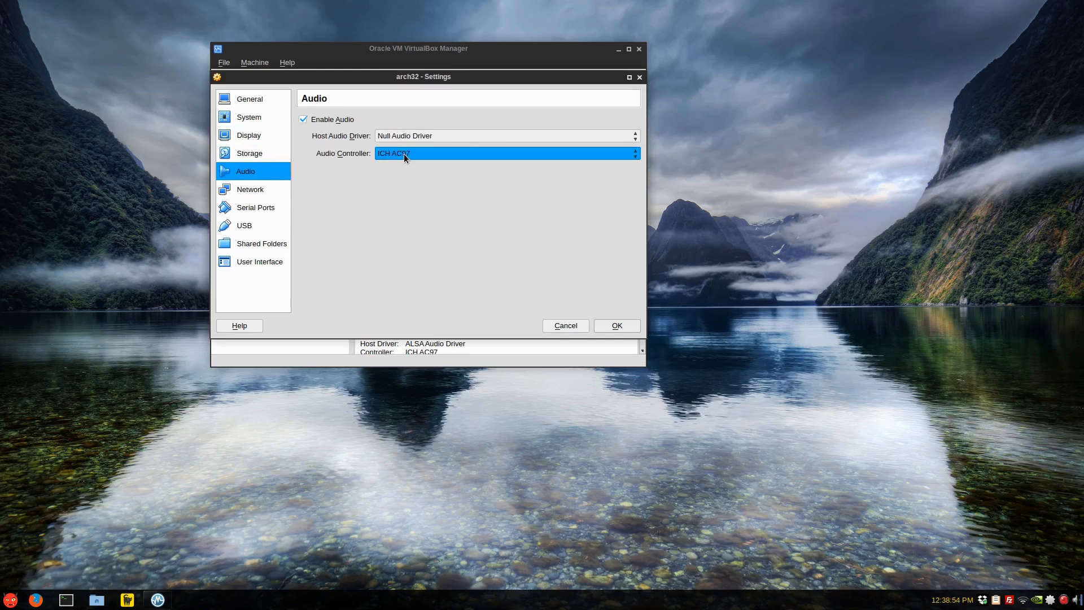
click(249, 152)
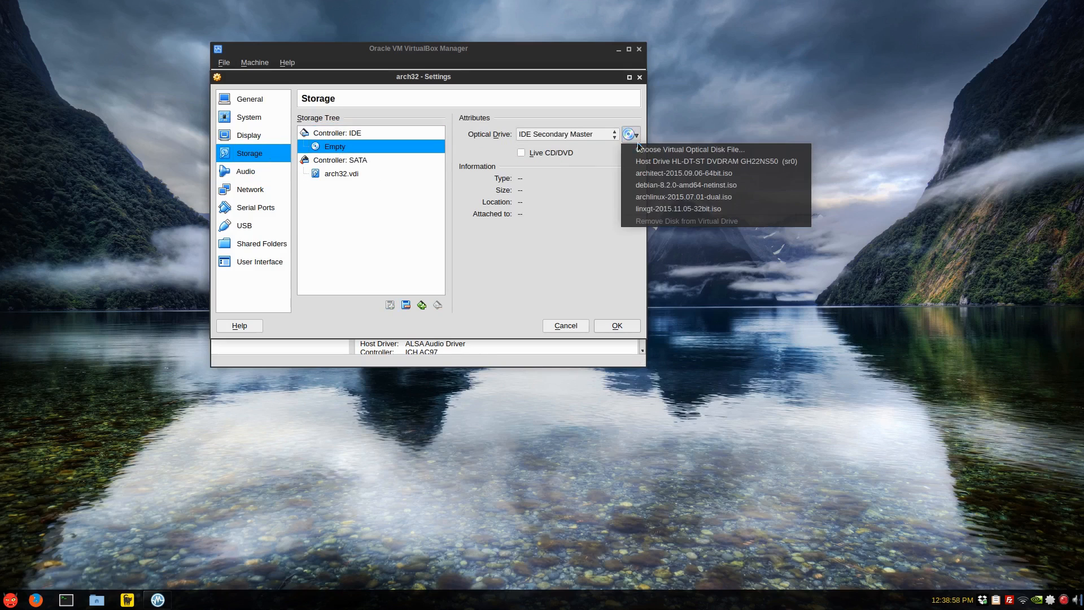
- Attach linuxgt-2015.11.05-32bit.iso to arch32's optical drive, save settings and select the machine
click(690, 149)
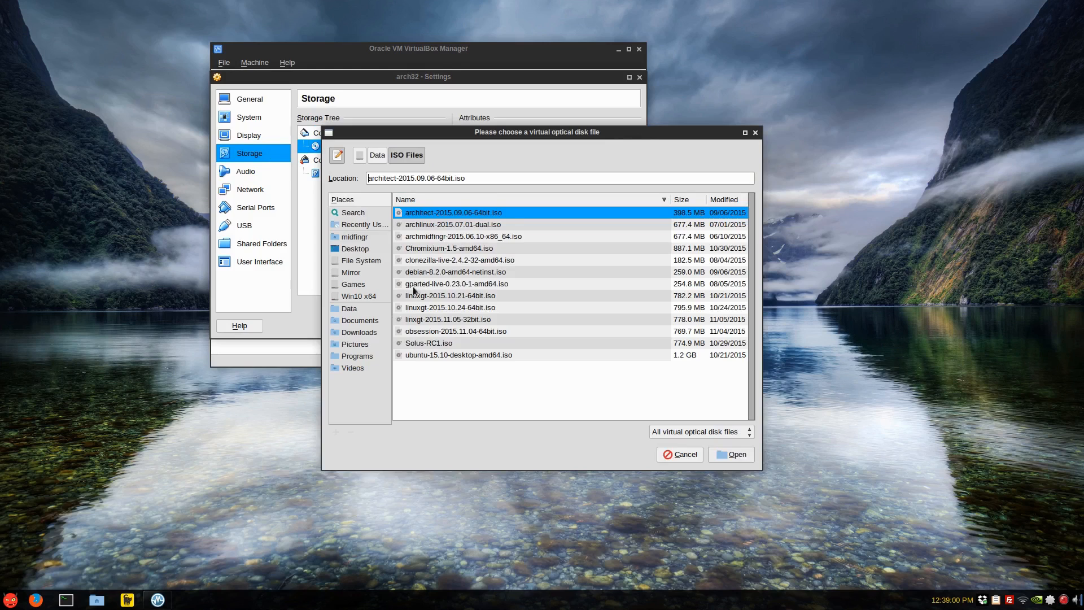
mouse_move(476, 319)
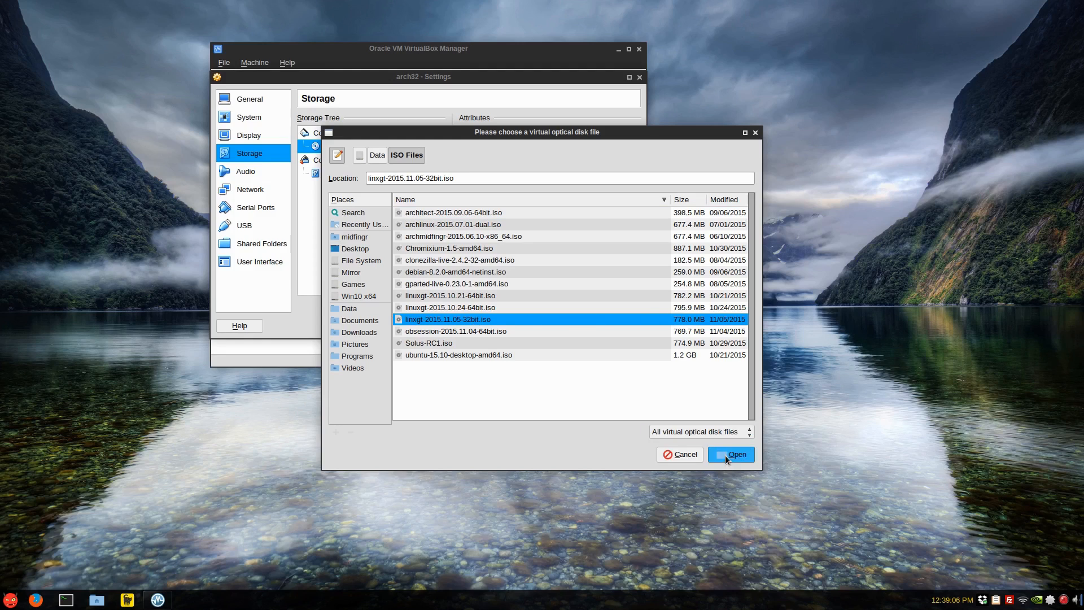
mouse_move(716, 414)
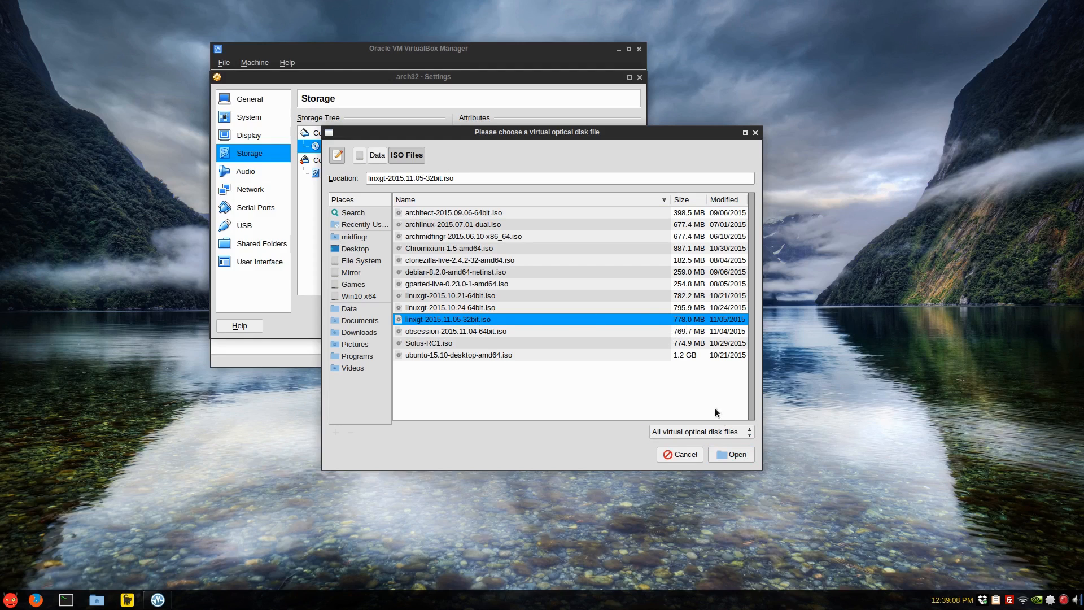
click(731, 454)
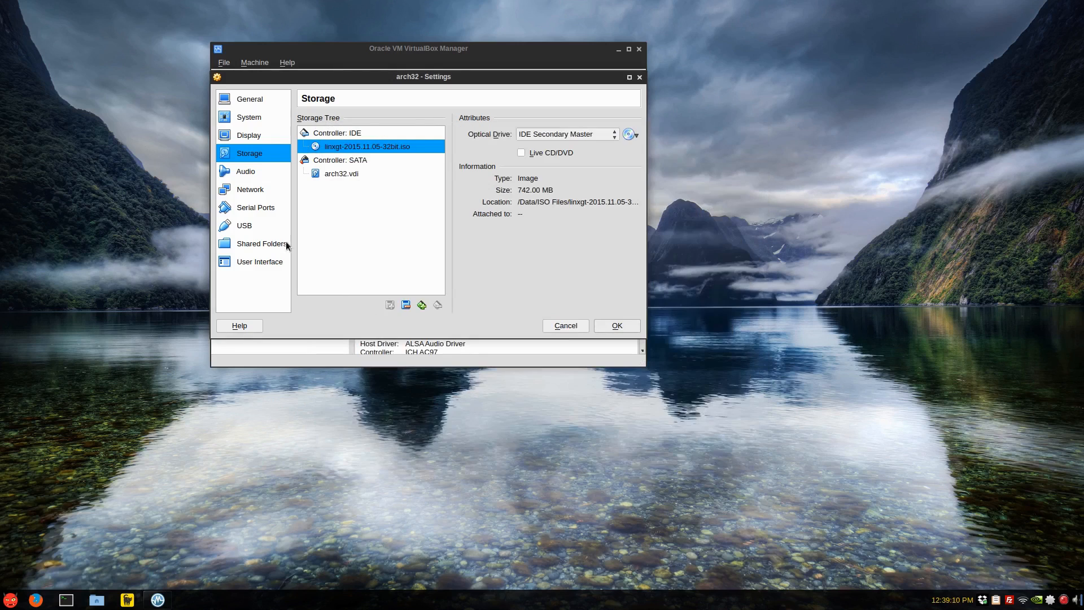
click(260, 261)
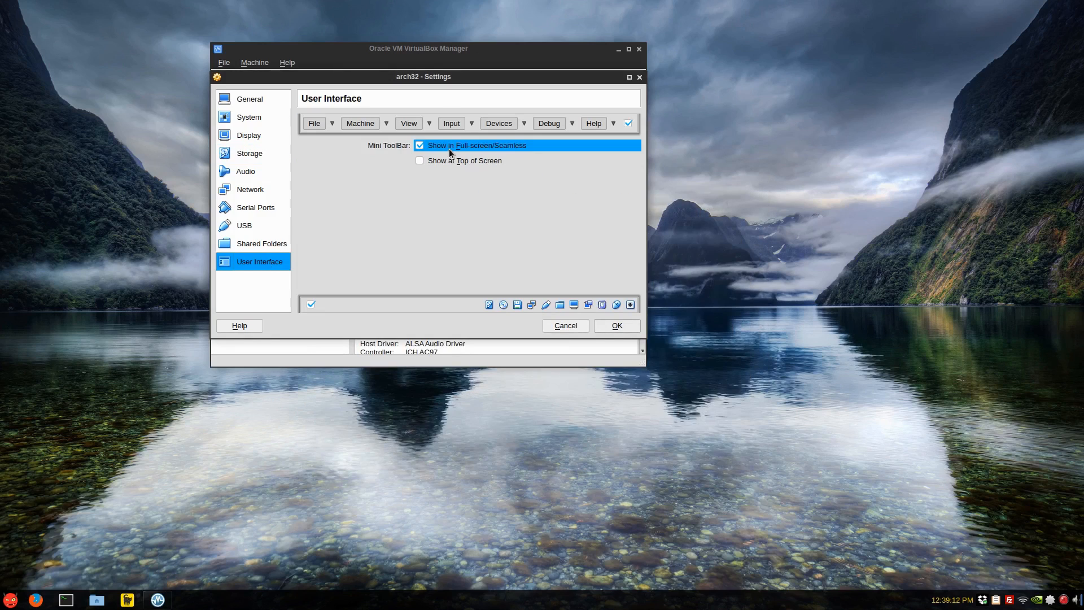
click(616, 325)
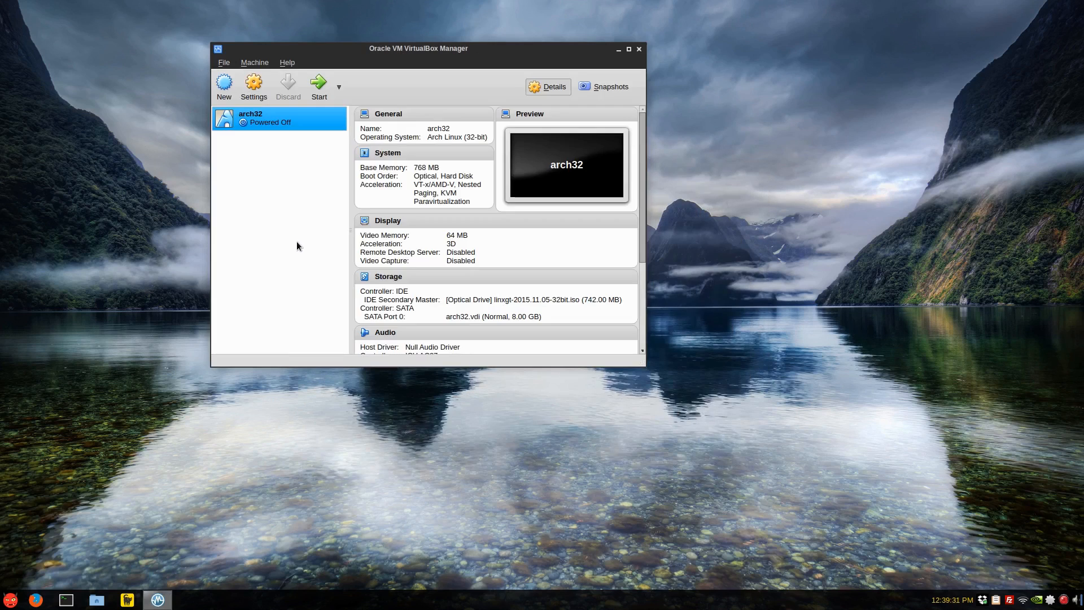
- Start arch32 and boot the 'Boot LinuxGT (i686)' live option to its desktop
click(319, 86)
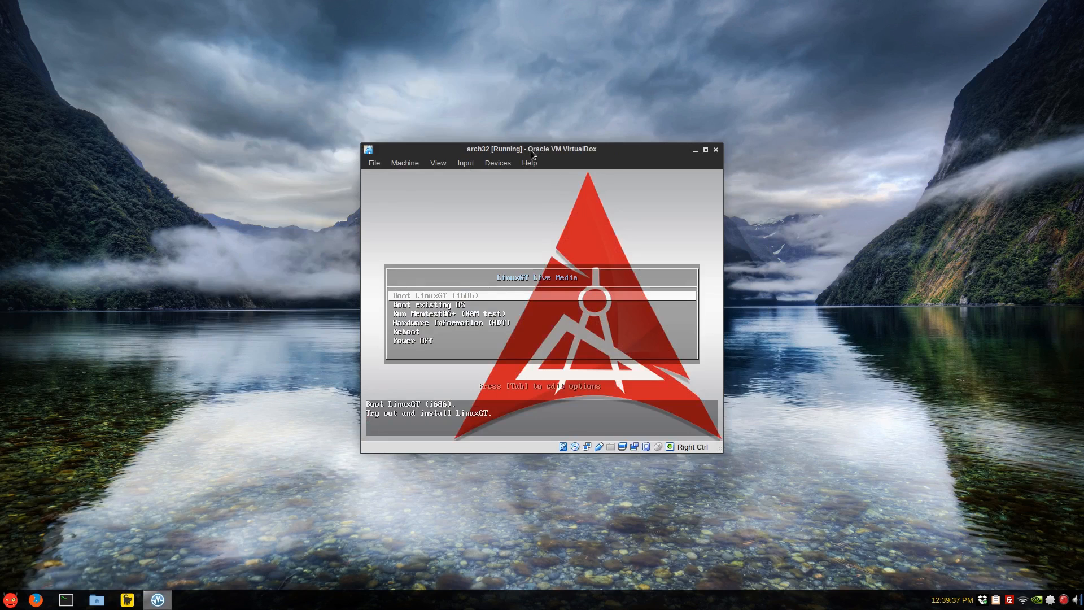
drag(532, 149, 524, 137)
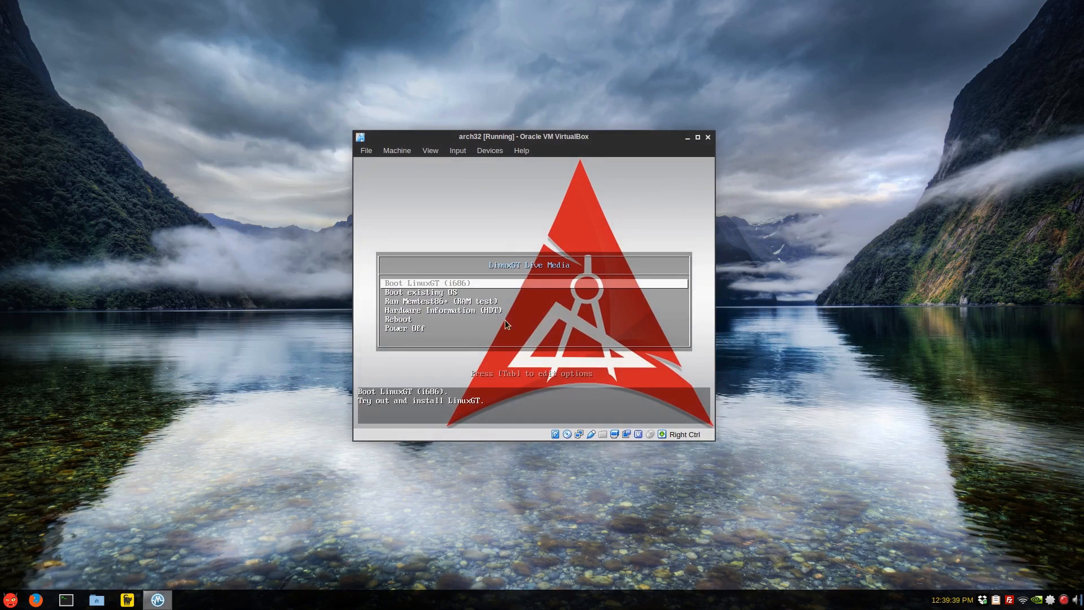
click(697, 136)
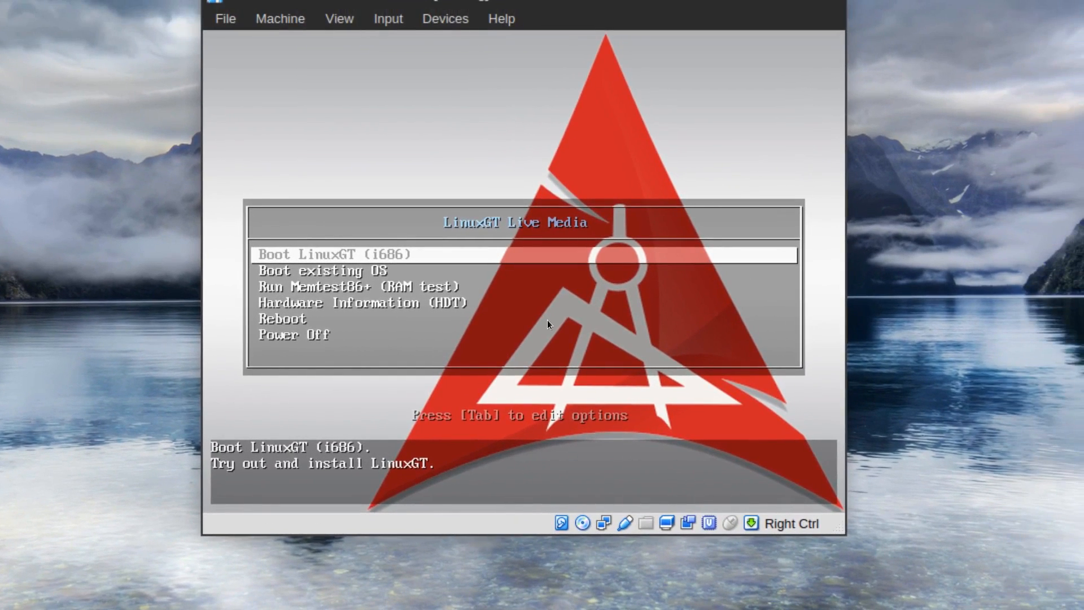
key(Return)
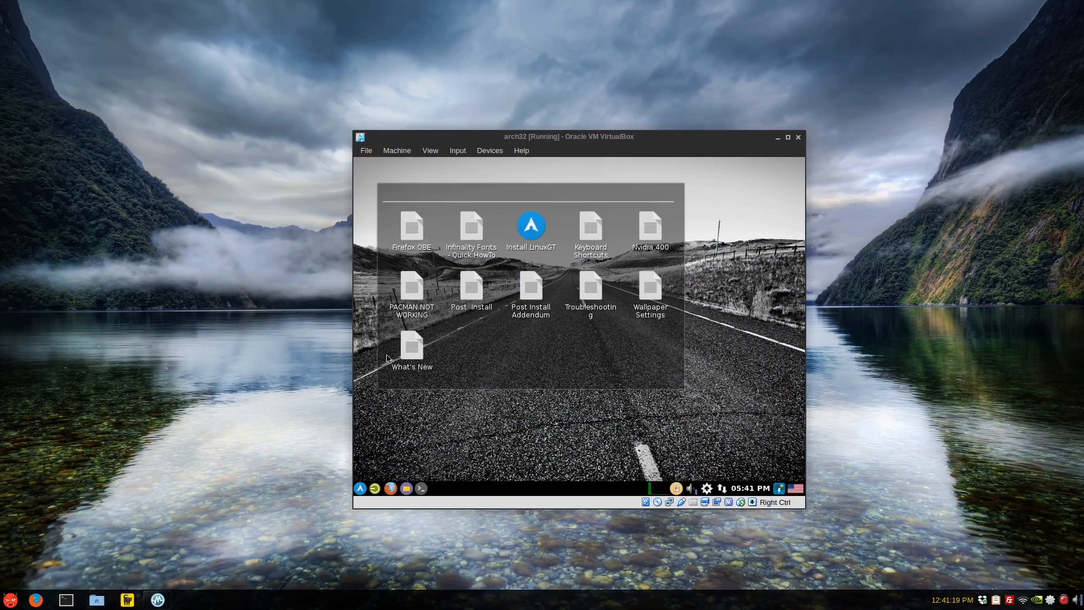
mouse_move(566, 414)
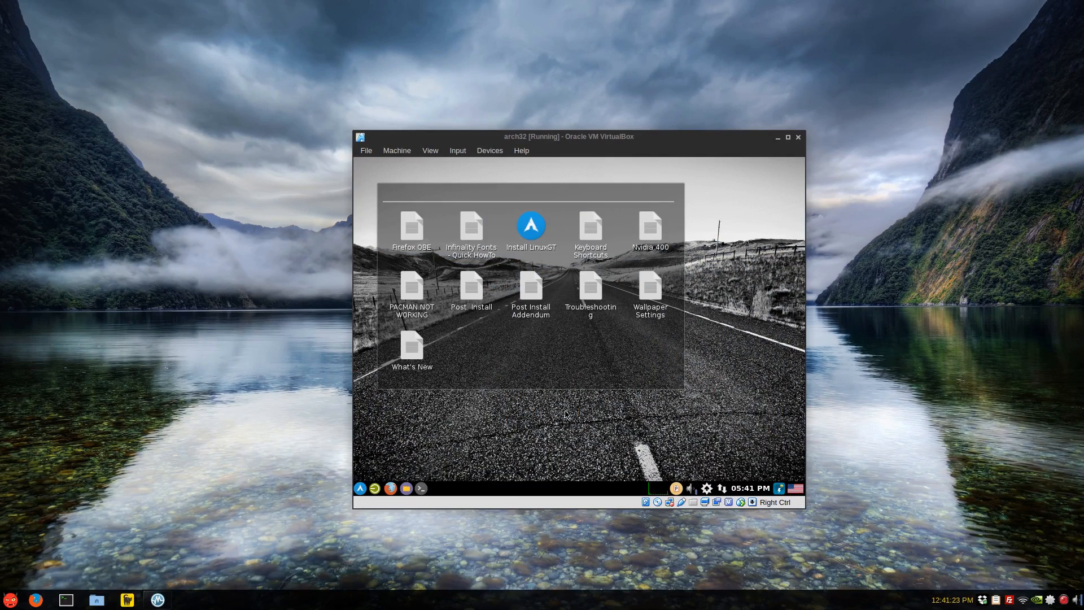
mouse_move(537, 388)
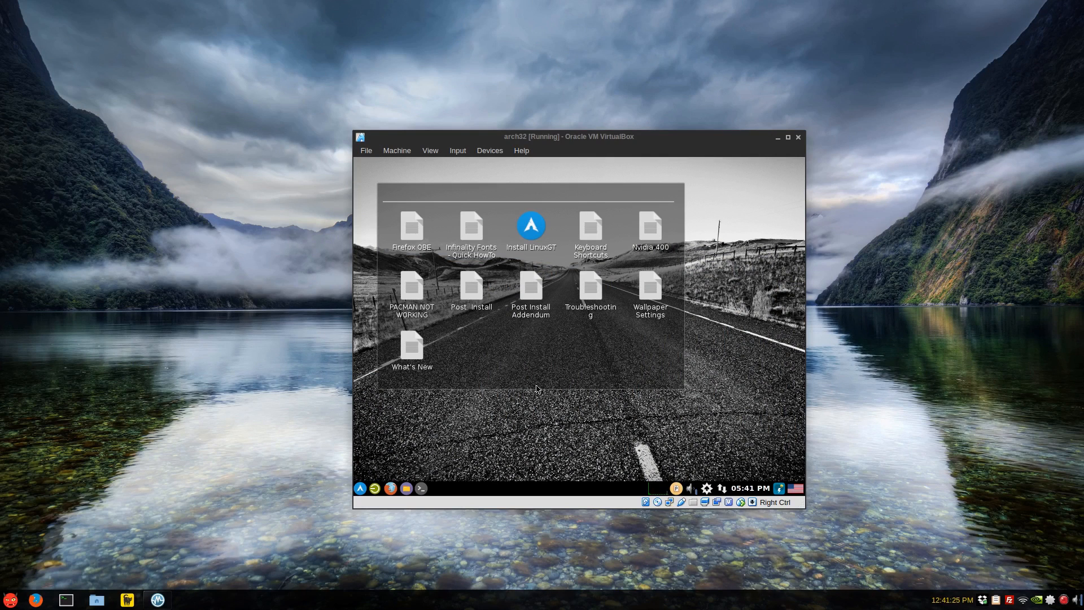
mouse_move(549, 373)
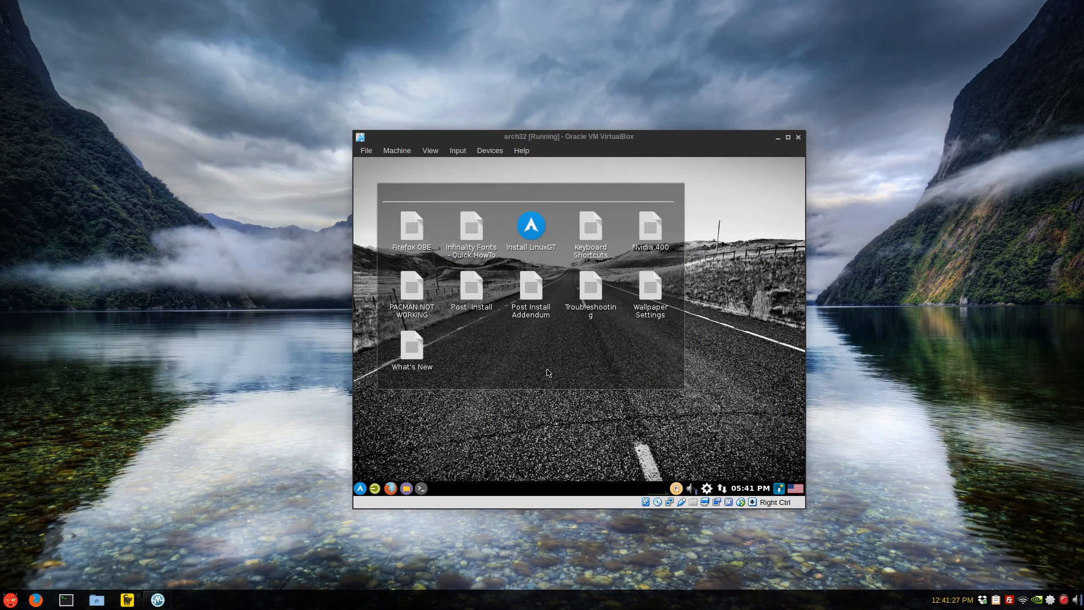
click(531, 232)
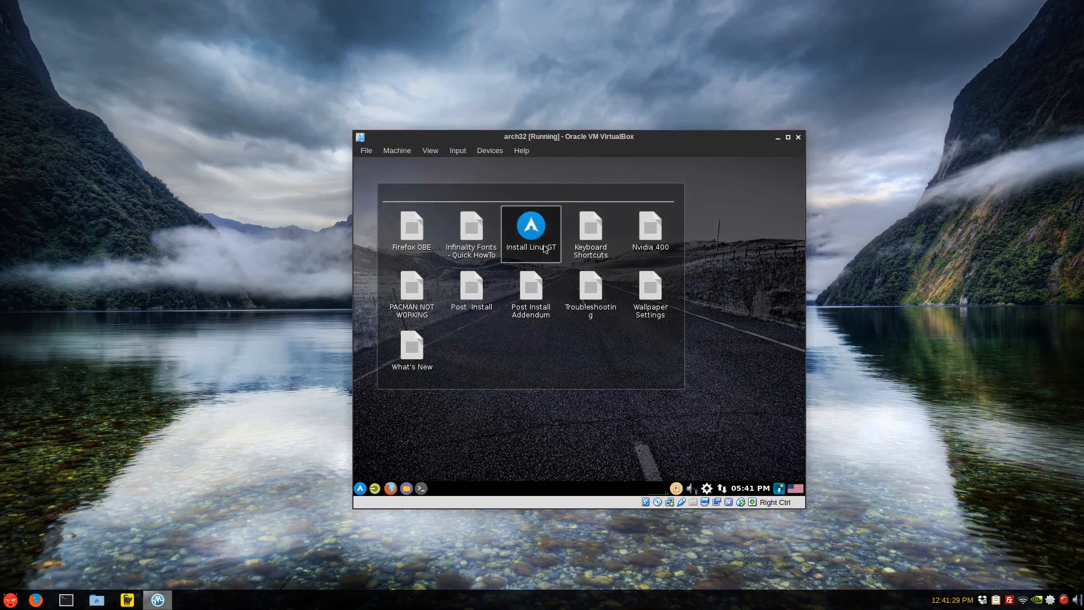
- Run Install LinuxGT, confirm English, and accept the default console and desktop keymaps
double_click(530, 232)
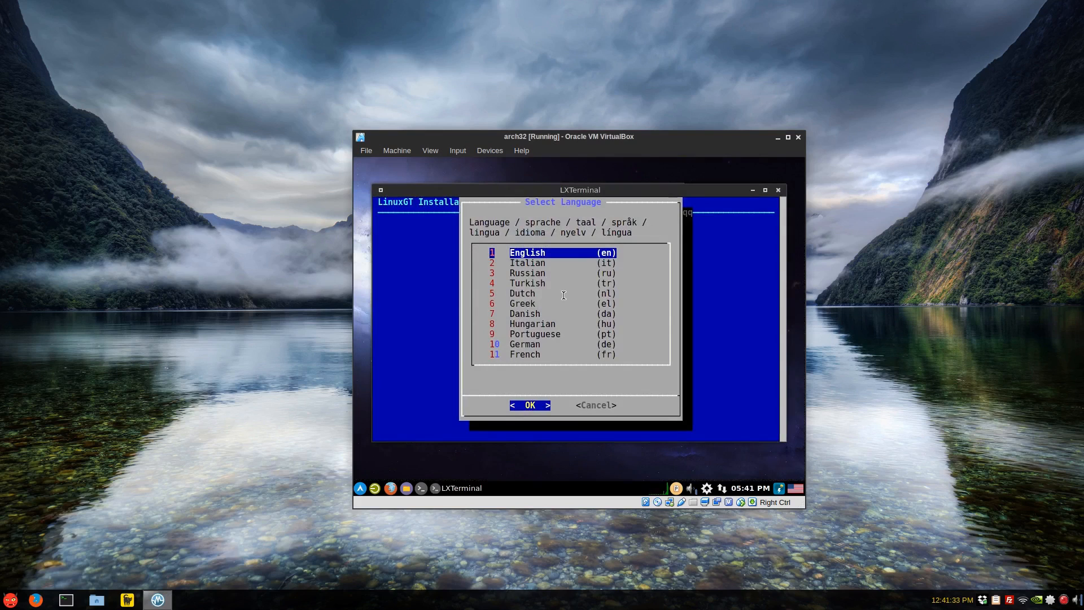
click(529, 404)
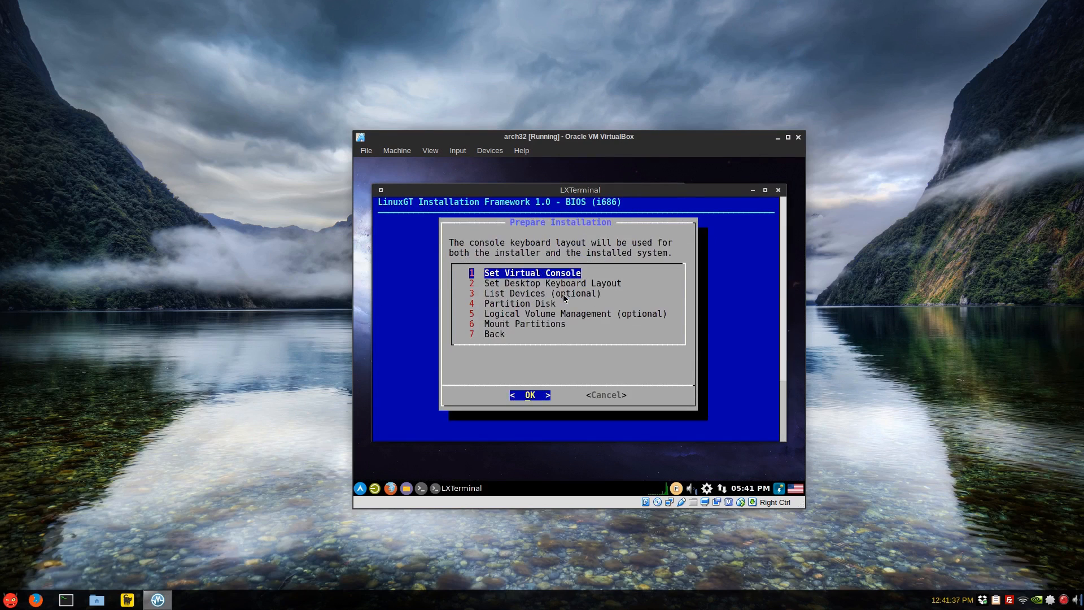
click(530, 396)
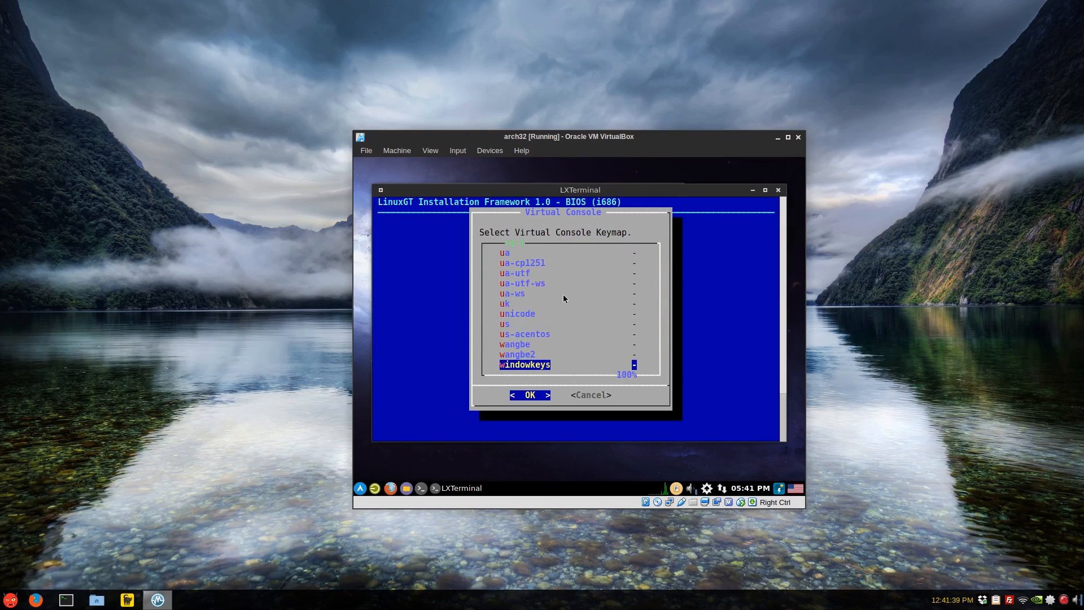
click(529, 394)
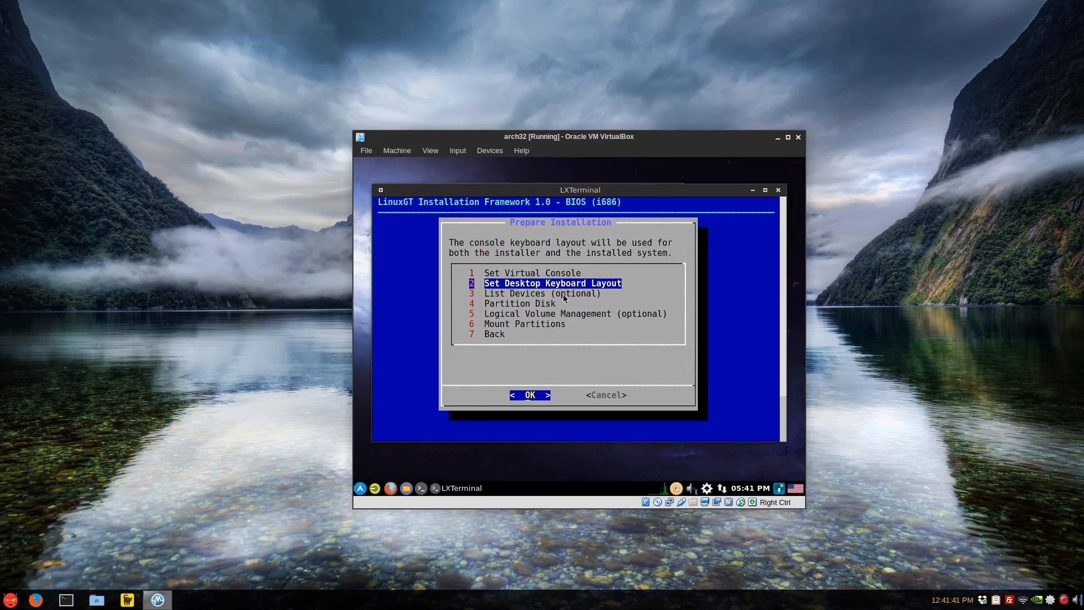
click(529, 396)
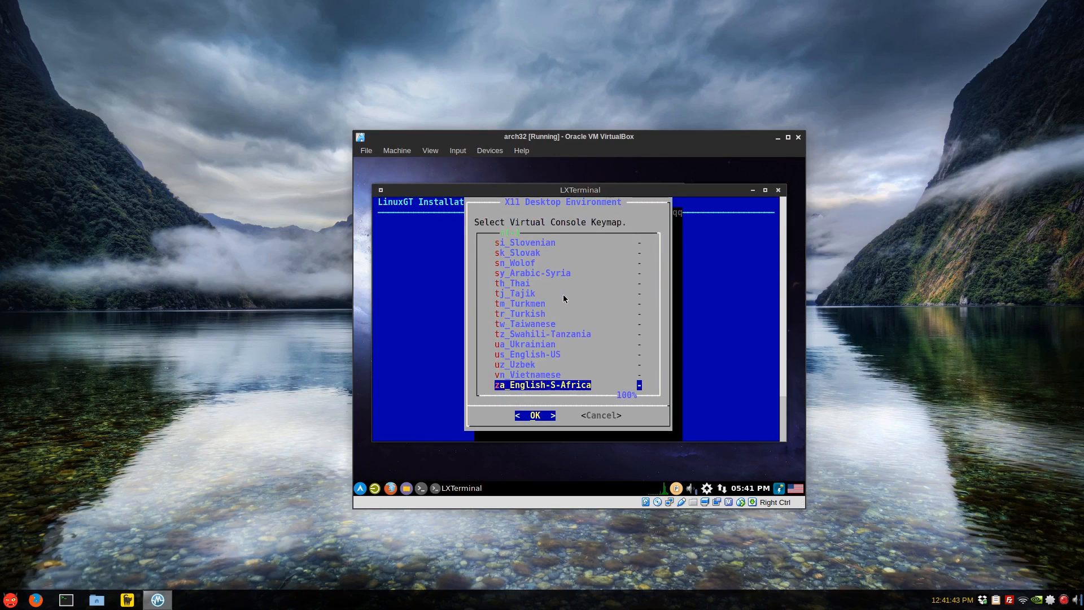
click(534, 415)
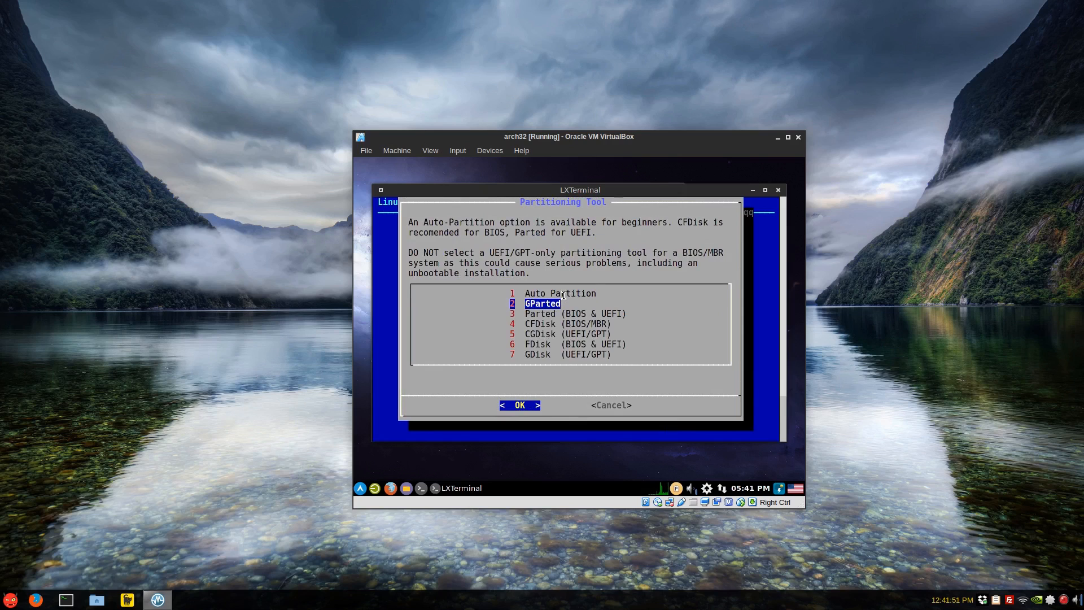
- In GParted create a new partition table and add a 6000 MiB ext4 partition
click(520, 404)
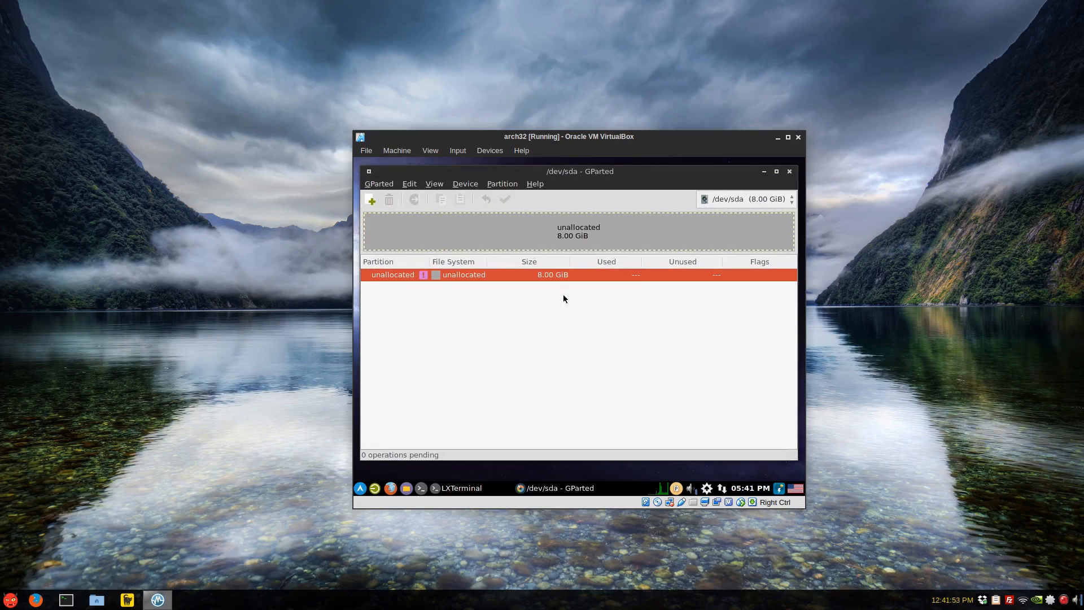
mouse_move(494, 236)
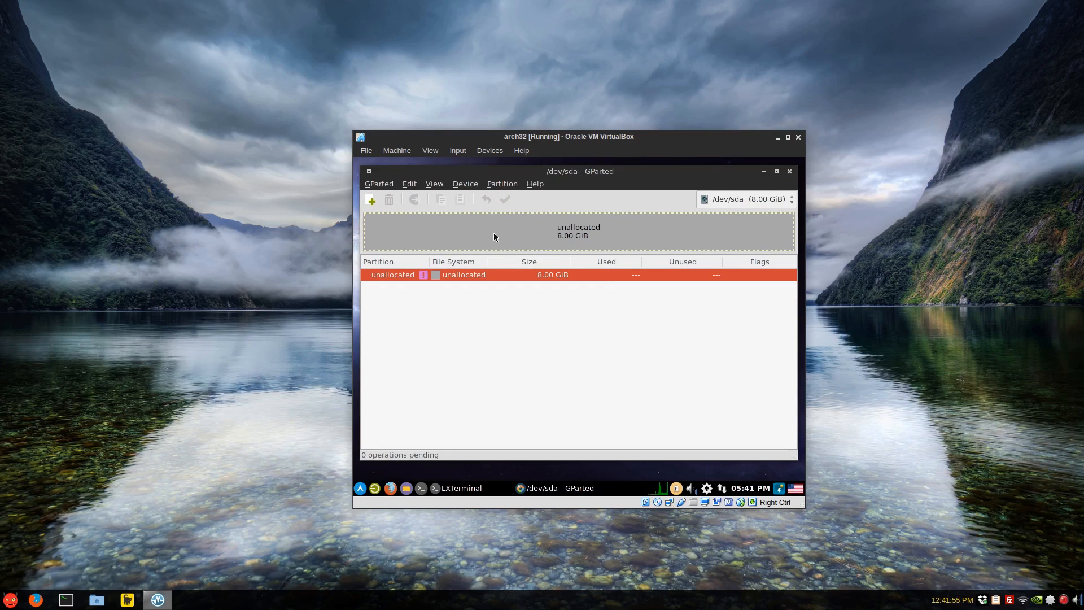
click(464, 183)
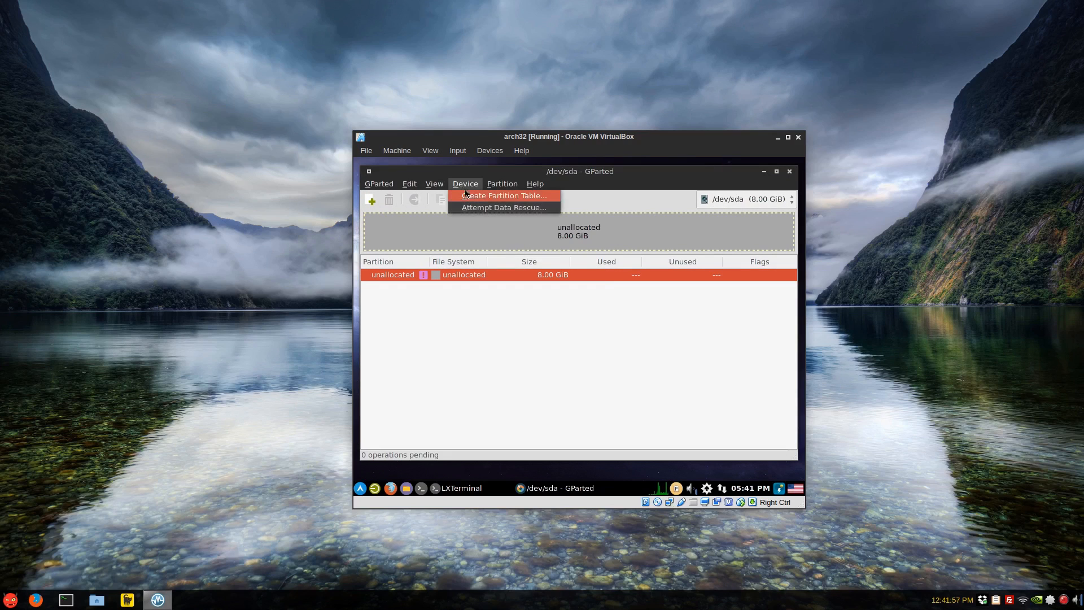
click(503, 195)
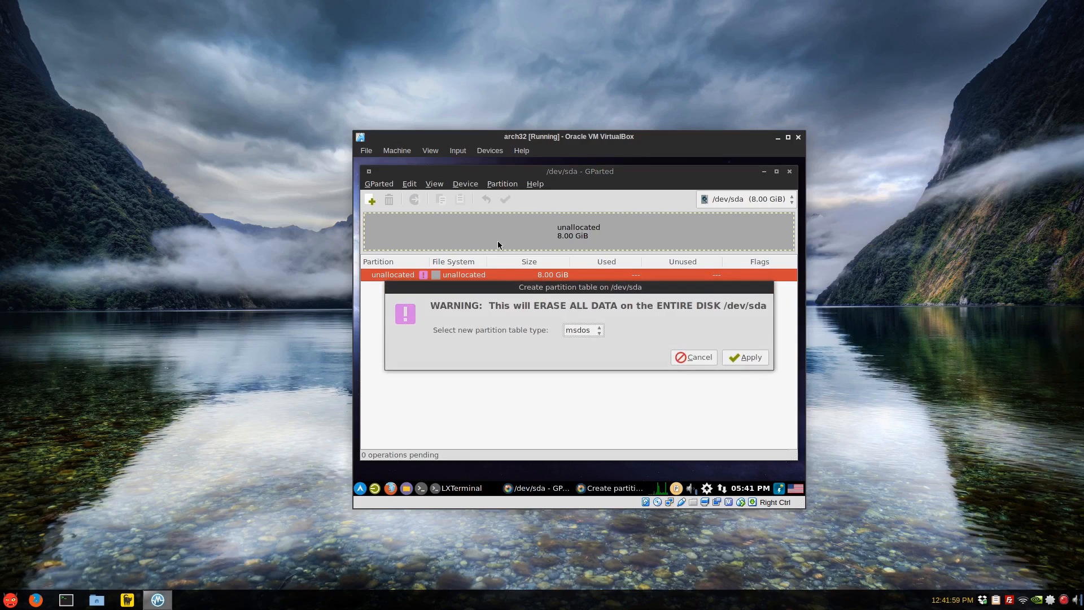
mouse_move(724, 359)
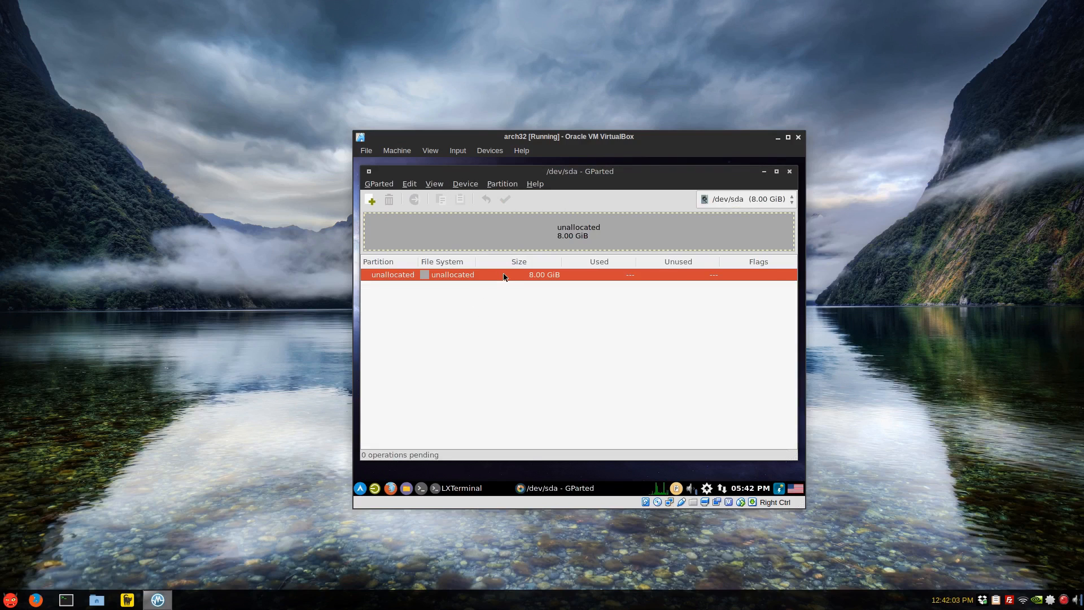
click(371, 199)
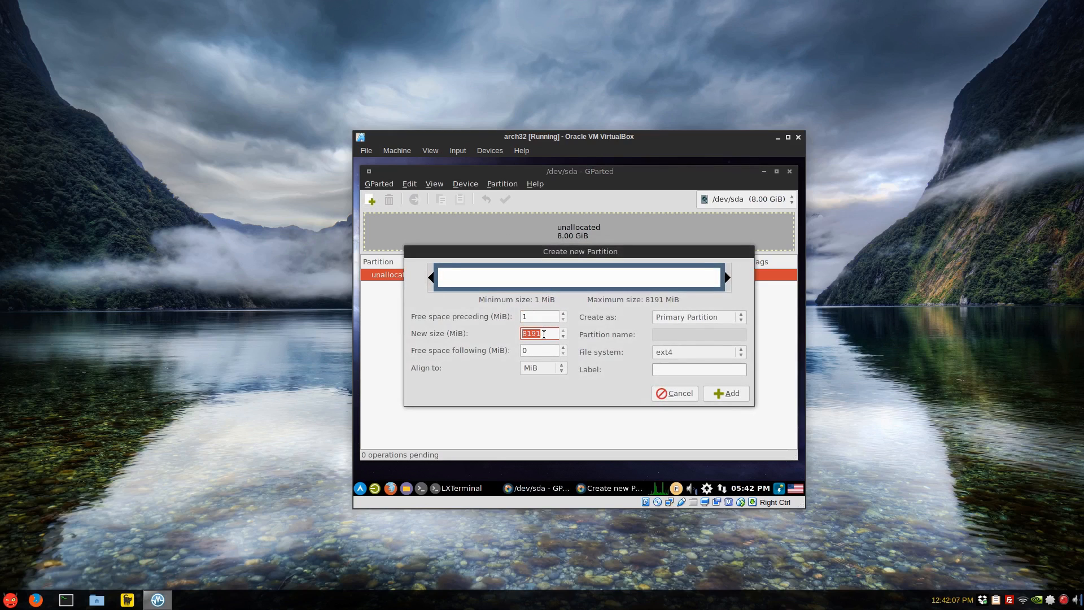
text(6)
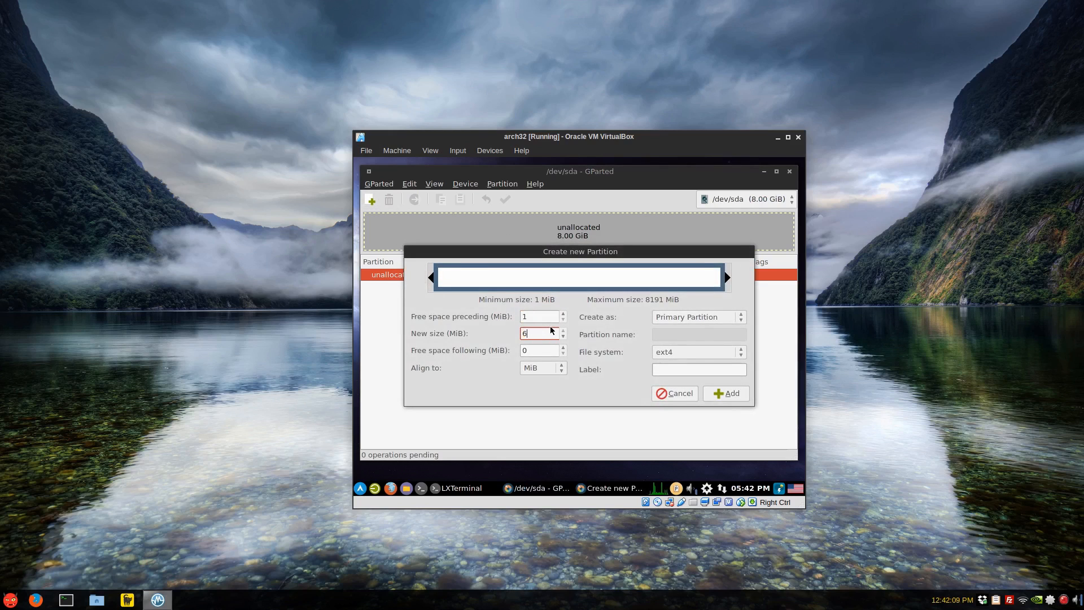
text(000)
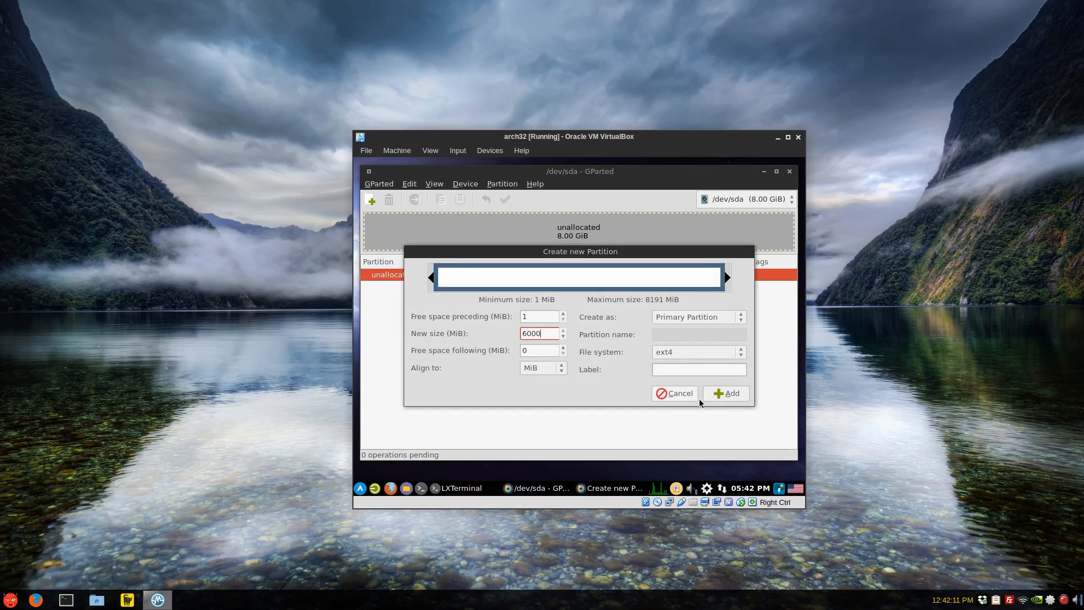
click(727, 393)
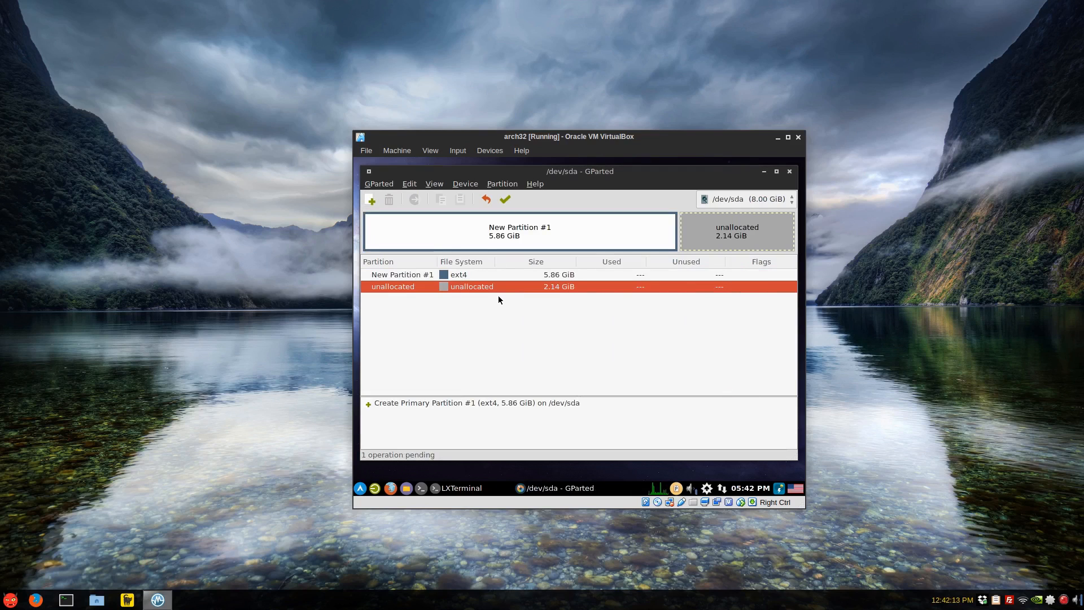
- Add a linux-swap partition in the remaining space and apply all operations to the disk
right_click(472, 286)
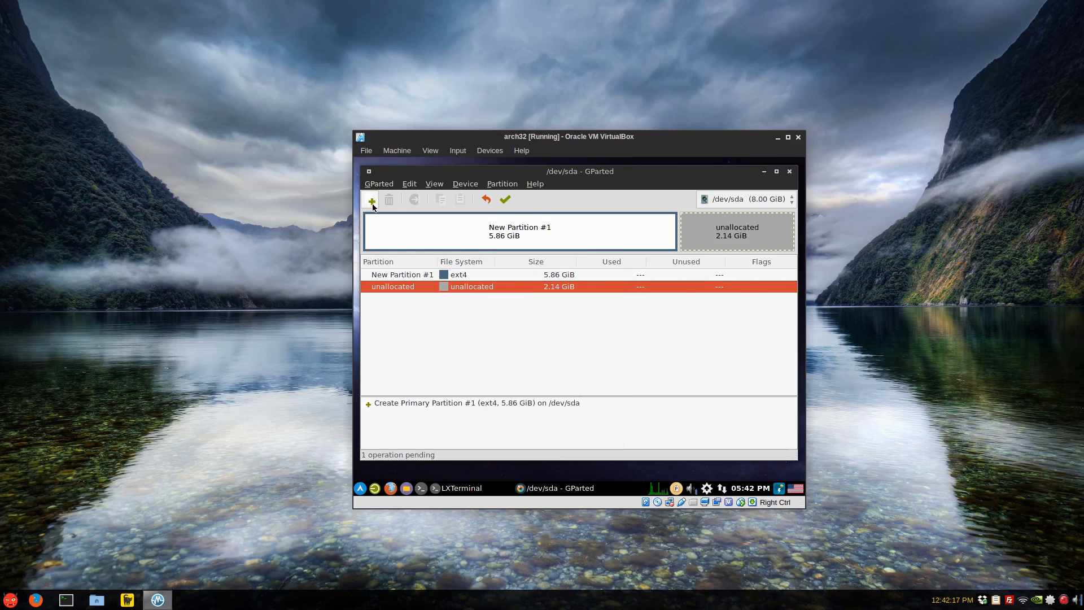
click(372, 199)
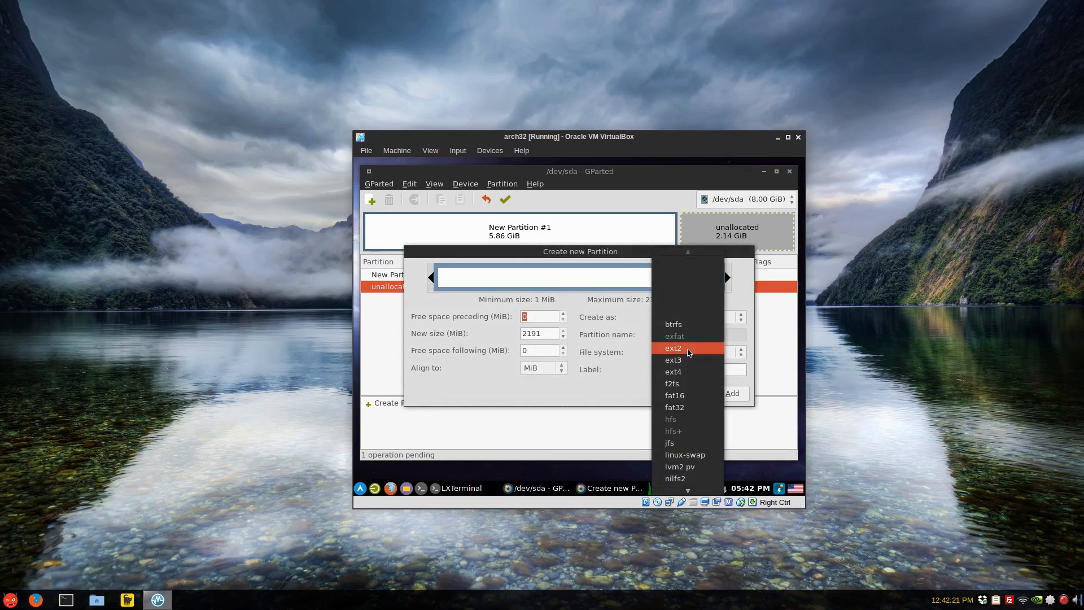
click(685, 454)
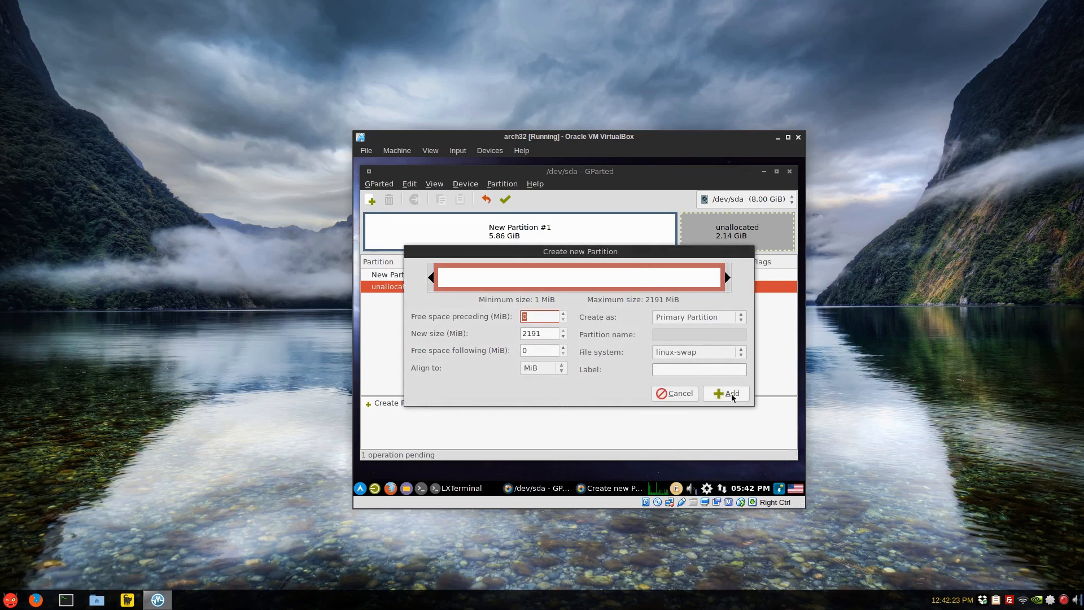
click(726, 393)
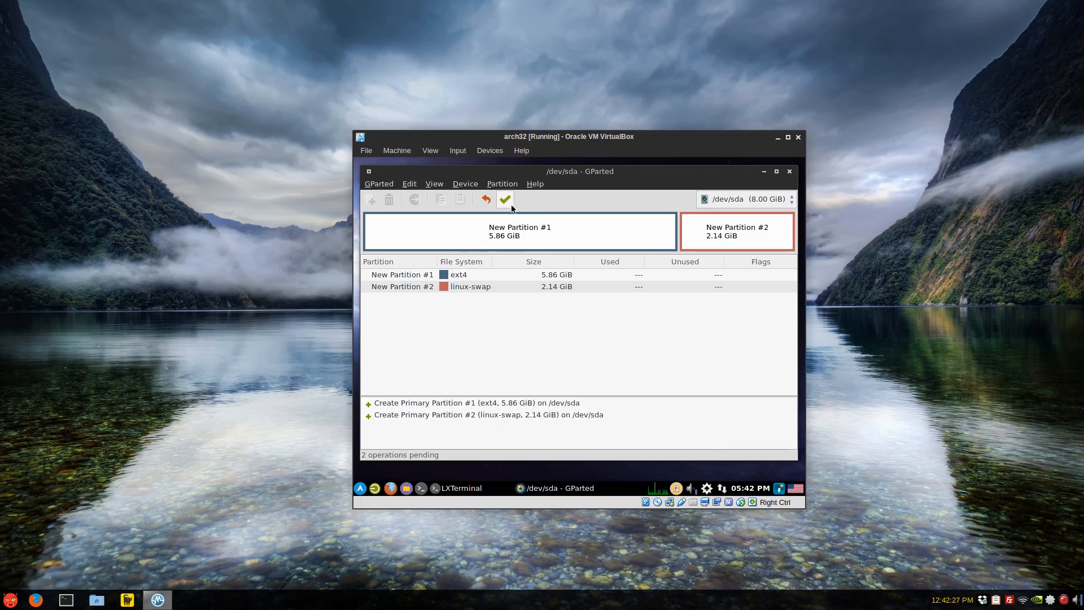
click(505, 199)
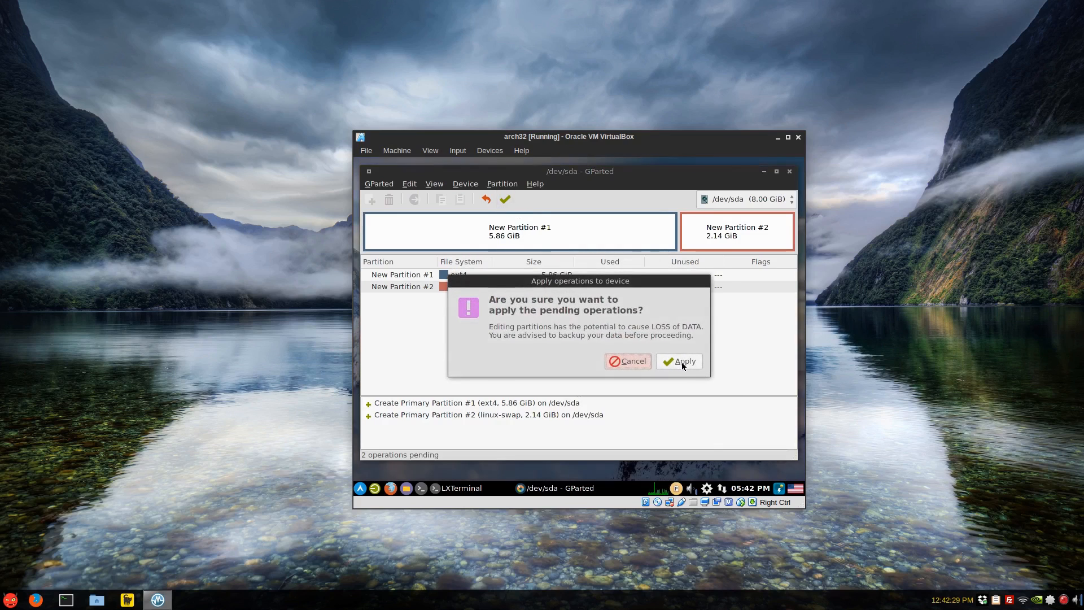
click(680, 362)
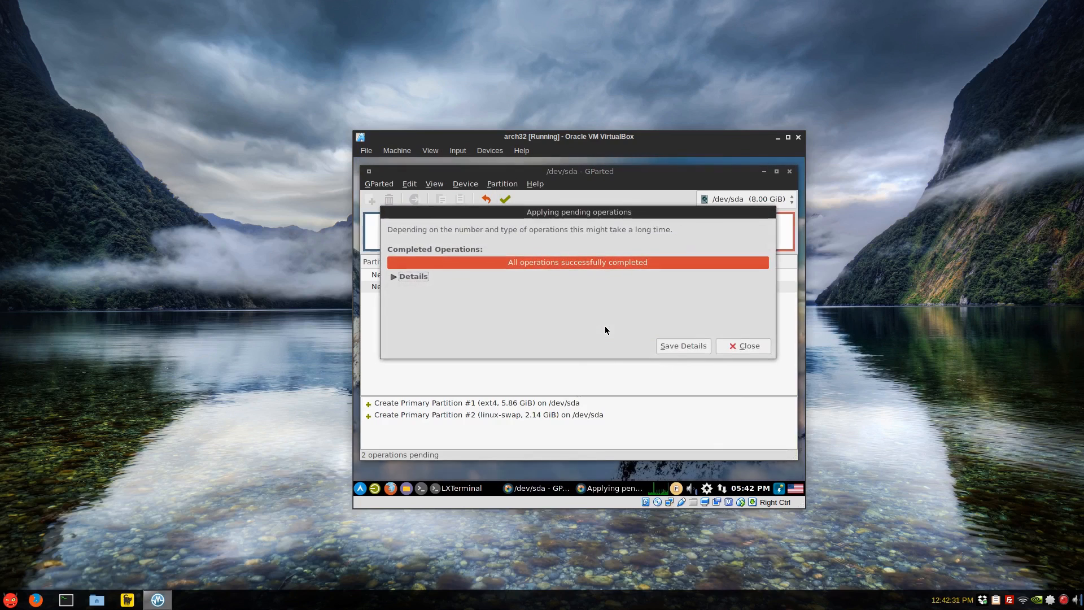
click(743, 346)
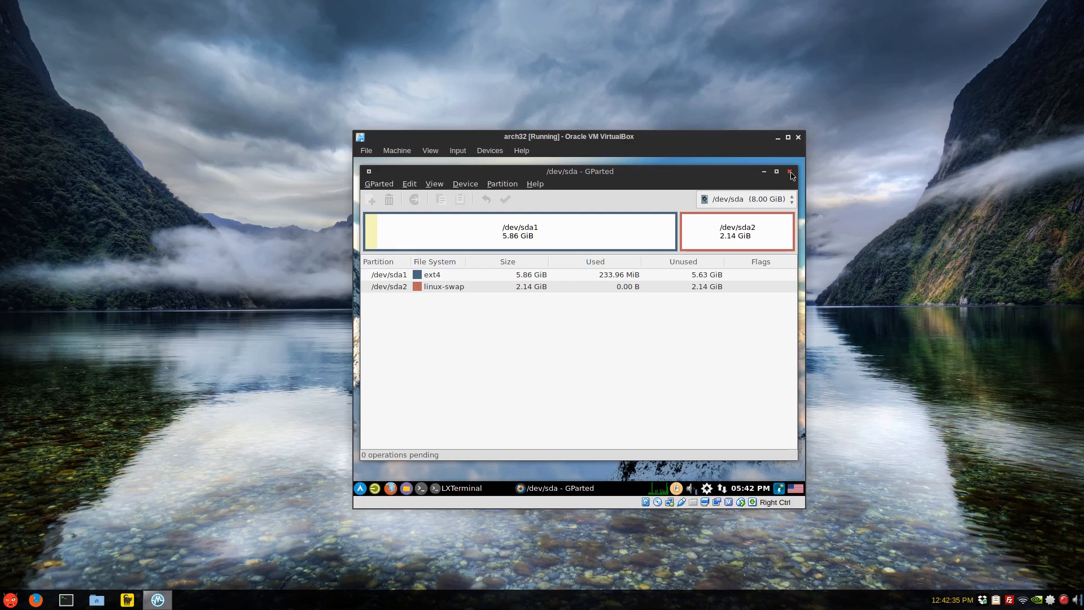
- Mount sda1 as ext4 root, confirm sda2 as swap, and finish adding partitions
click(791, 172)
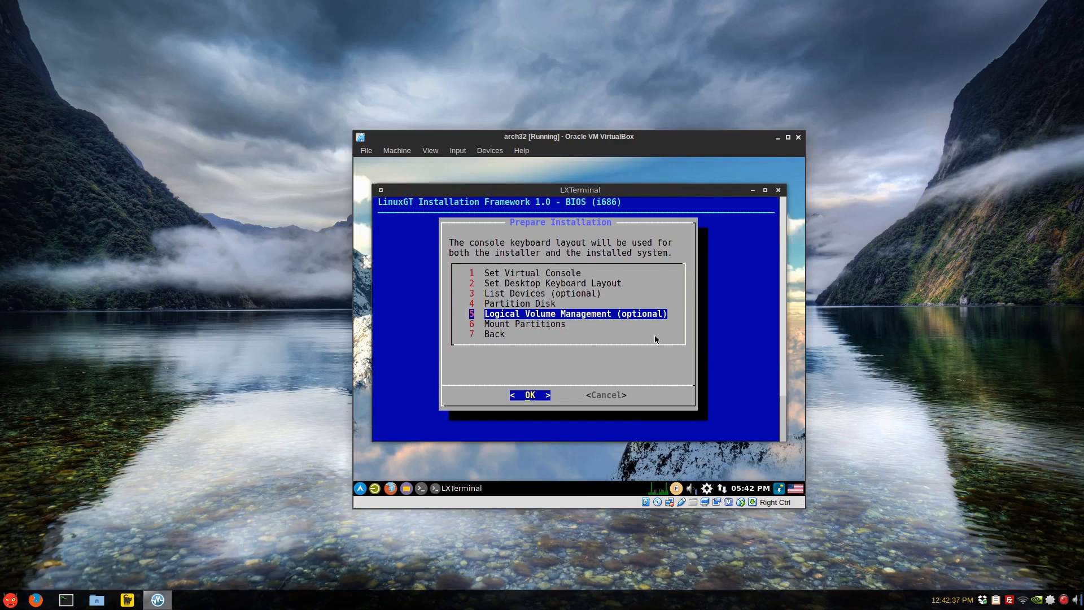
key(Down)
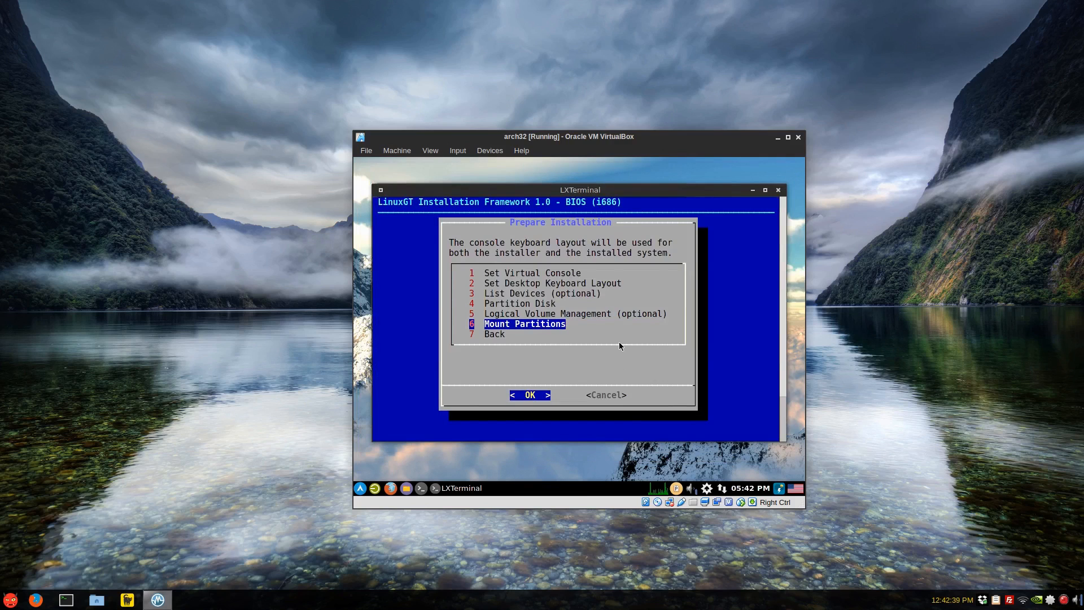
click(529, 395)
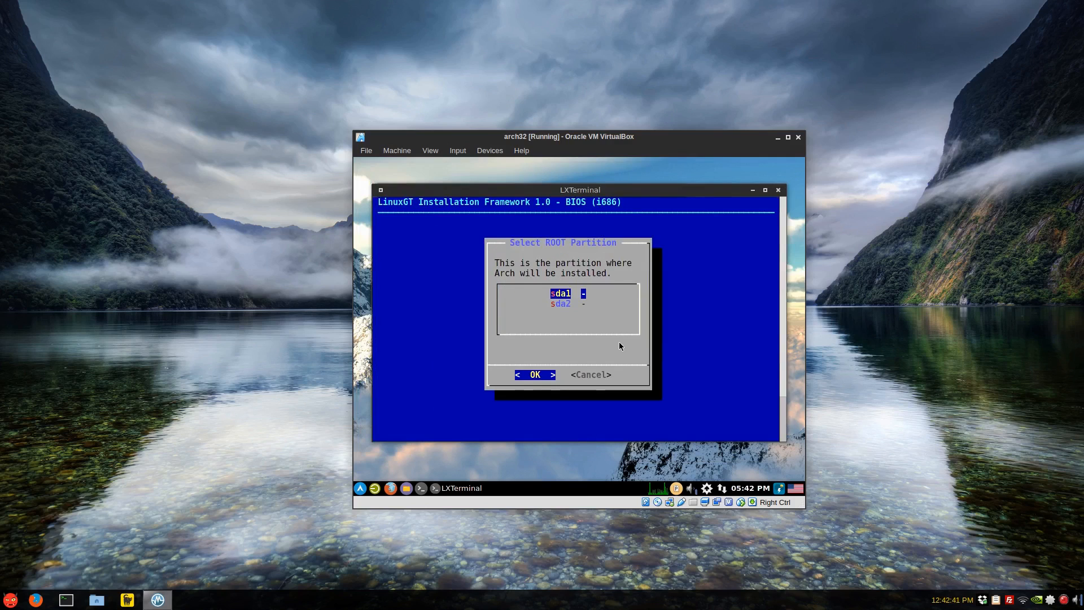
click(535, 374)
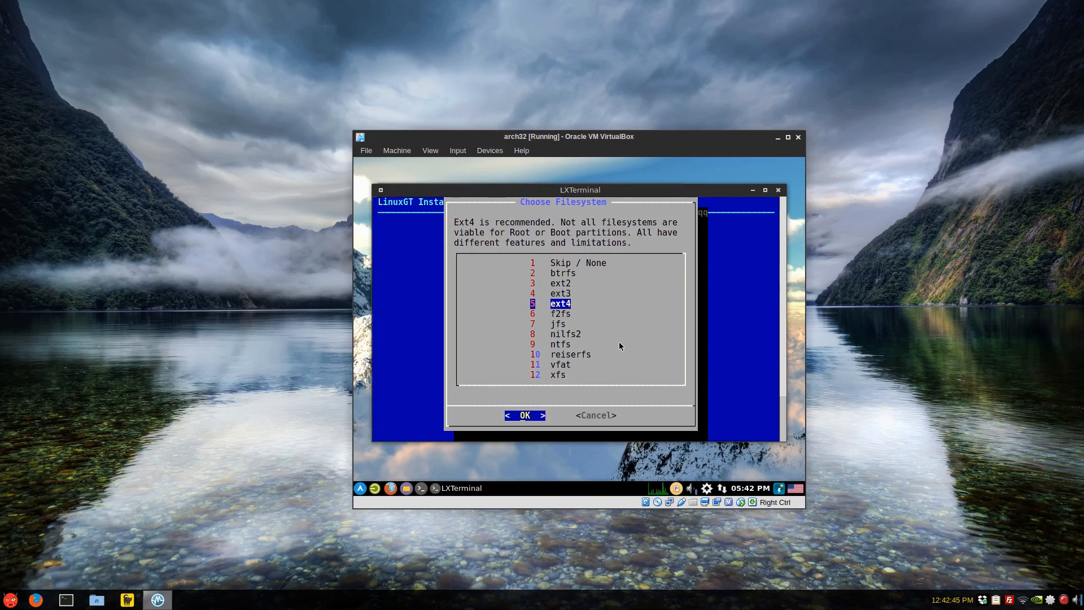
click(525, 414)
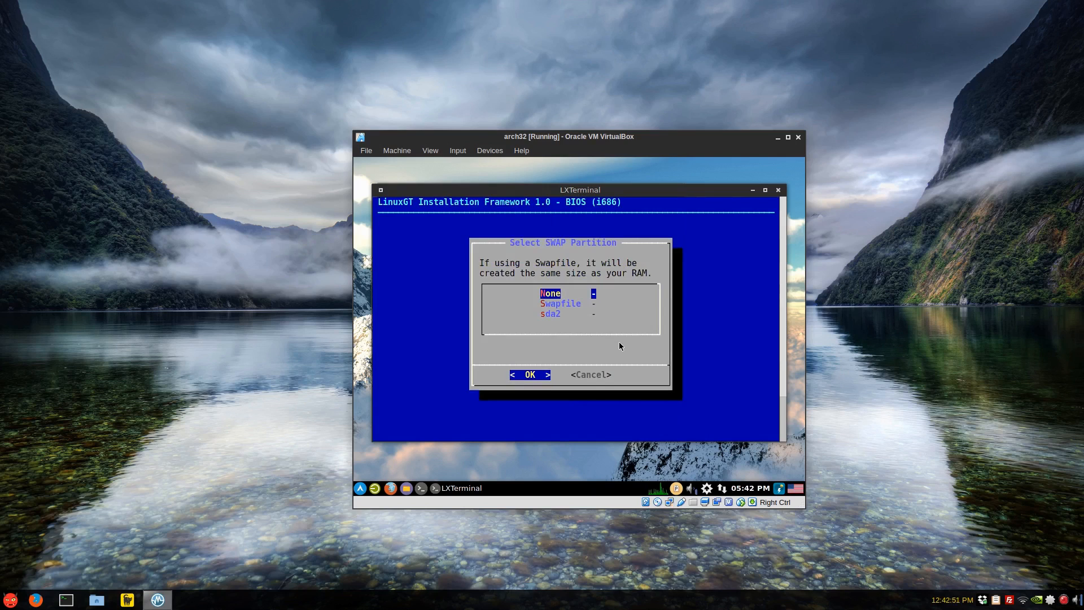
click(530, 374)
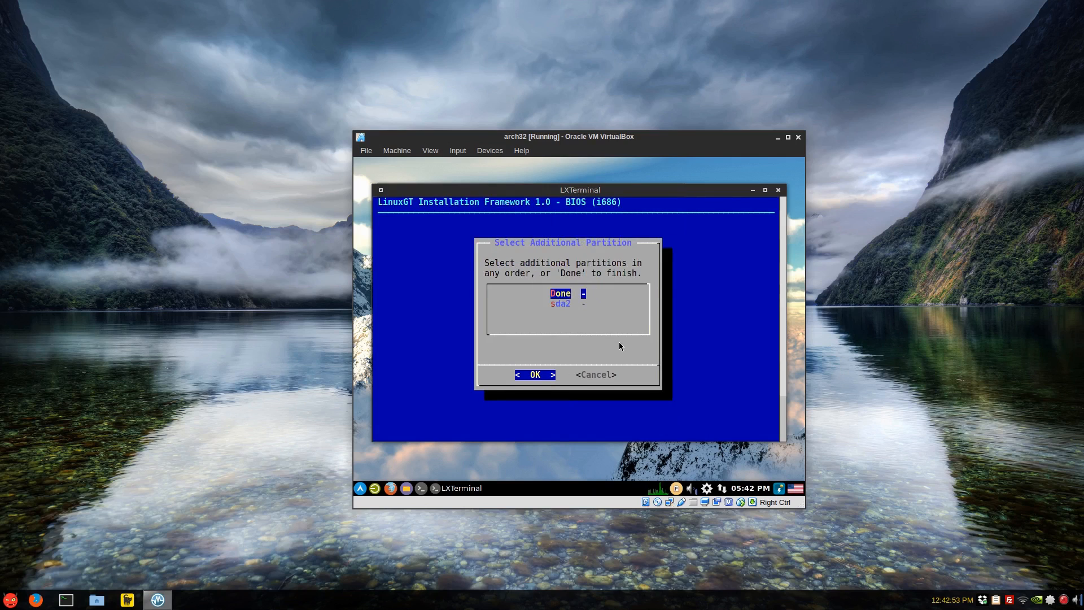
click(535, 374)
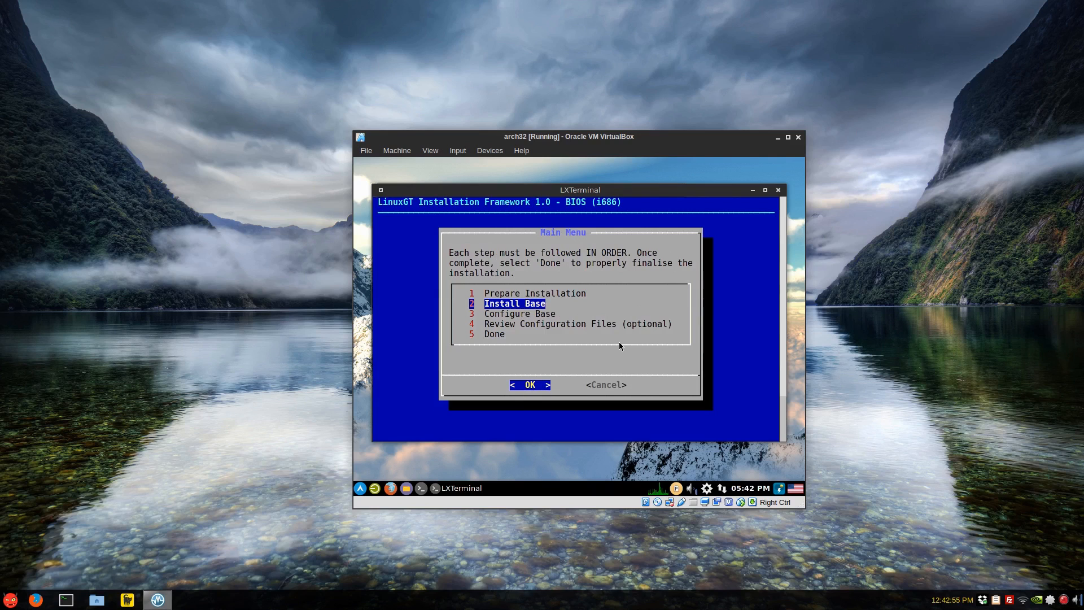
- Run Install Base, then install the Grub2 bootloader on /dev/sda
click(529, 384)
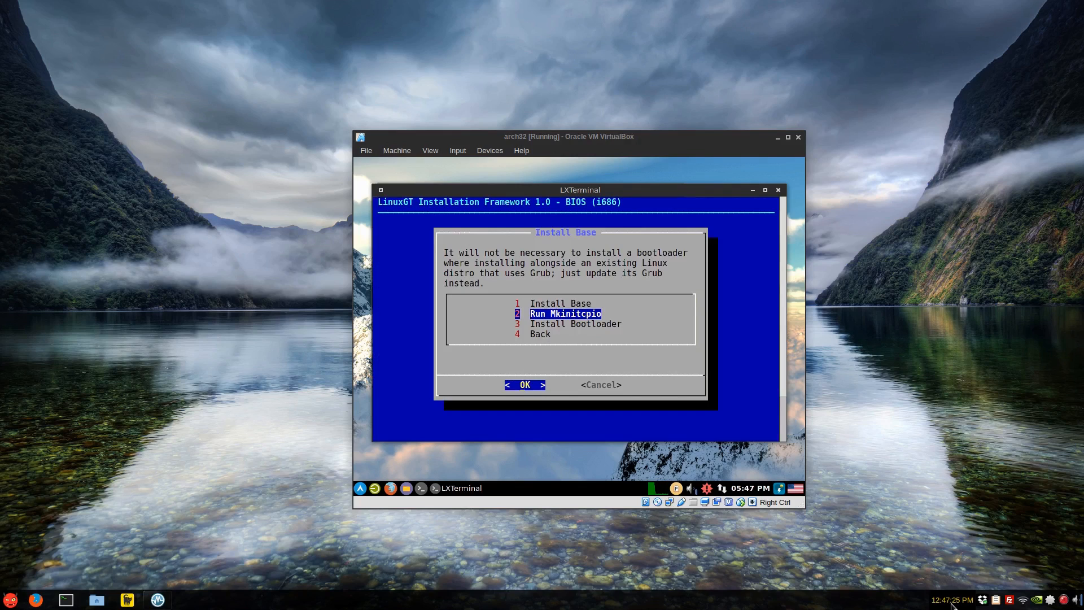
mouse_move(294, 366)
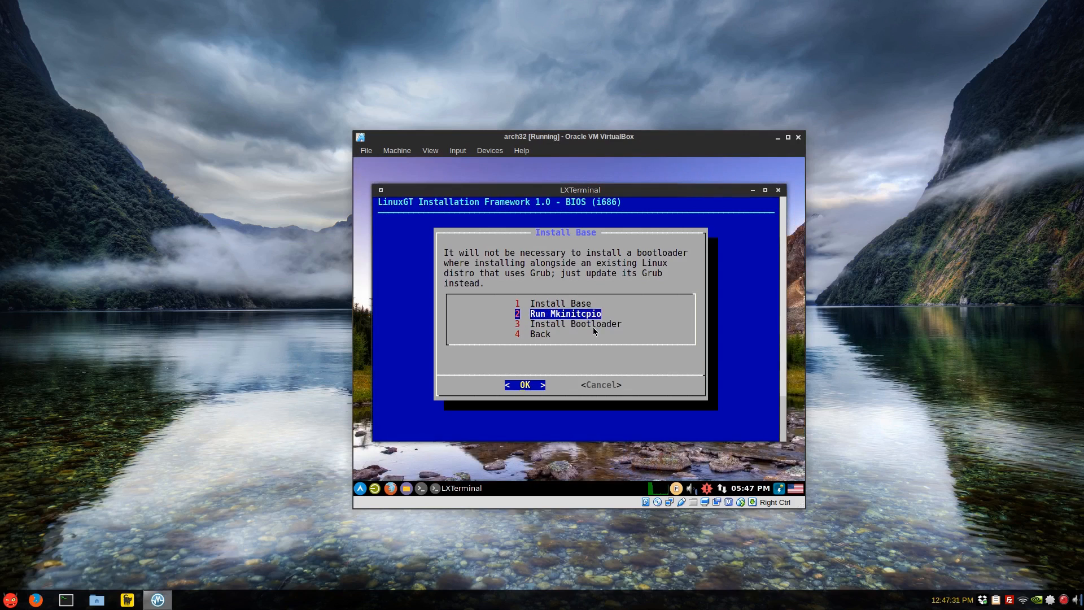
mouse_move(691, 286)
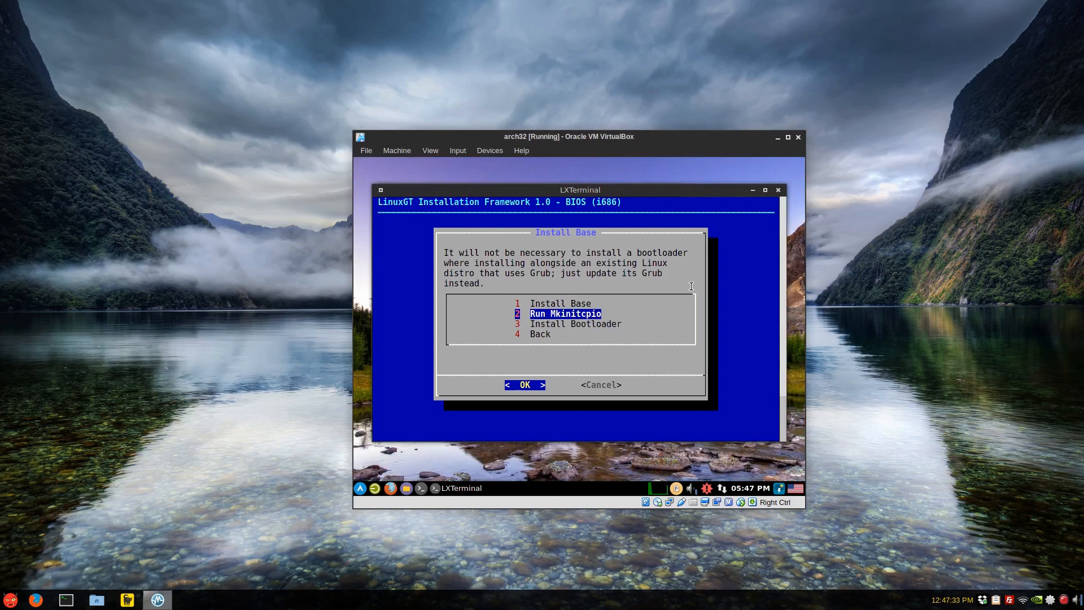
click(524, 384)
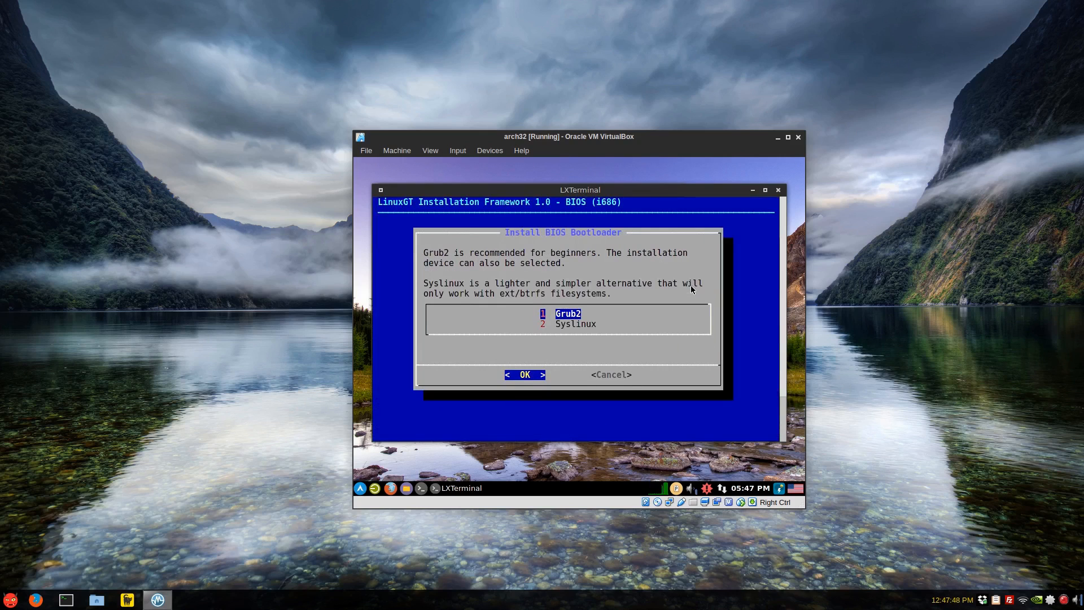
click(525, 374)
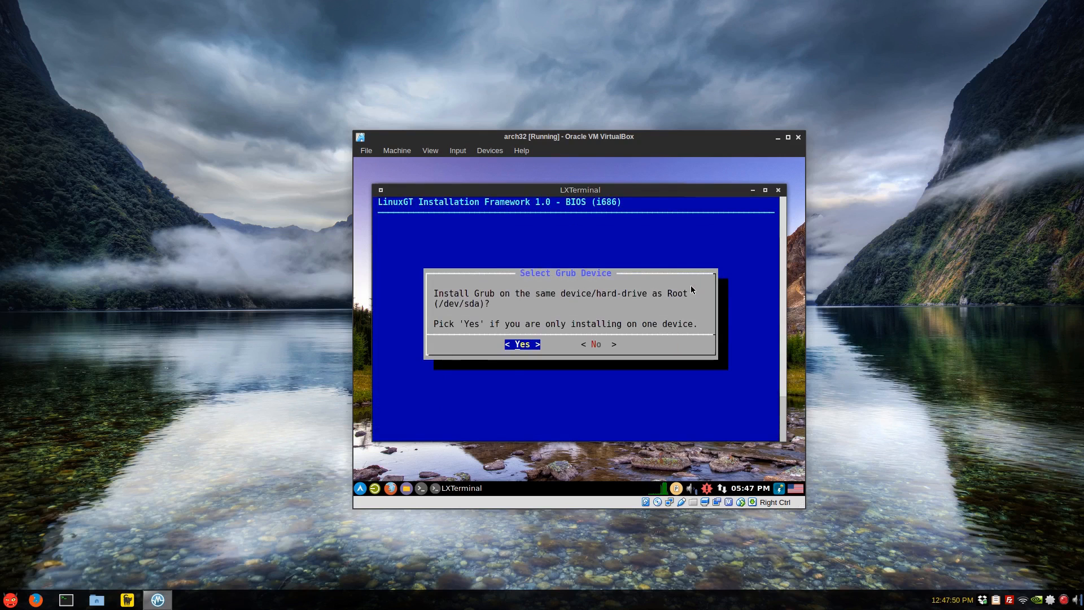
mouse_move(591, 296)
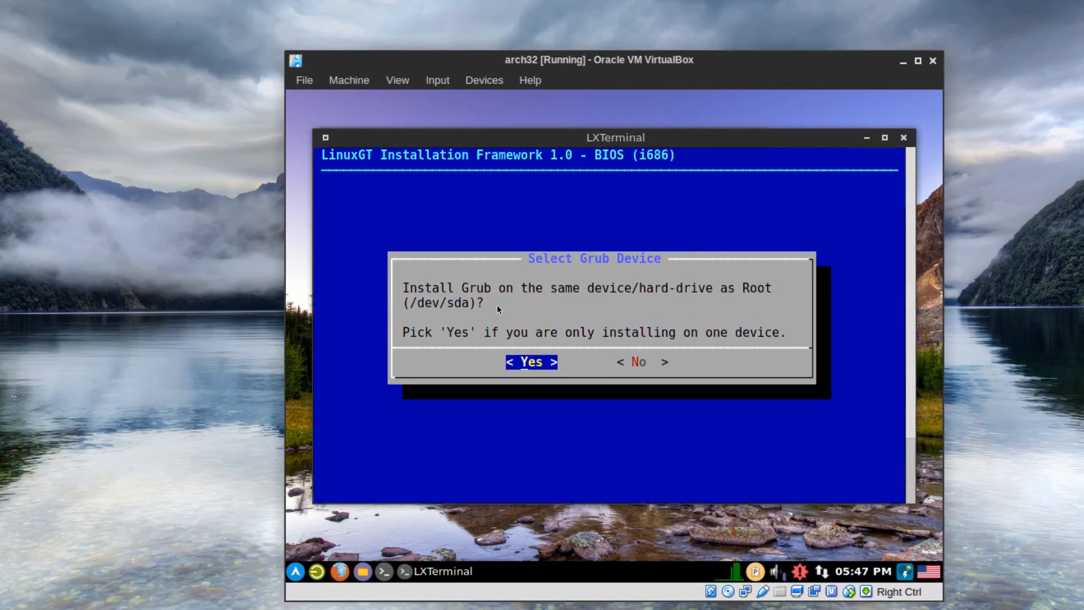
click(531, 361)
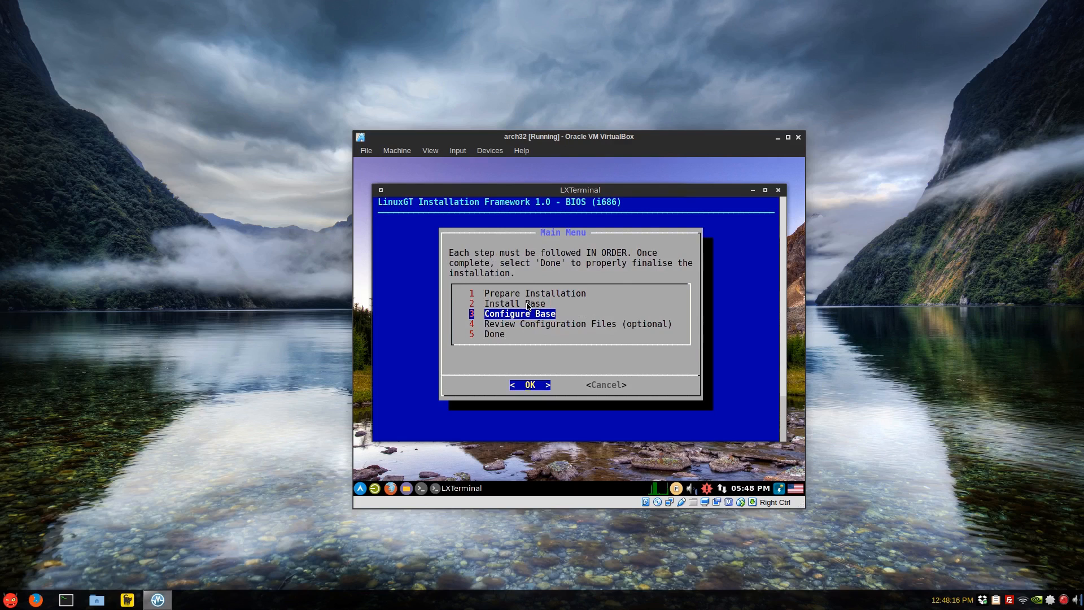
- In Configure Base generate the FSTAB using UUID/PARTUUID and set the hostname to vbox
click(530, 384)
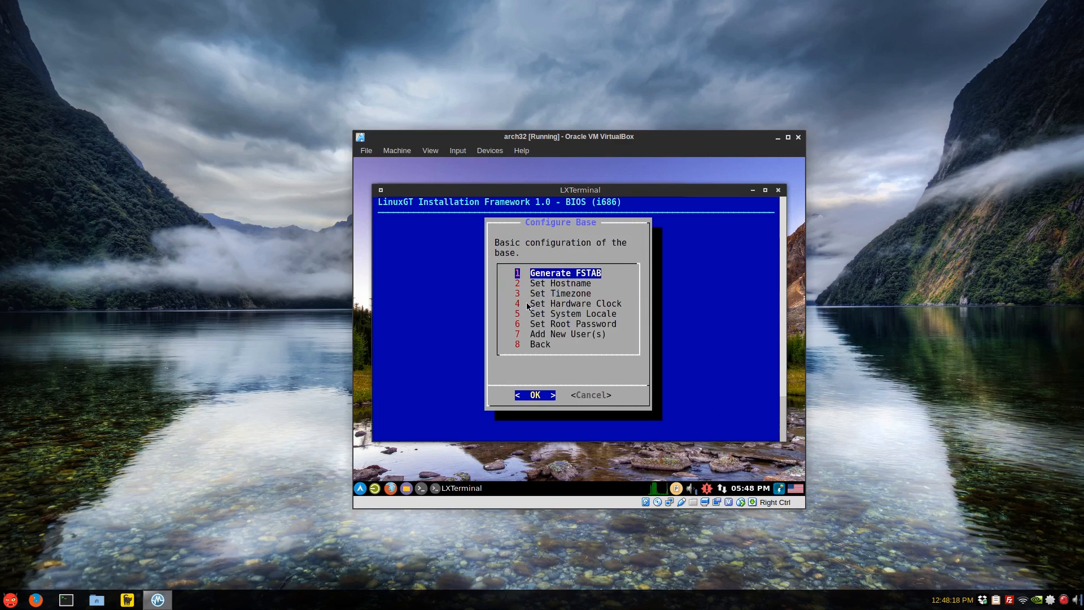
click(535, 396)
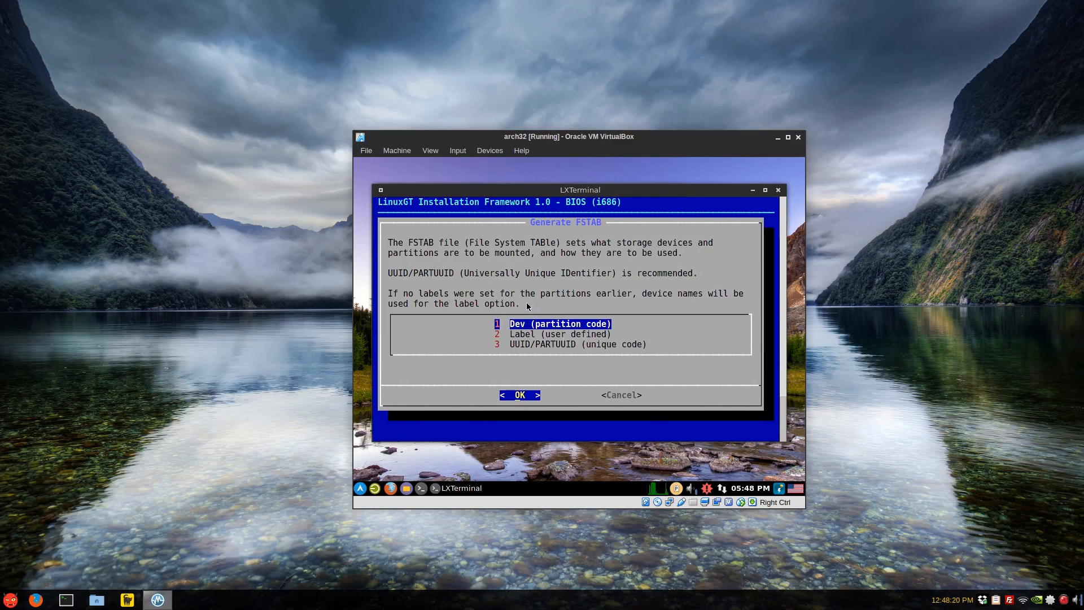
click(578, 343)
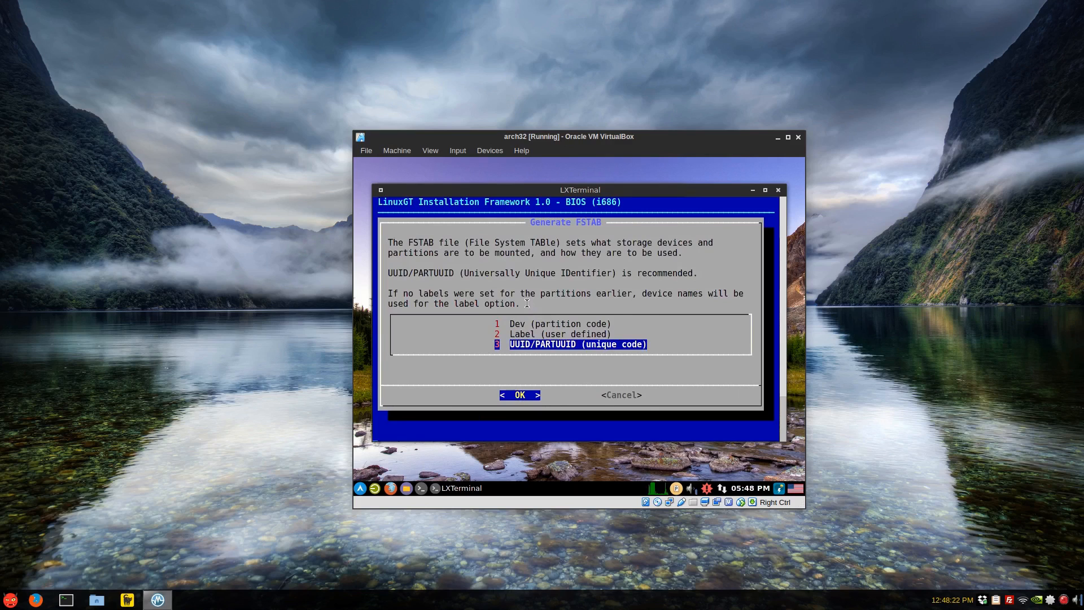
click(520, 396)
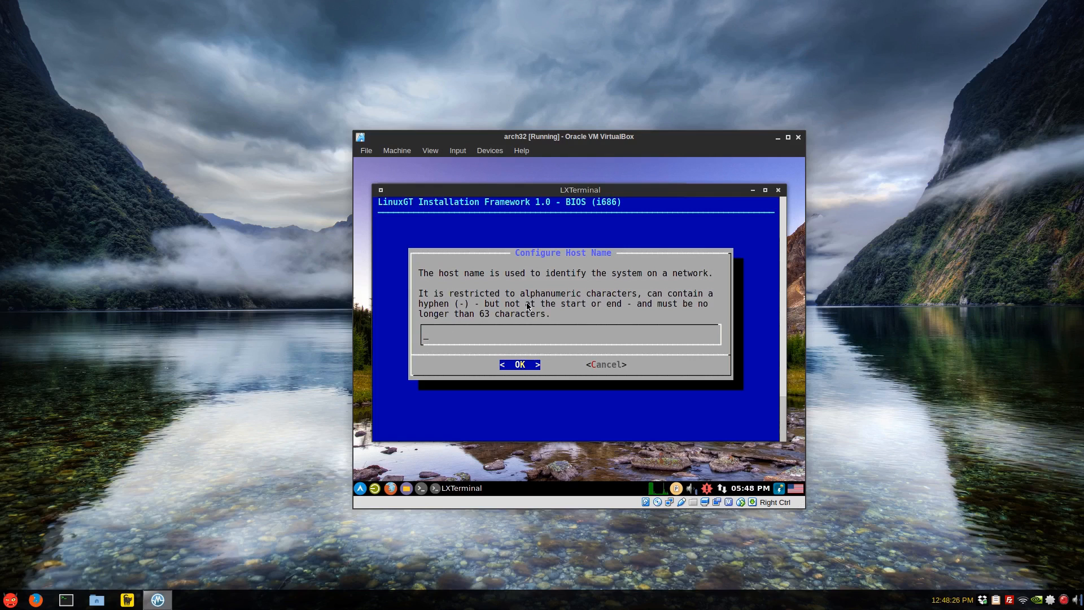
text(vbox)
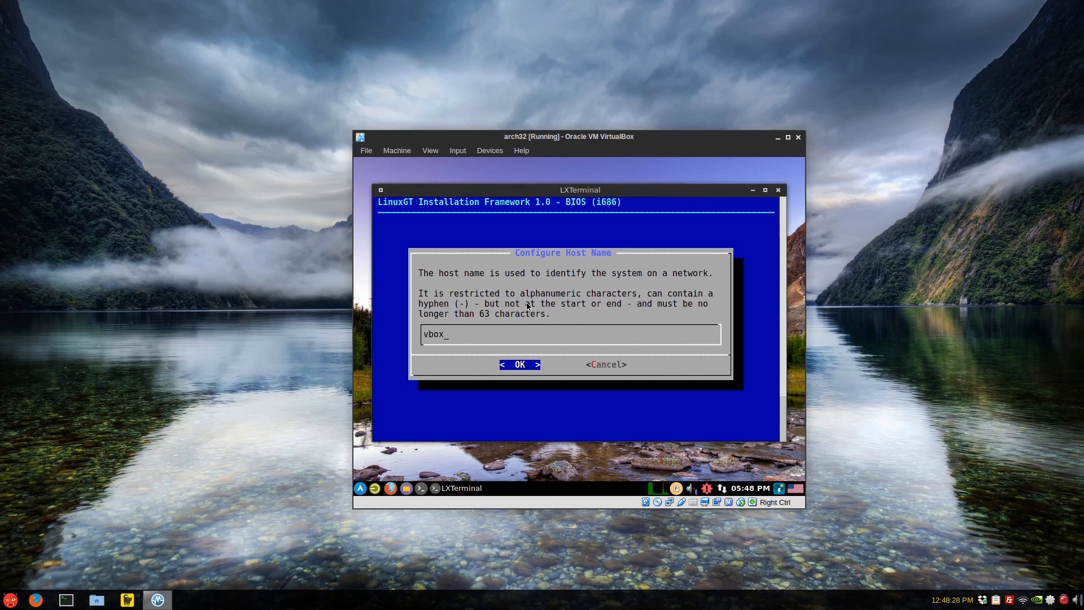
click(520, 365)
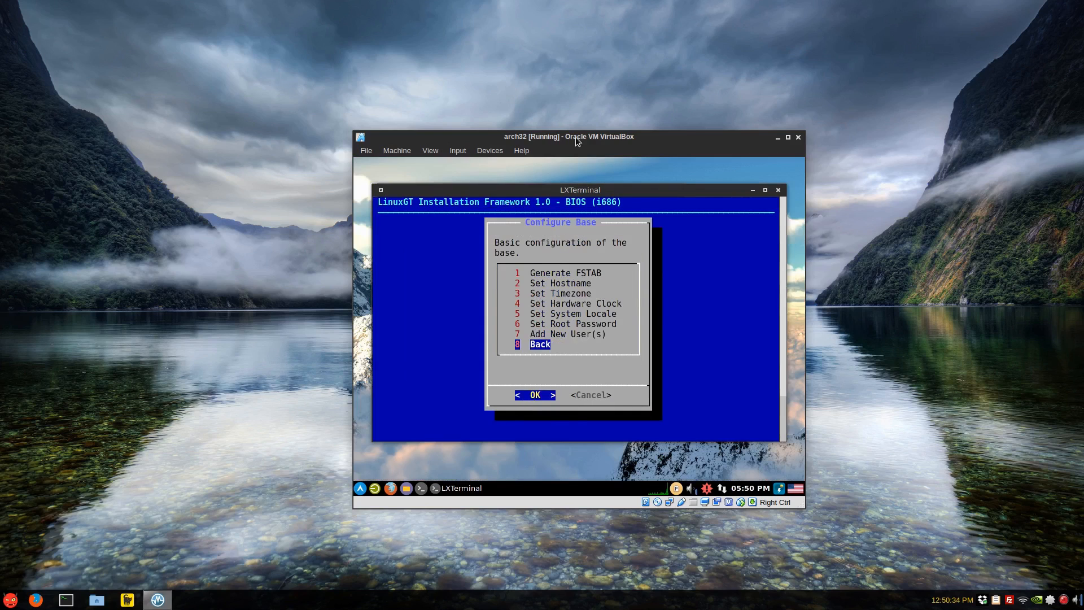
- Return to the installer main menu, glance at Review Configuration Files, then confirm closing the installer
click(535, 396)
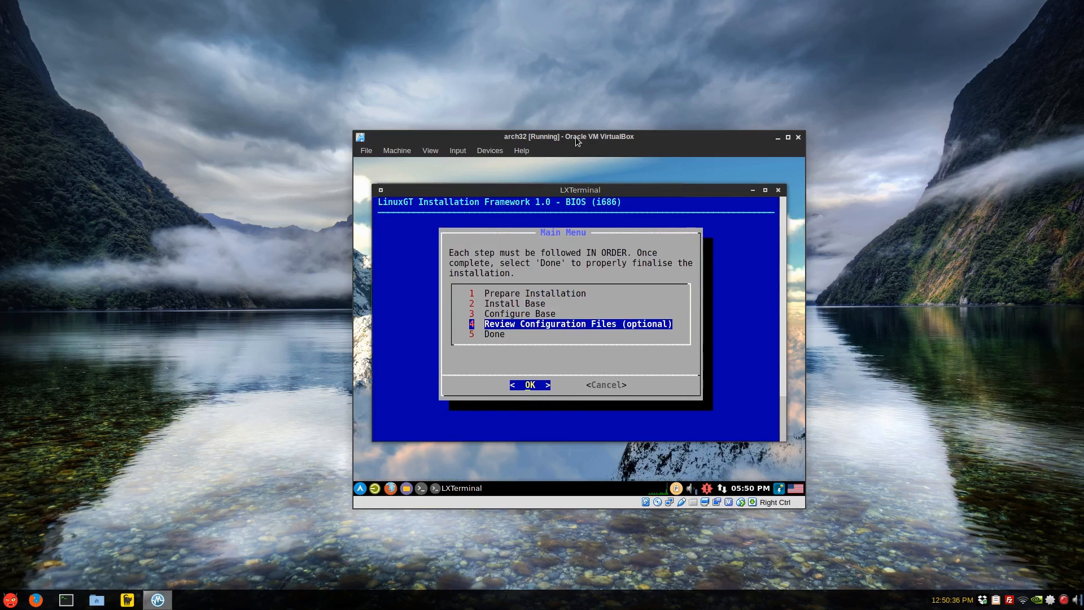
click(530, 384)
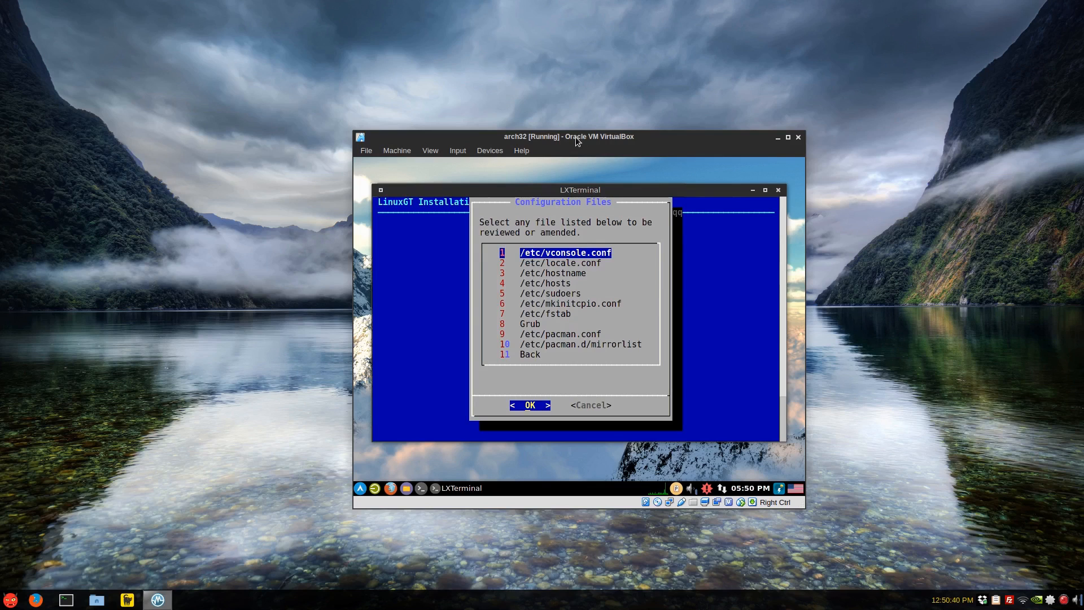
click(529, 324)
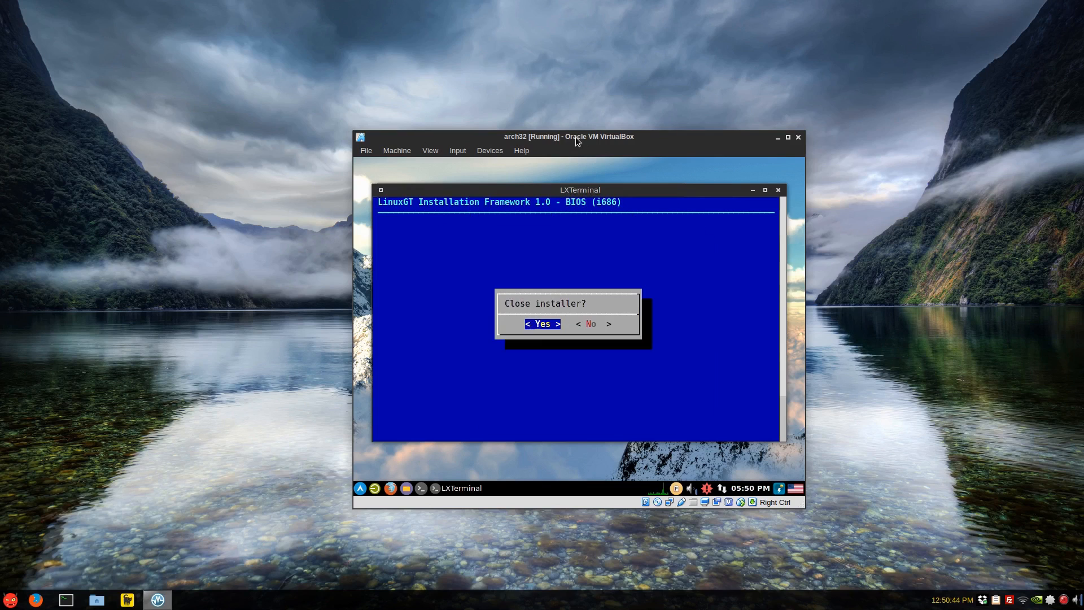
click(543, 324)
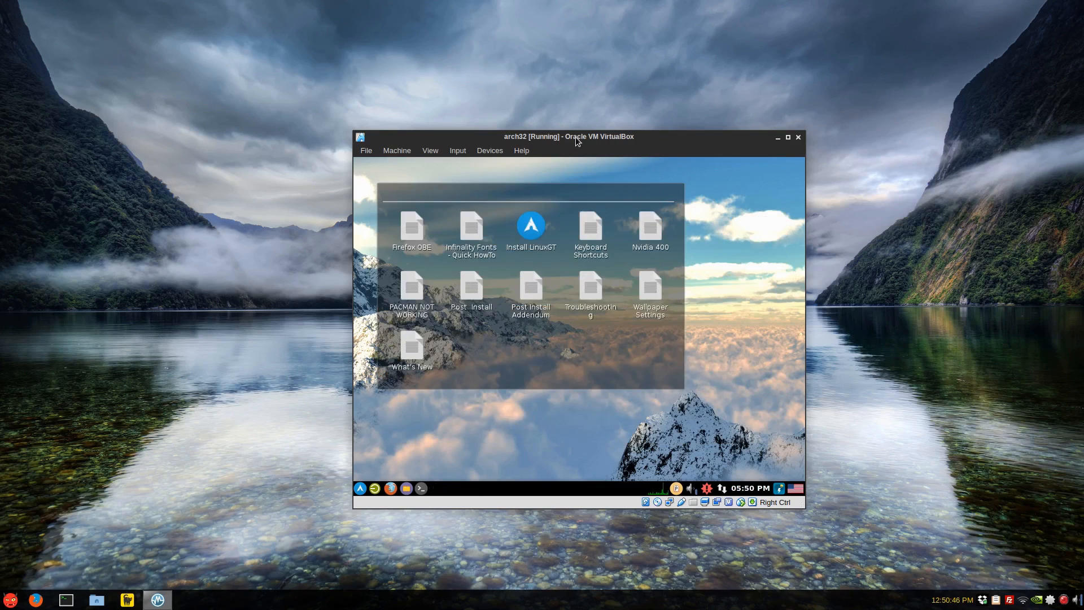
mouse_move(571, 439)
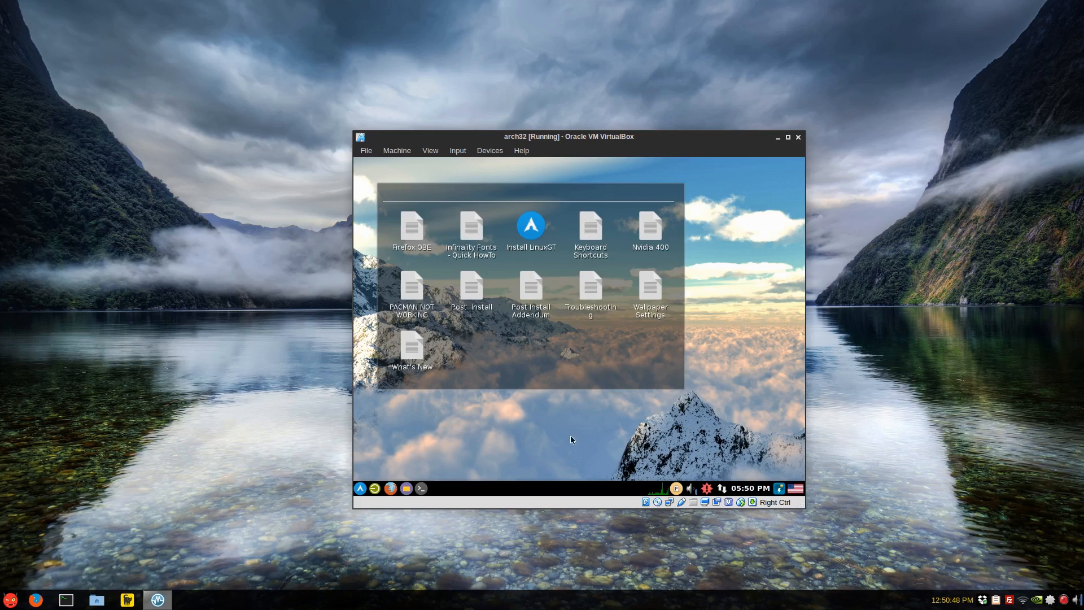
mouse_move(706, 491)
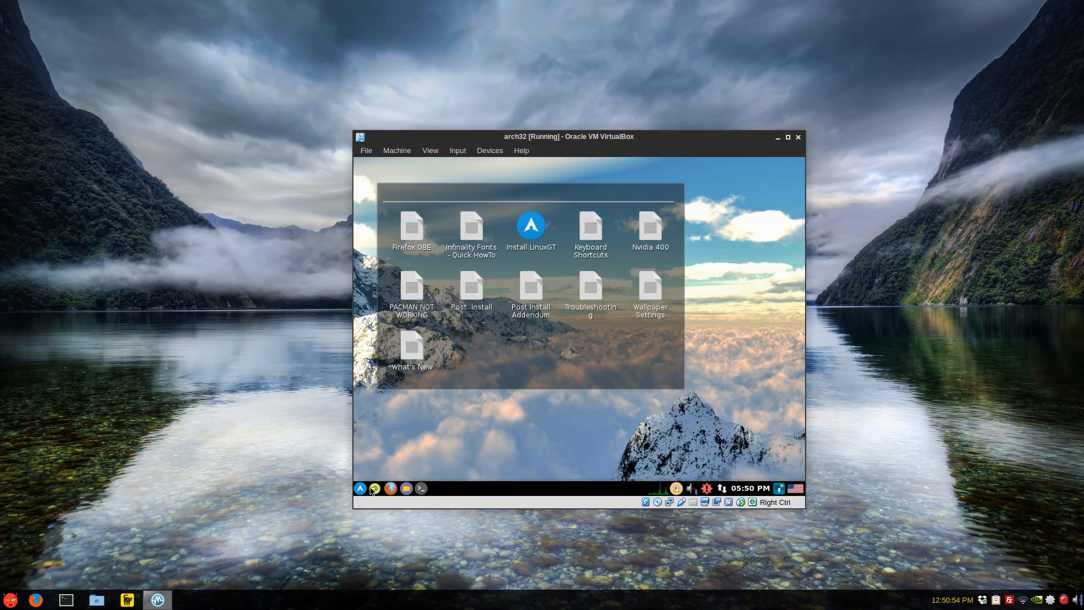
mouse_move(573, 369)
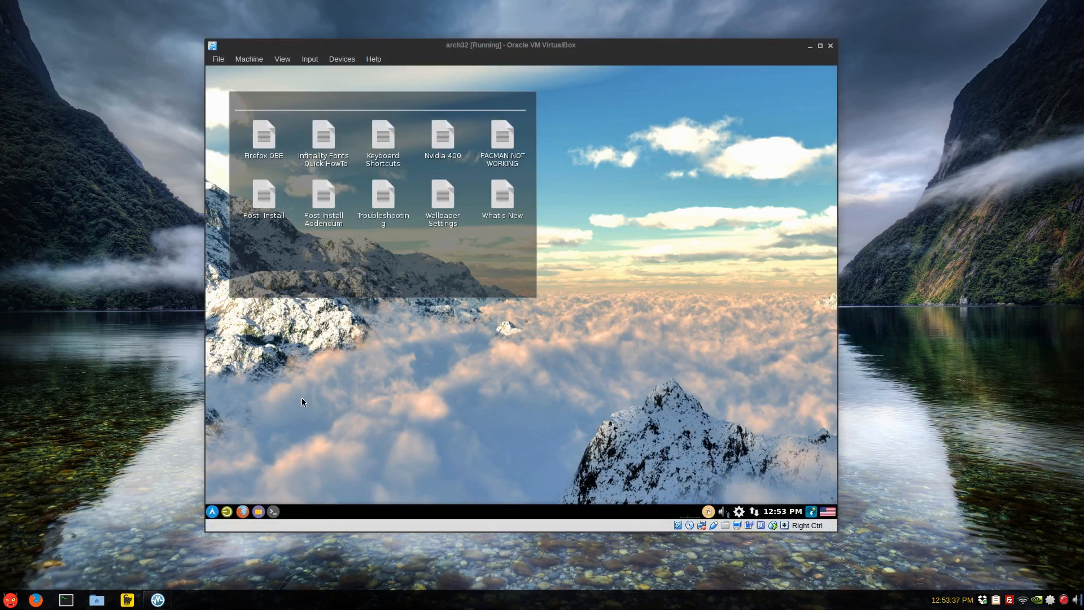
- Delete the Install LinuxGT shortcut from the documentation folder via its context menu
right_click(549, 387)
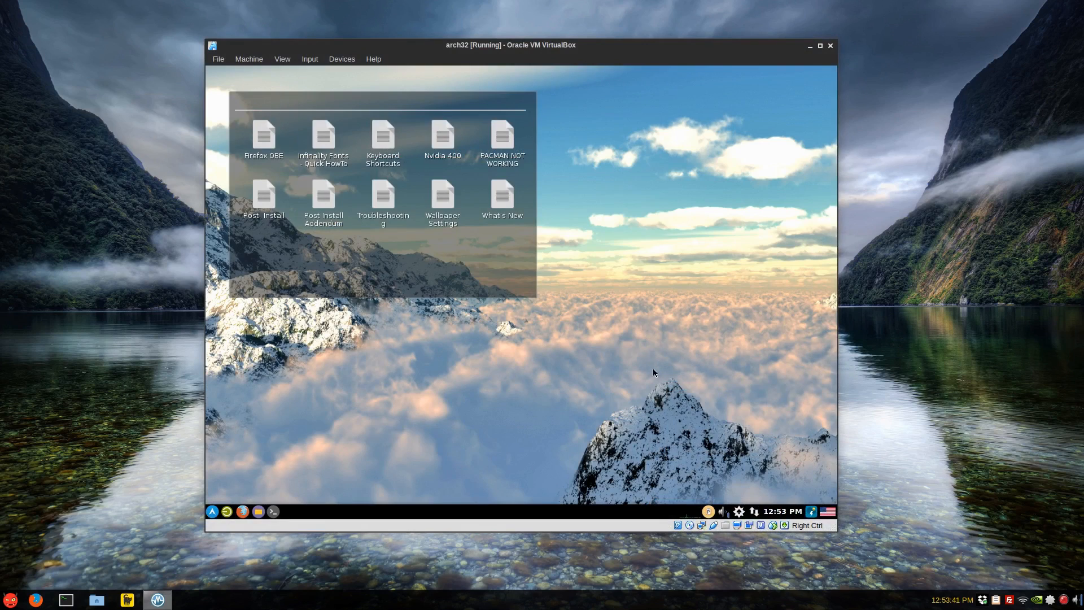
click(502, 136)
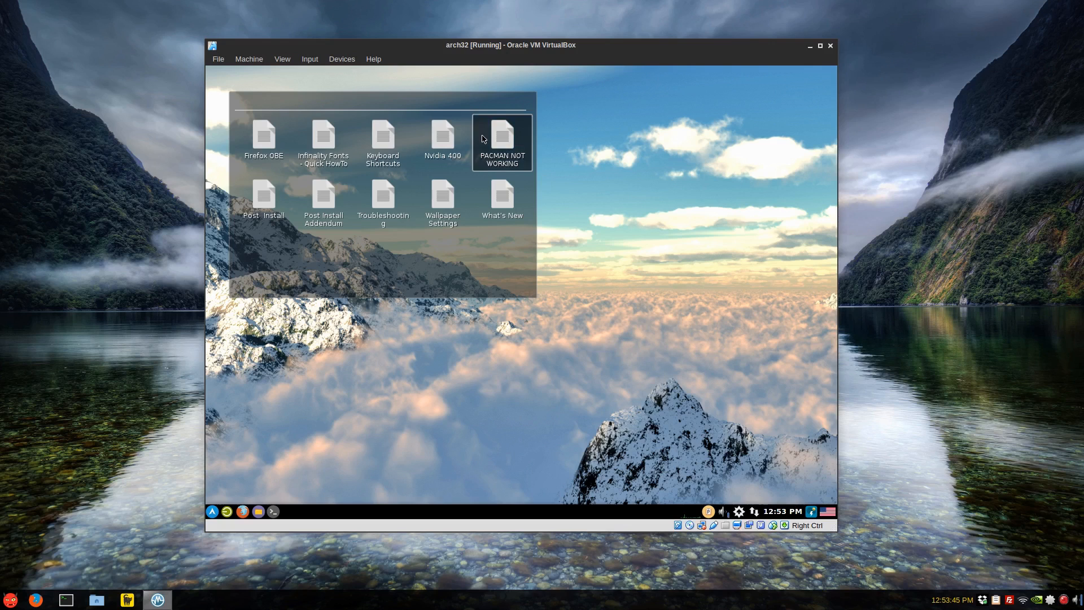
- Open the PACMAN NOT WORKING note and scroll through its multilib instructions
double_click(502, 138)
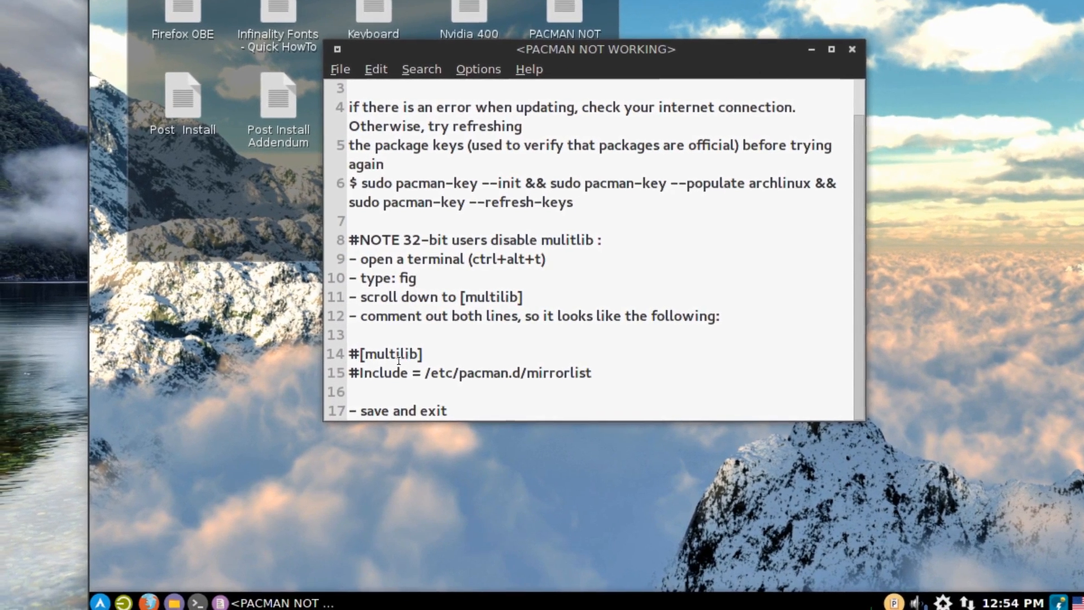
scroll(up, 3)
text(f)
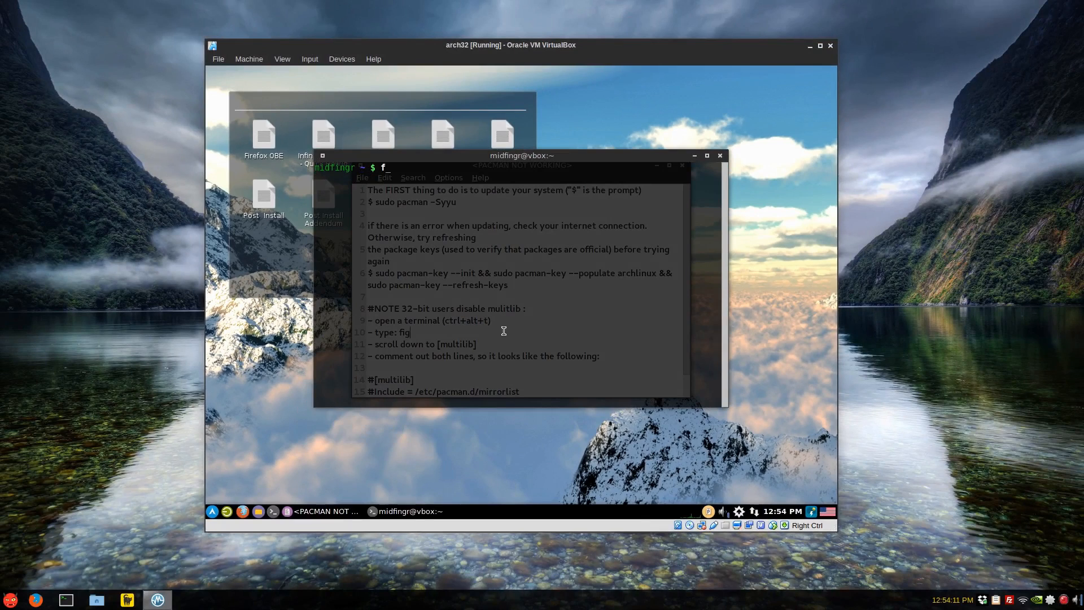
- Comment out [multilib] and its Include line in pacman.conf with # and save the file
key(Return)
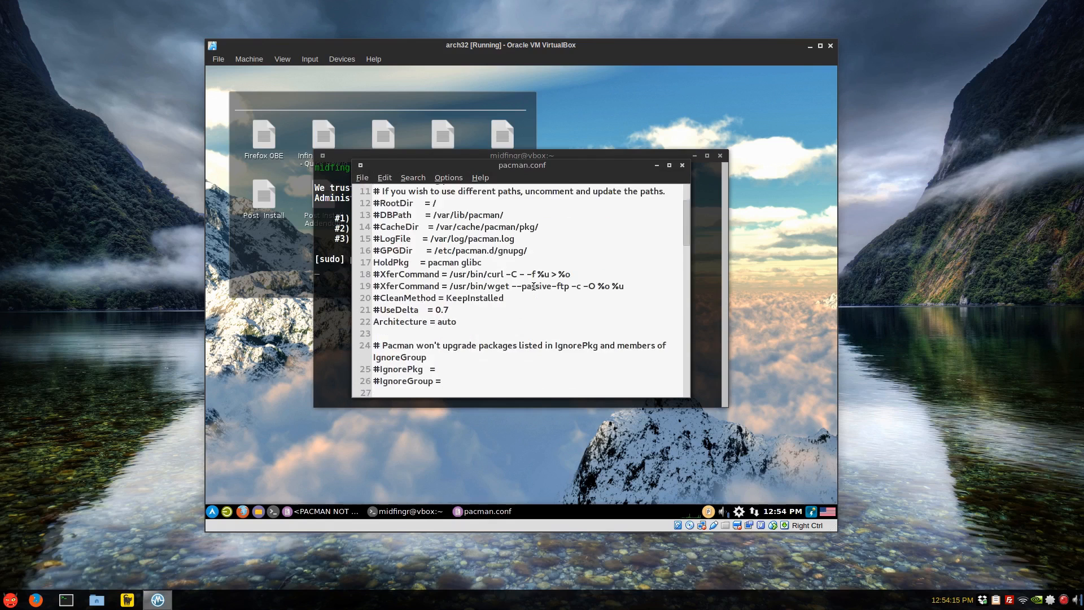
scroll(down, 3)
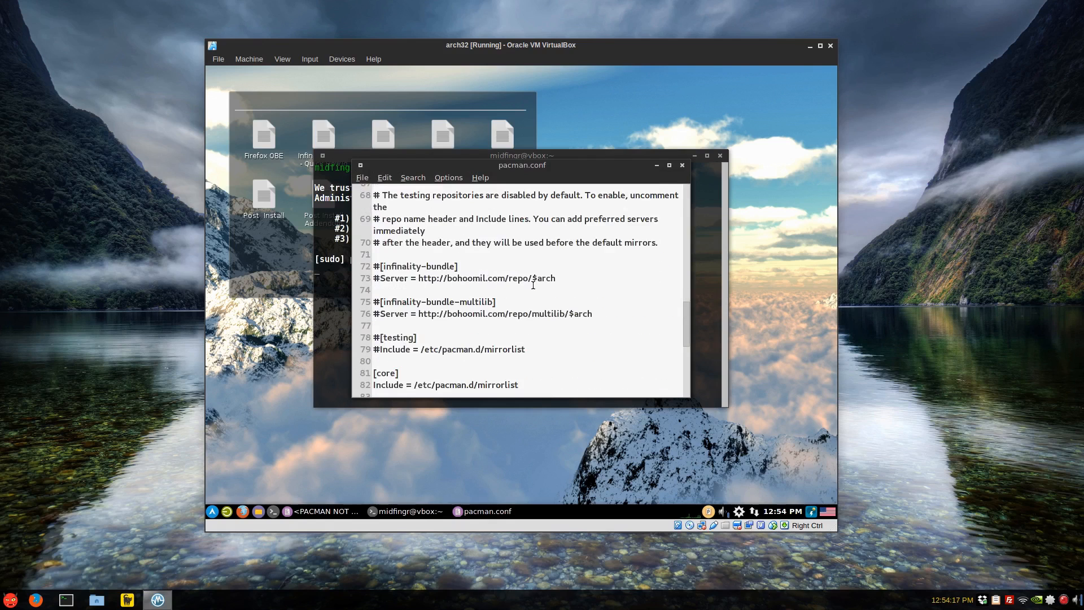
scroll(down, 3)
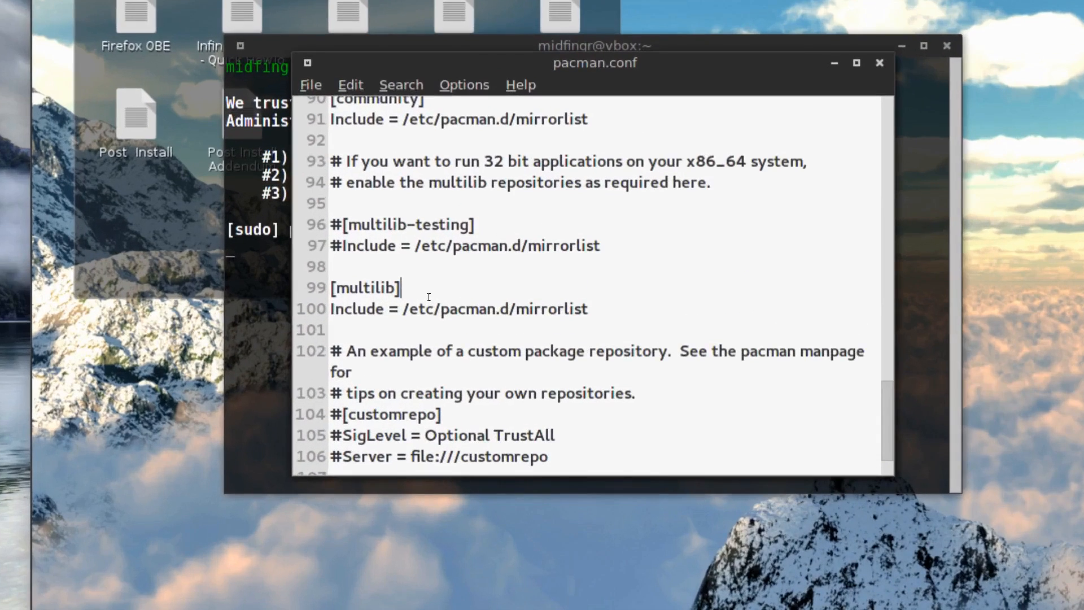
text(#)
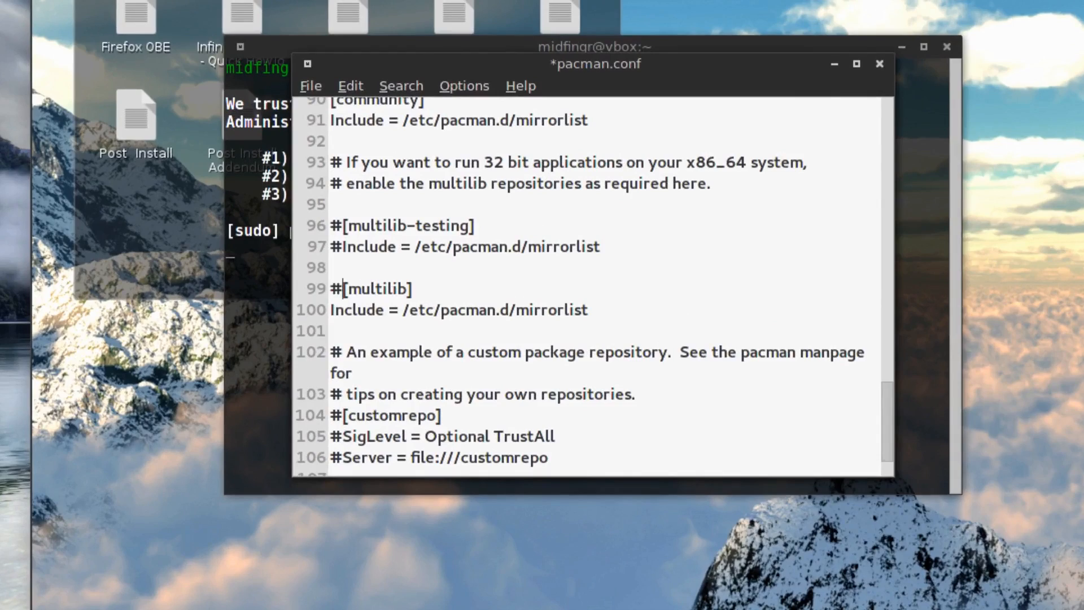
text(#)
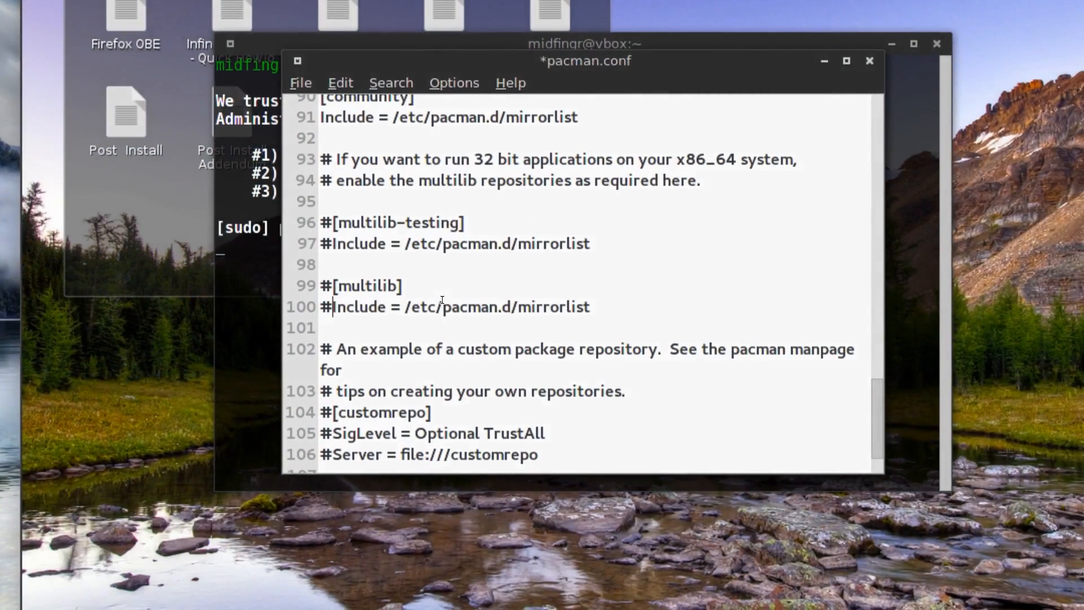
key(ctrl+s)
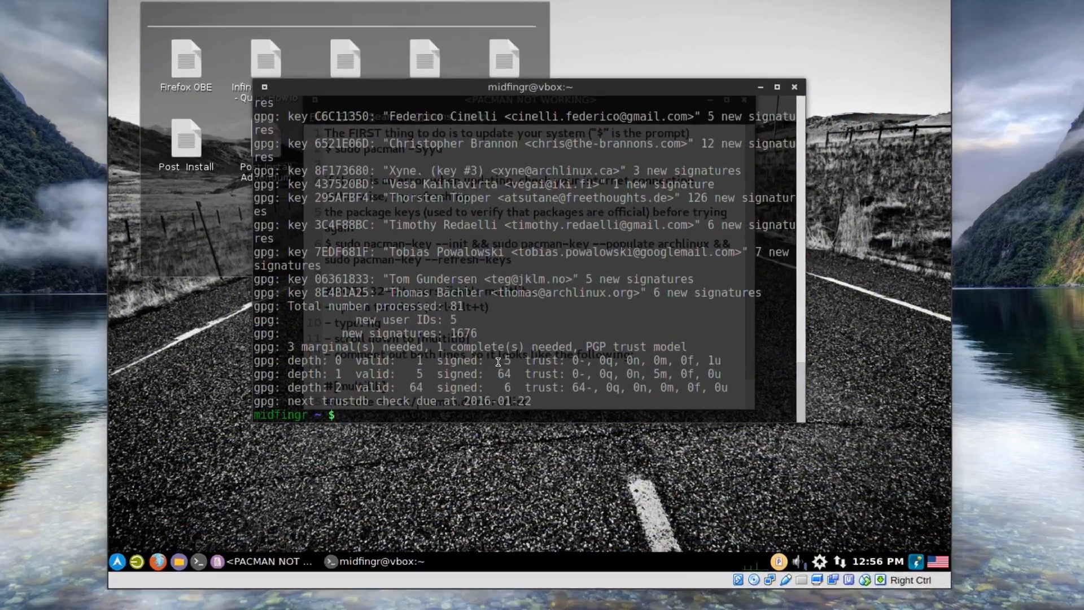
- Run psync, then after the lock error remove /var/lib/pacman/db.lck with sudo rm
text(p)
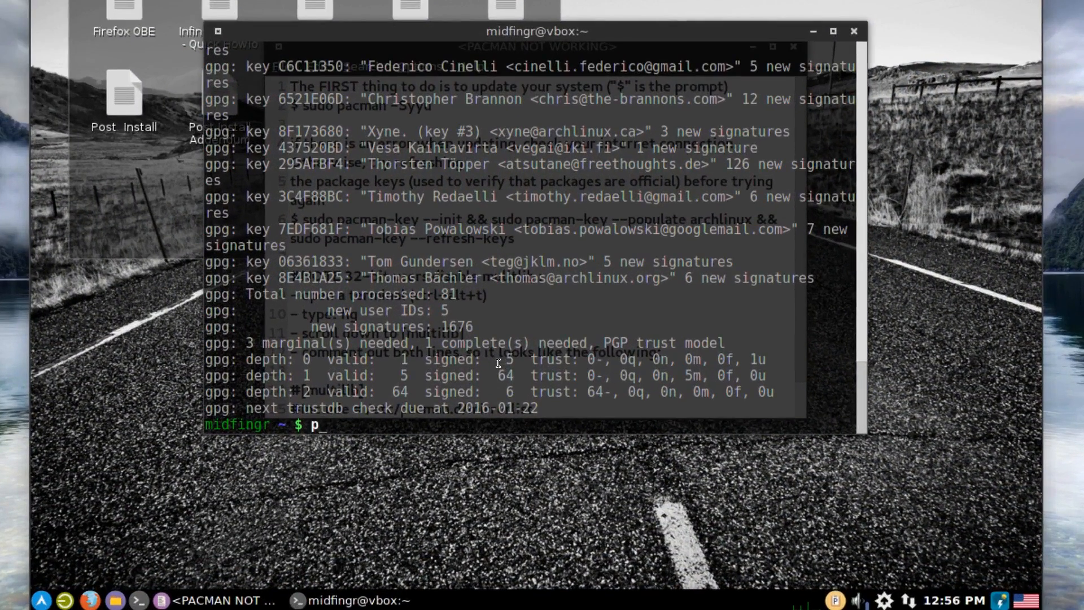
text(sync)
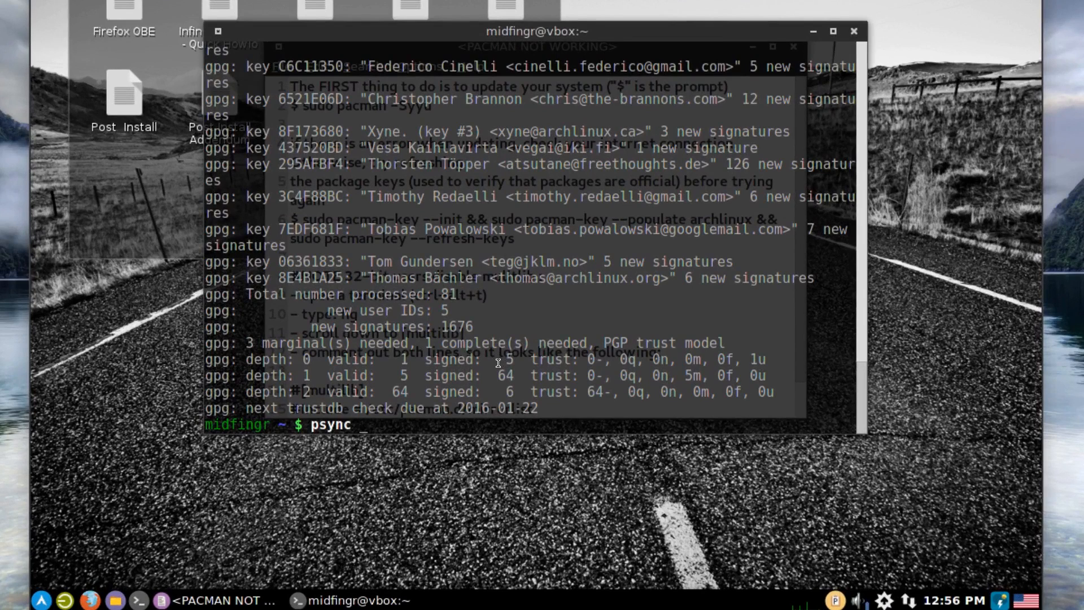
key(Return)
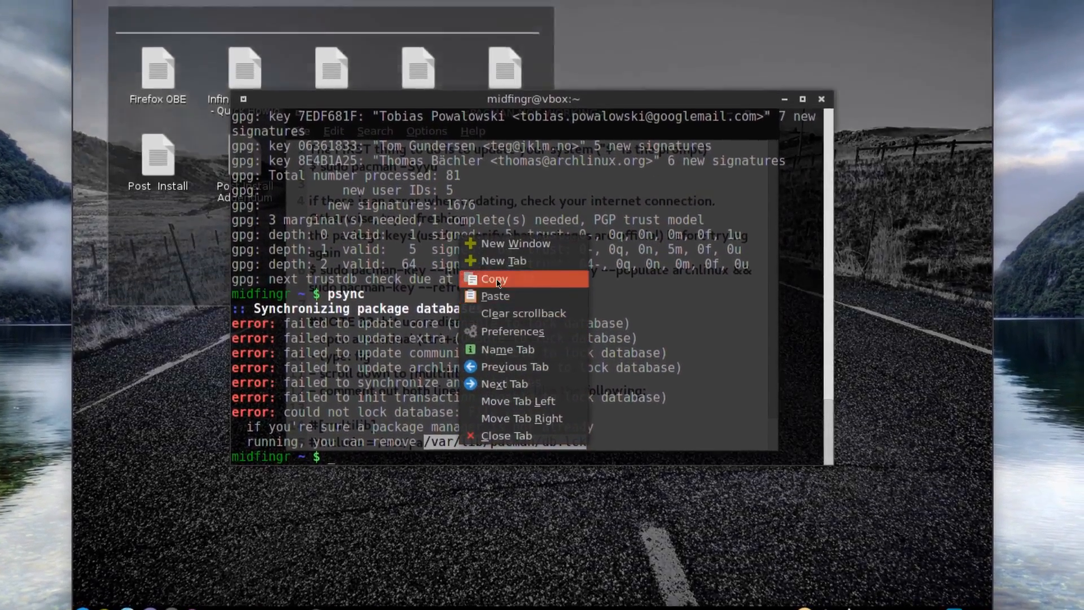
text(udo r)
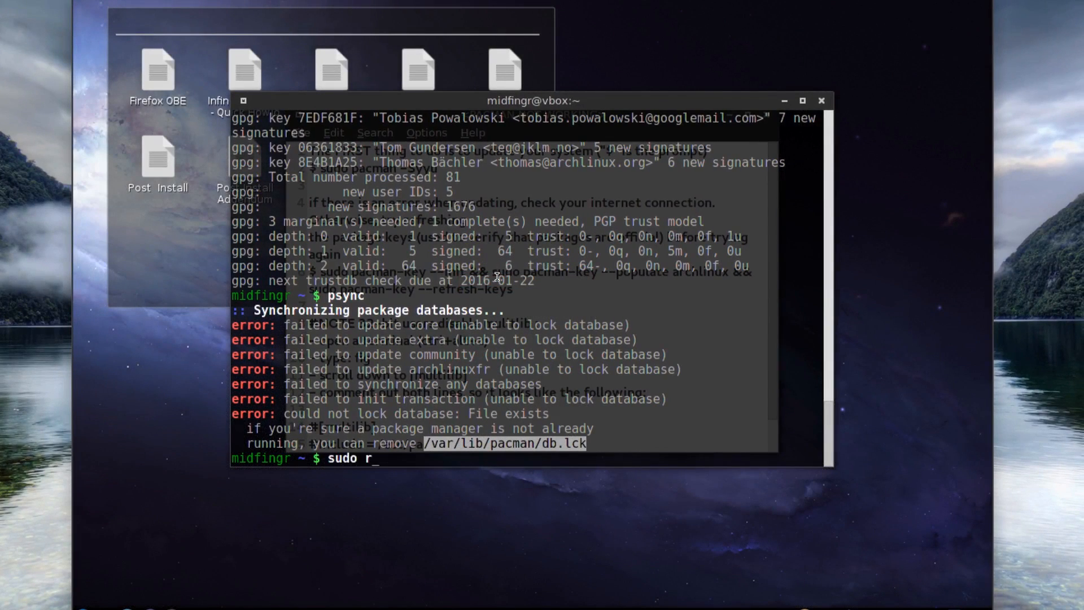
key(Return)
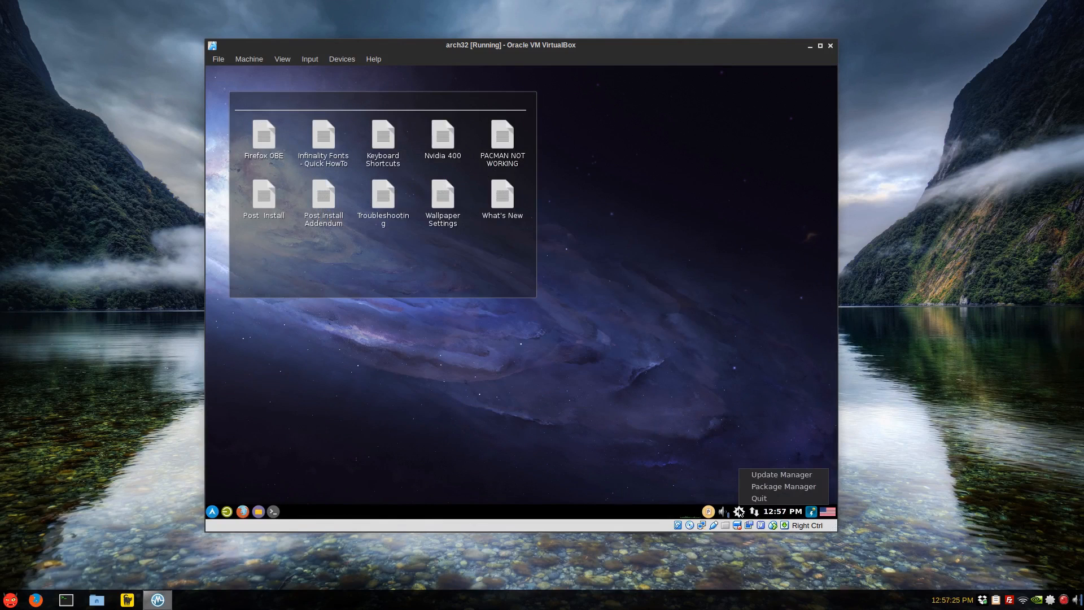
mouse_move(782, 474)
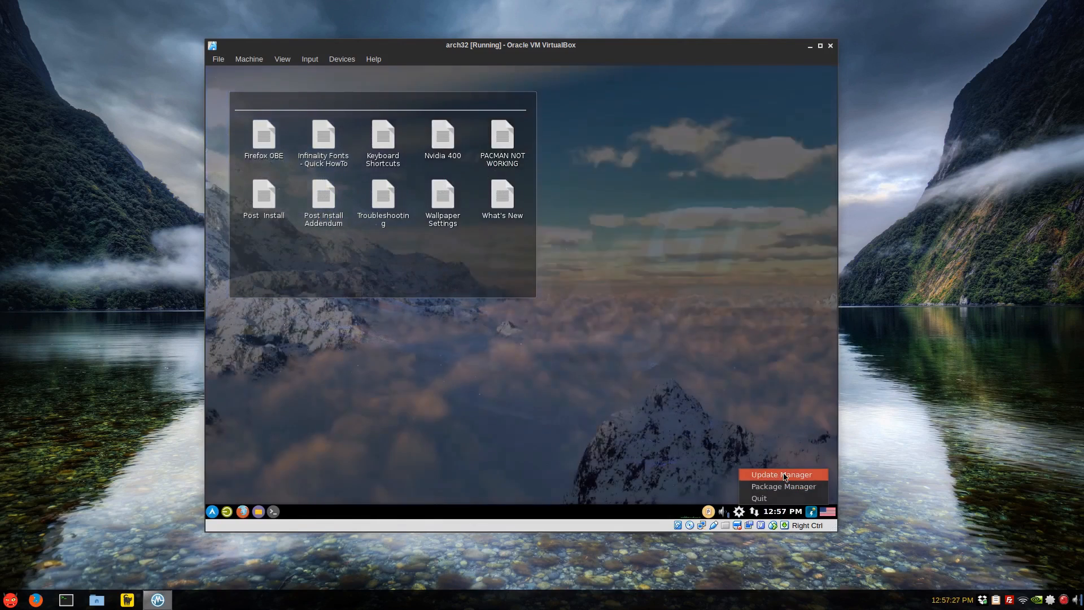
- Open Update Manager preferences, authenticate, and turn on removal of unrequired dependencies
click(780, 475)
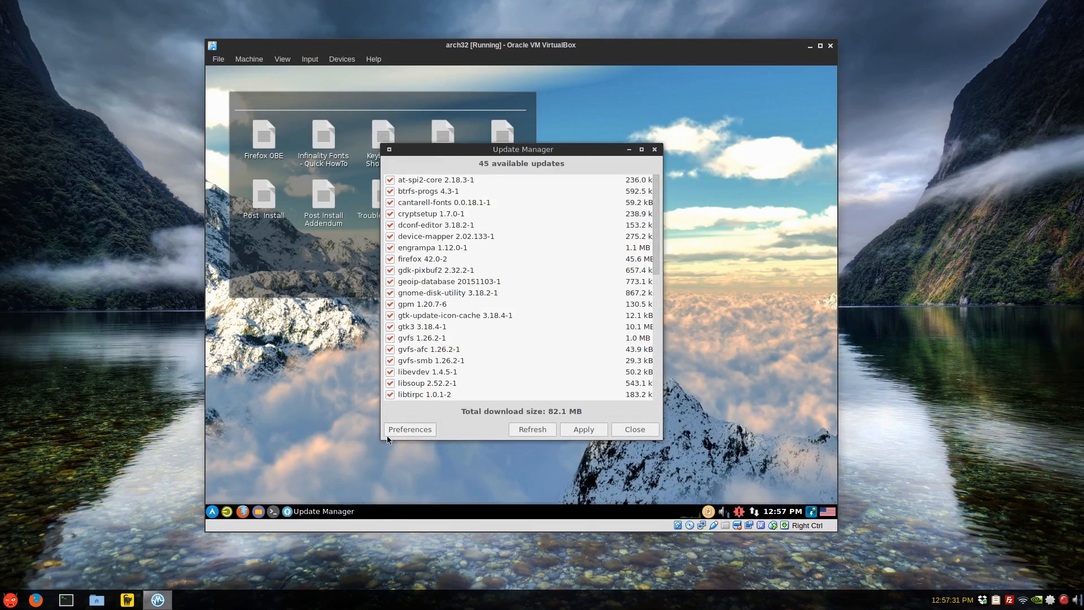
mouse_move(469, 359)
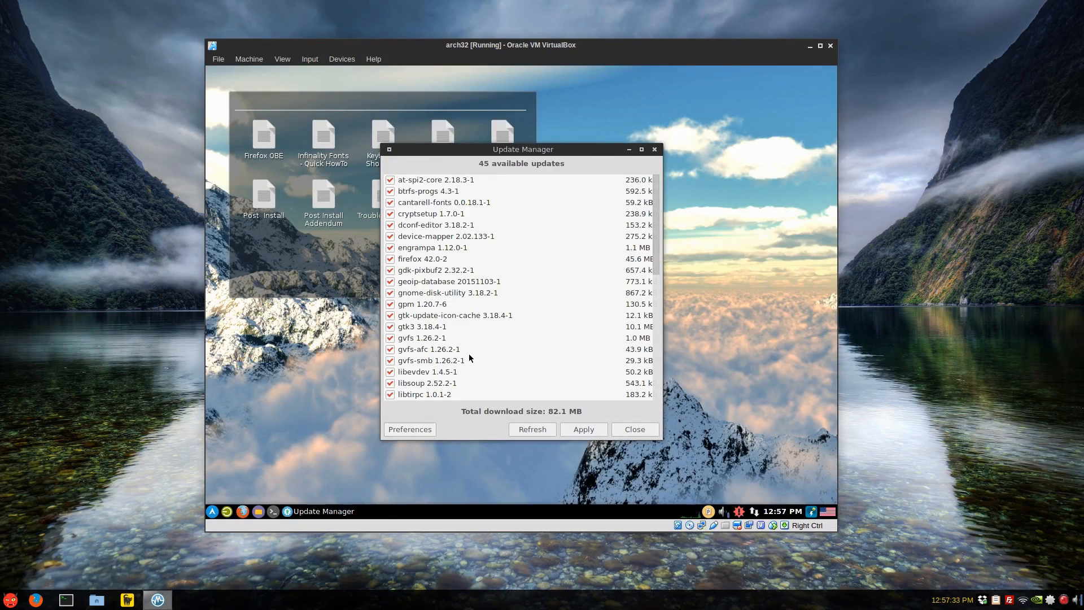
click(582, 429)
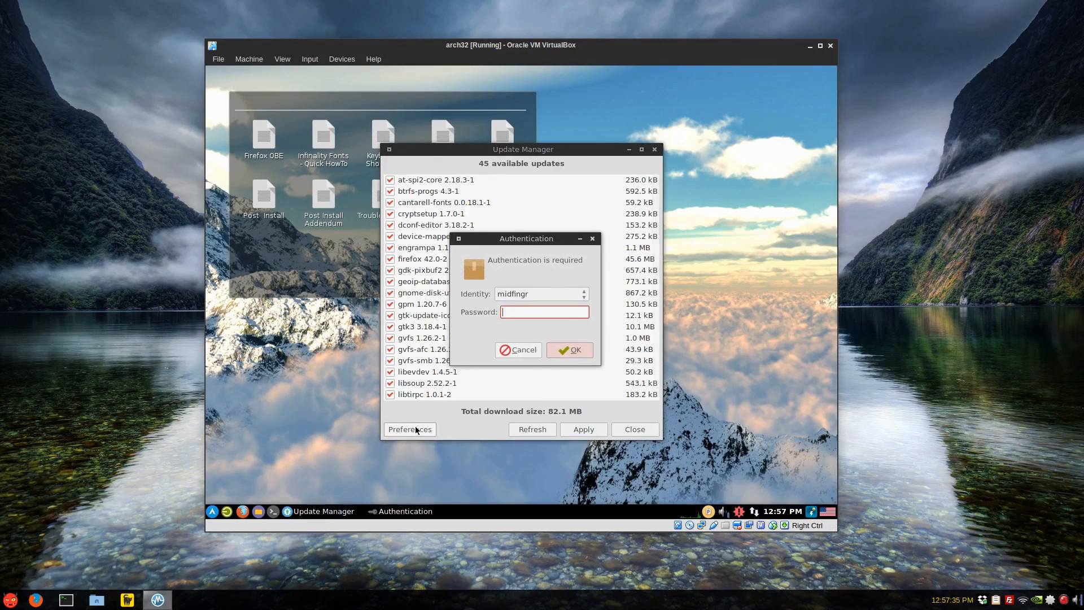
text(•)
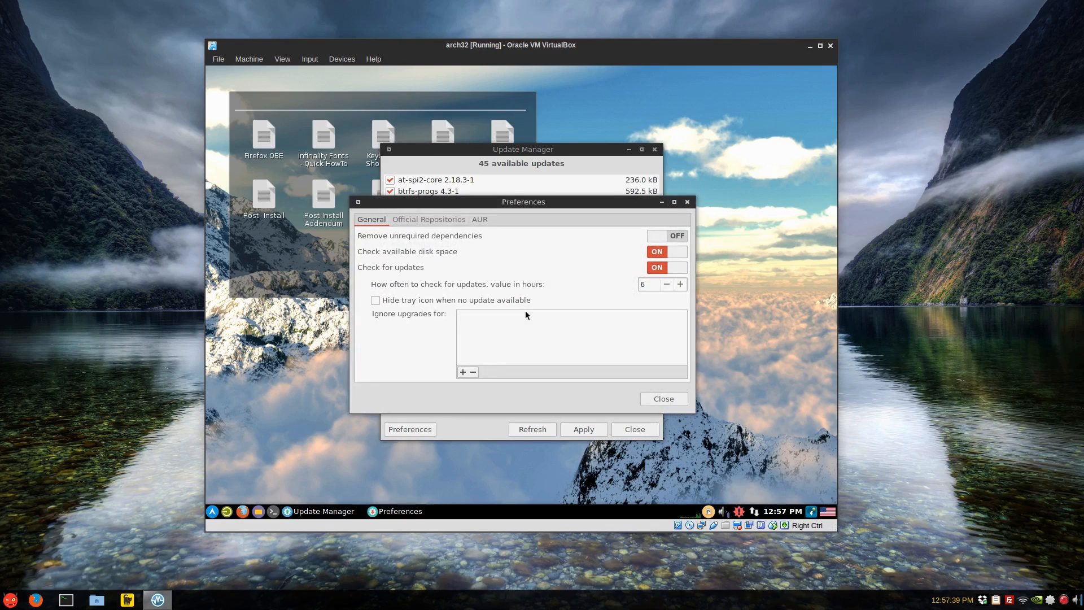
mouse_move(425, 279)
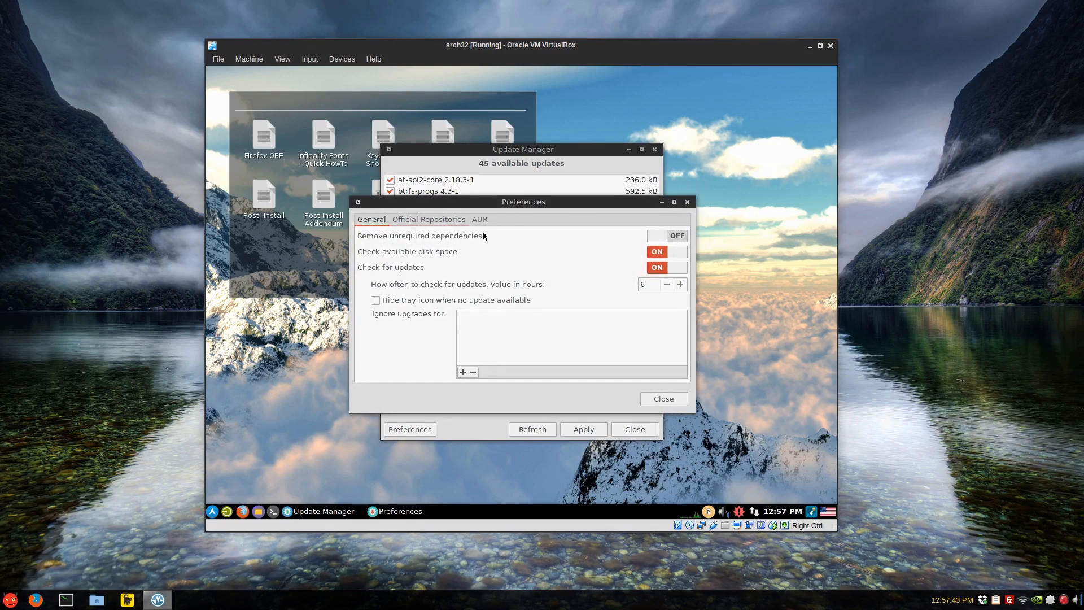
click(667, 235)
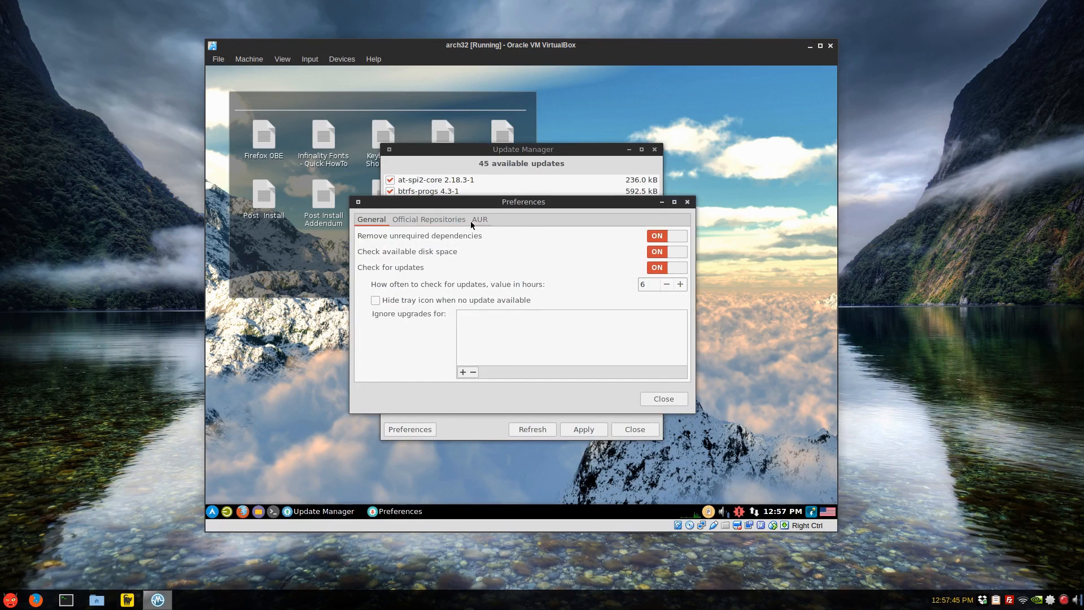
- In the AUR settings enable AUR support and search in AUR by default
click(479, 219)
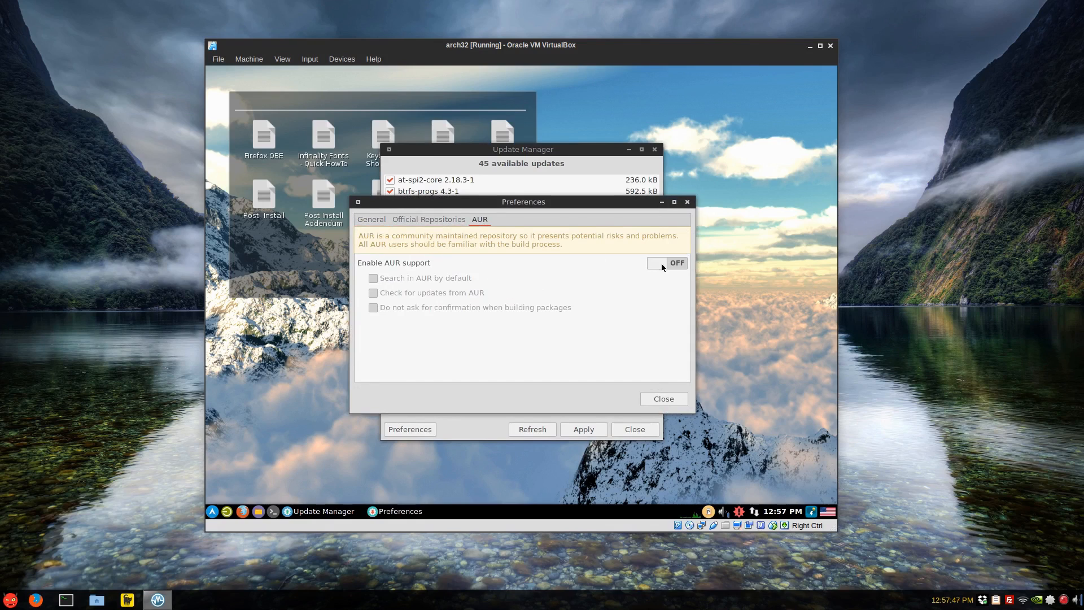
click(667, 263)
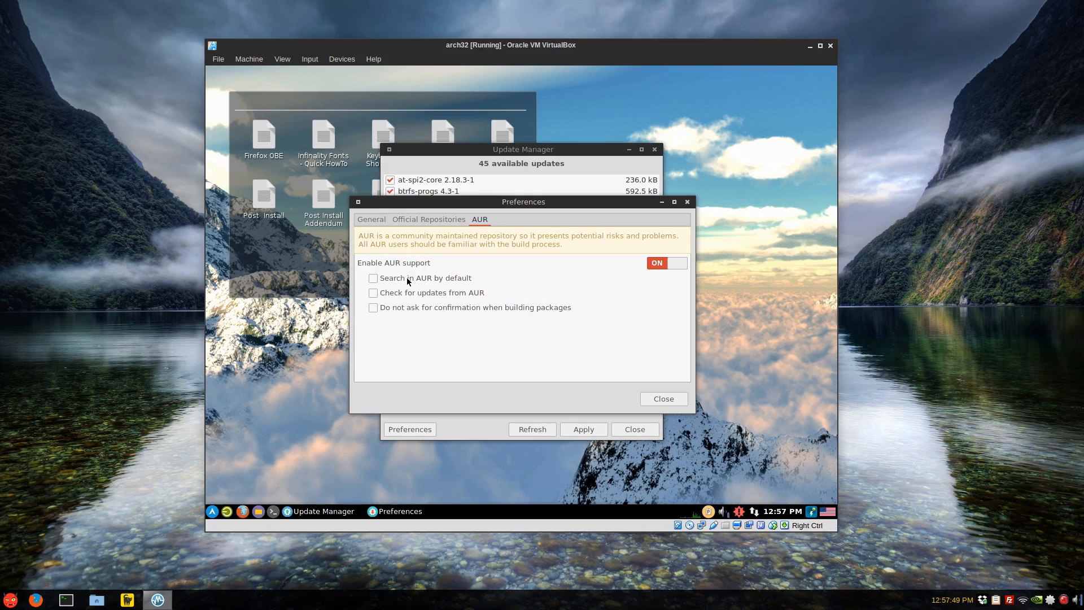
click(373, 278)
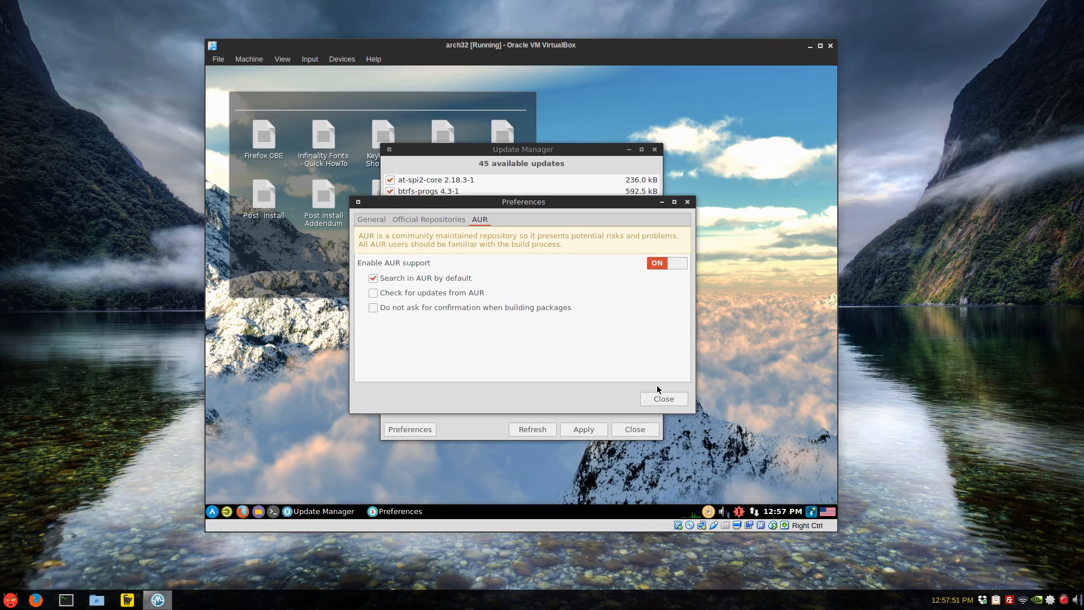
- Close Preferences, apply all 46 listed updates and accept the transaction summary building yad
click(662, 399)
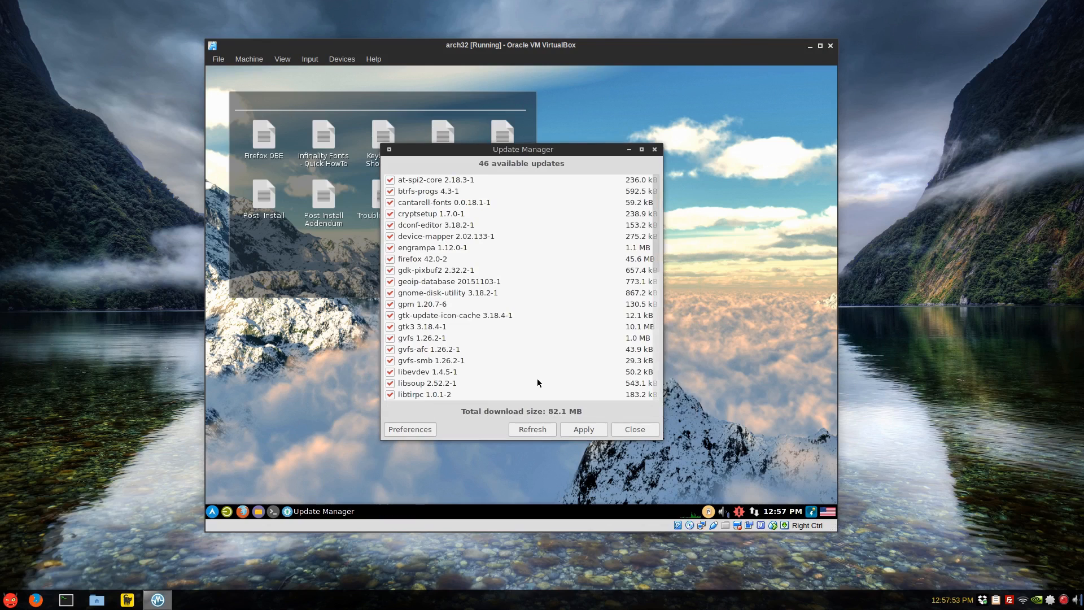
click(532, 429)
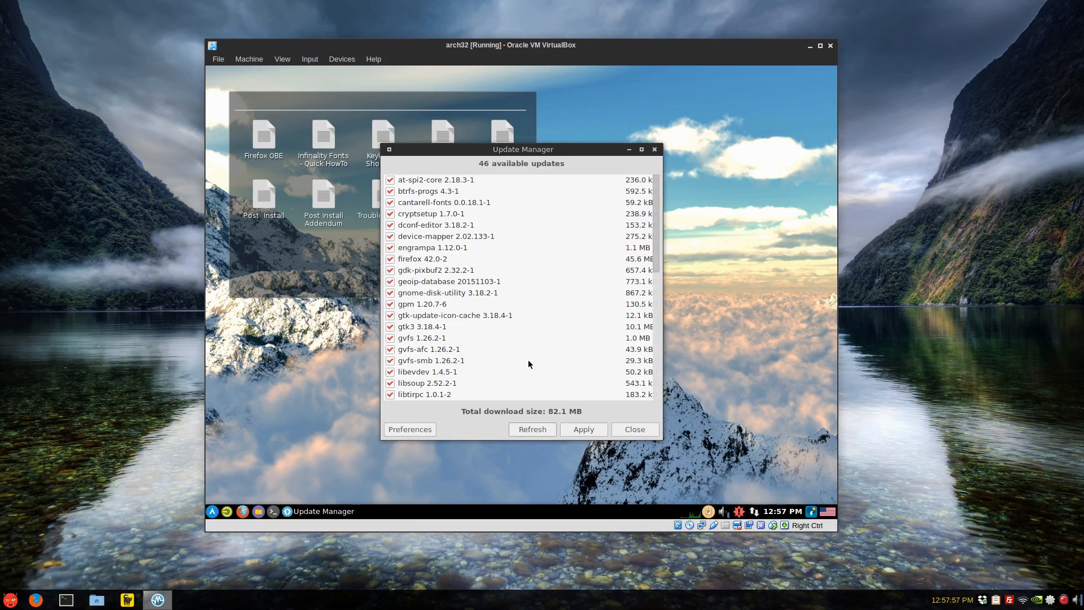
scroll(down, 3)
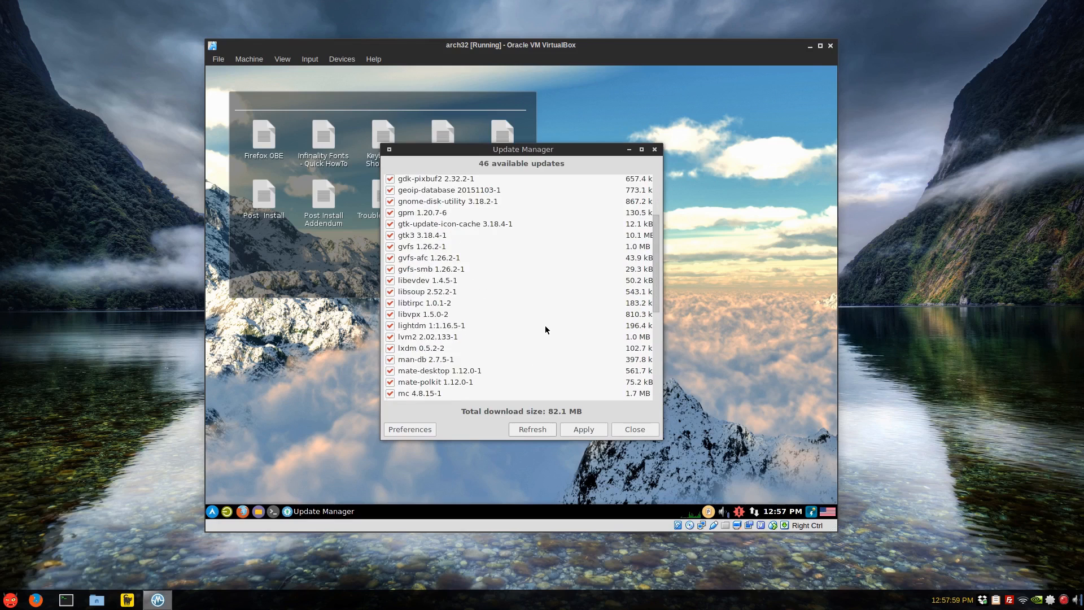
scroll(down, 3)
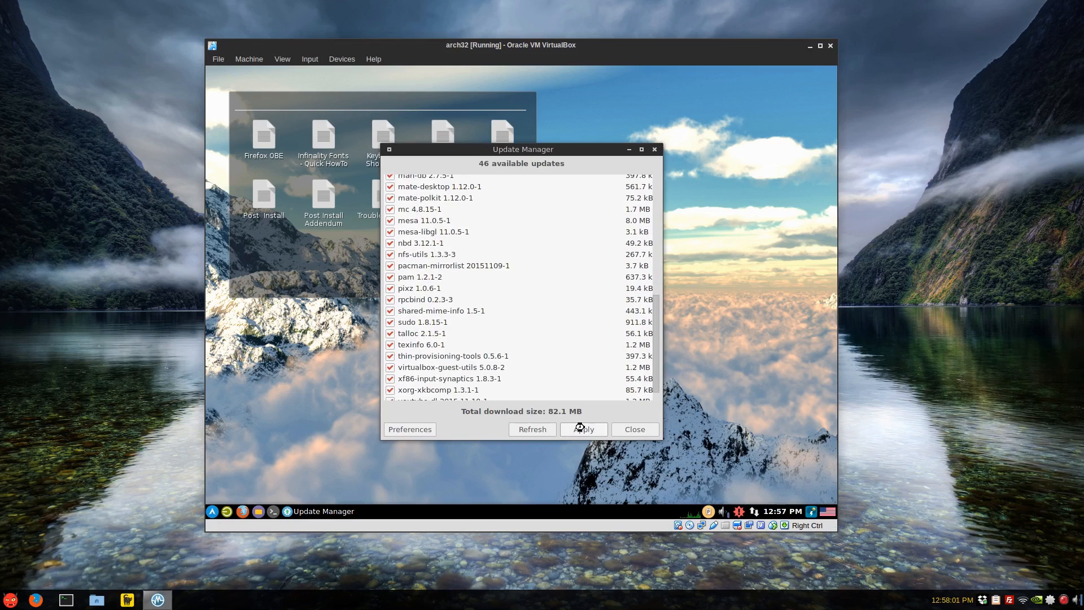
click(583, 429)
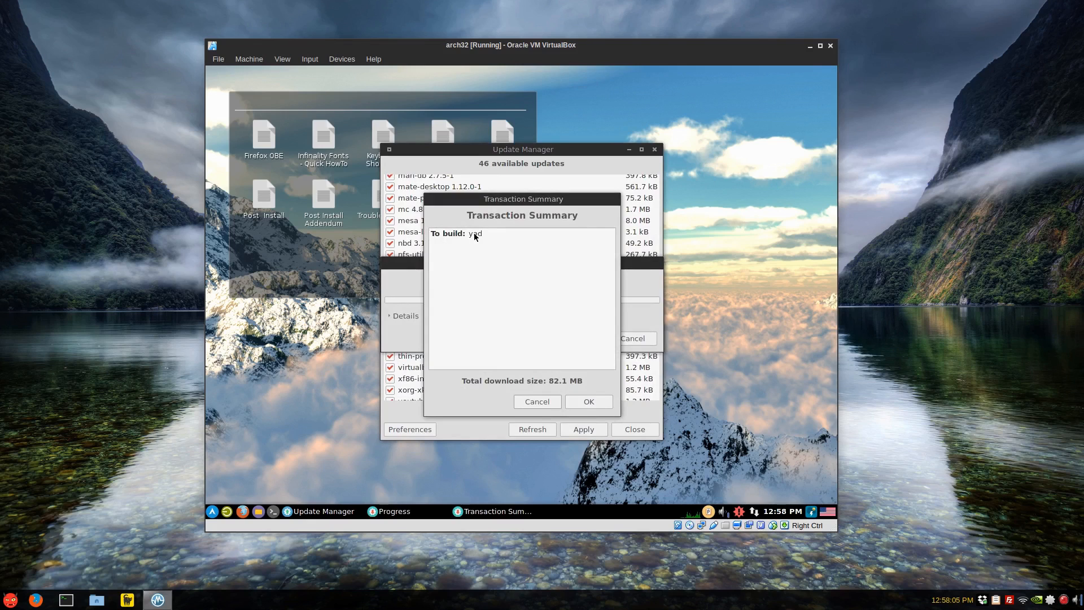
mouse_move(568, 399)
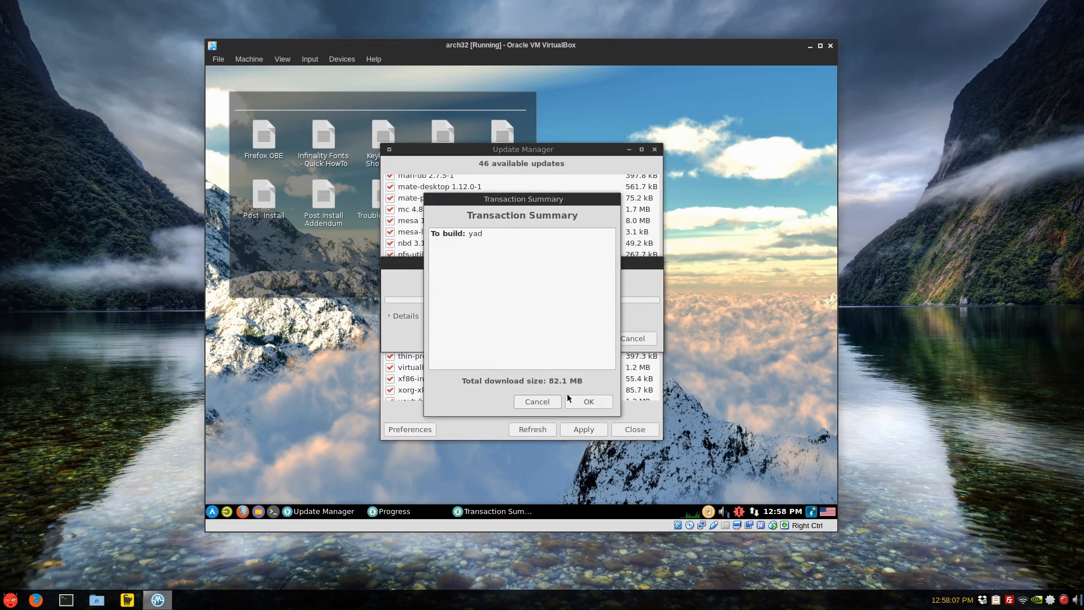
click(588, 402)
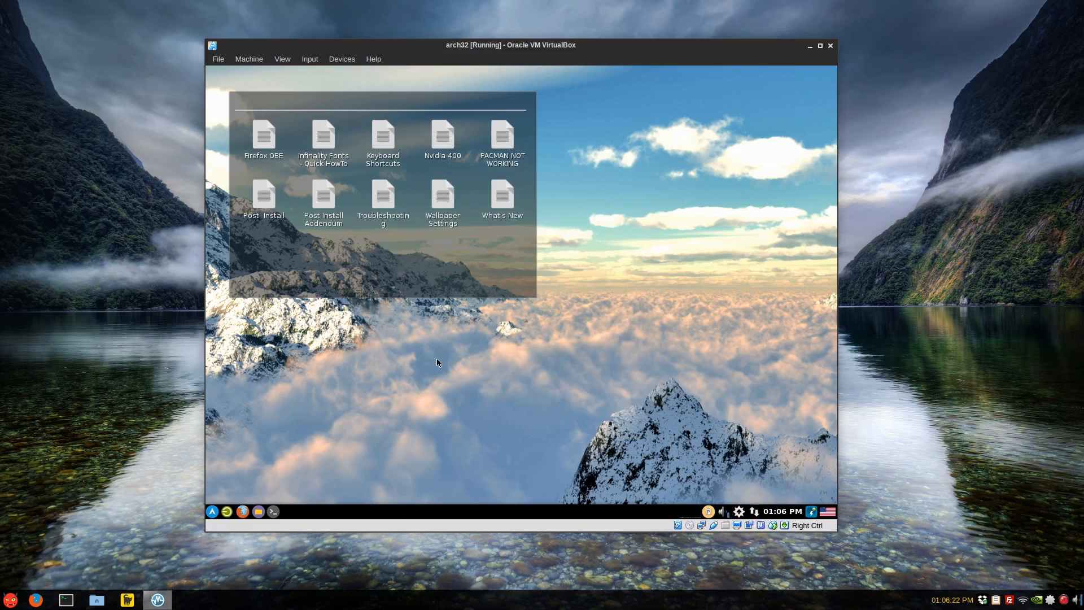
mouse_move(238, 540)
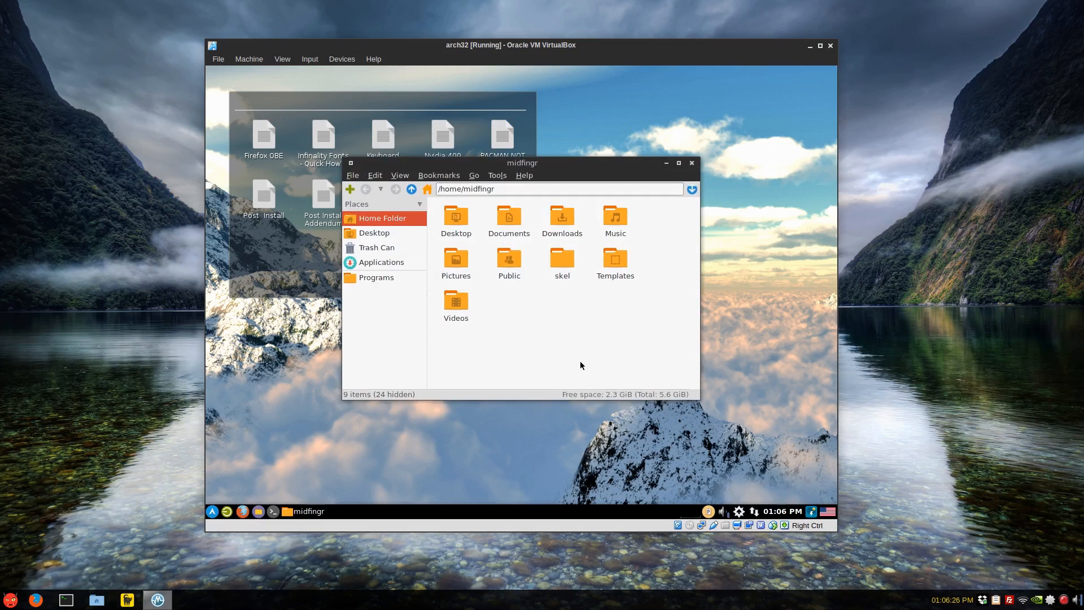
mouse_move(567, 266)
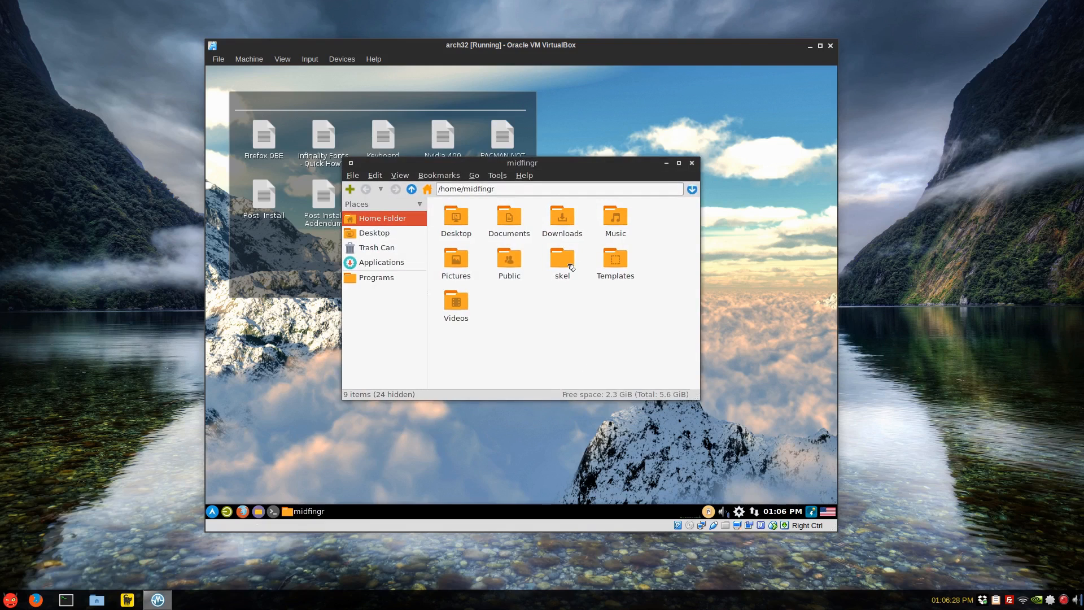
- Empty the trash can in the file manager, confirm it, and close the window
click(562, 260)
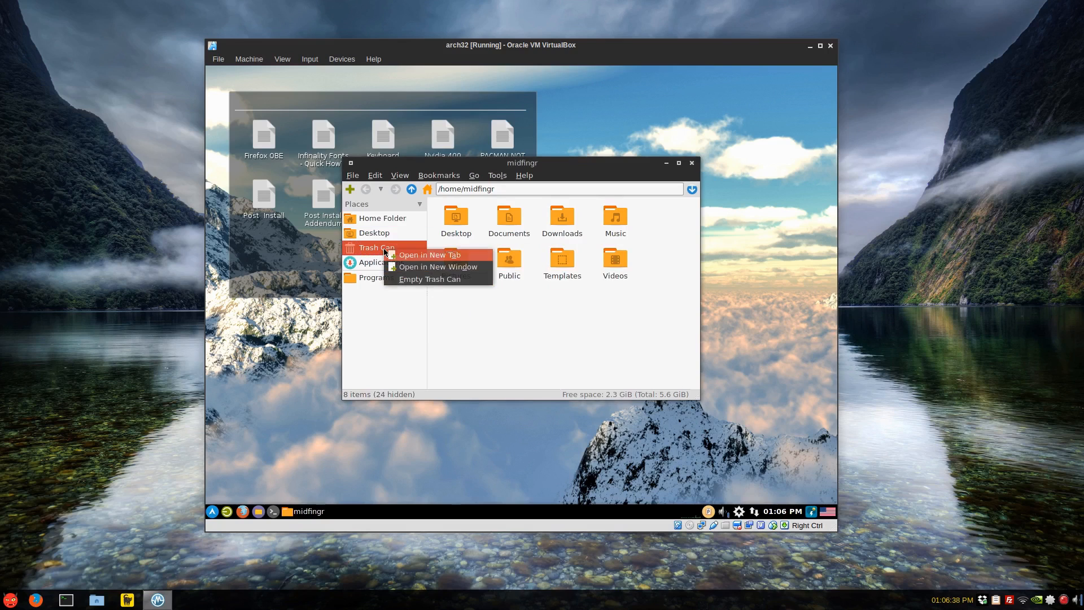
click(430, 279)
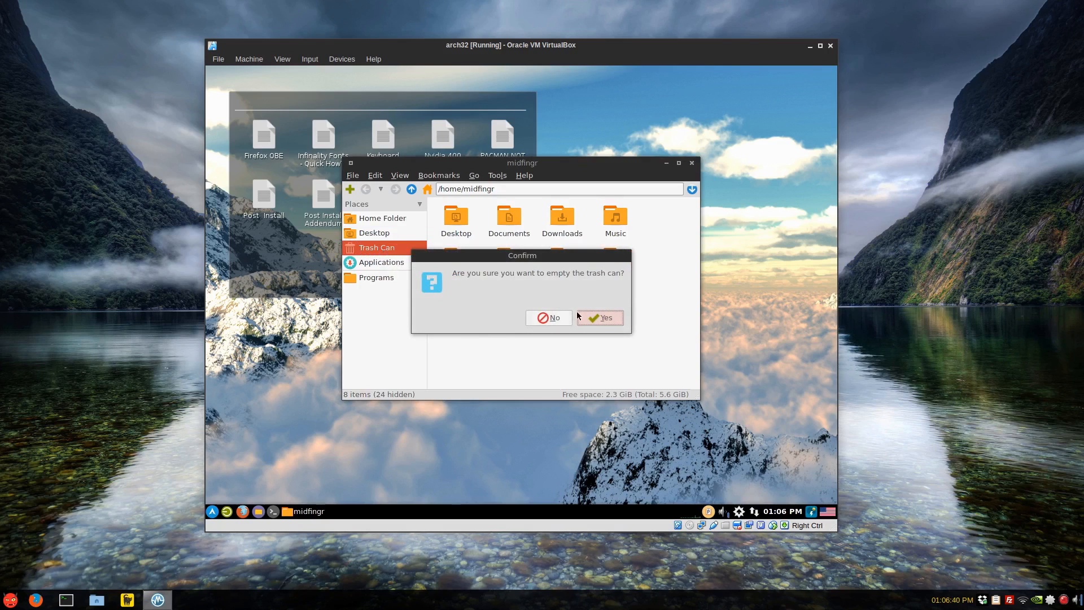
click(549, 318)
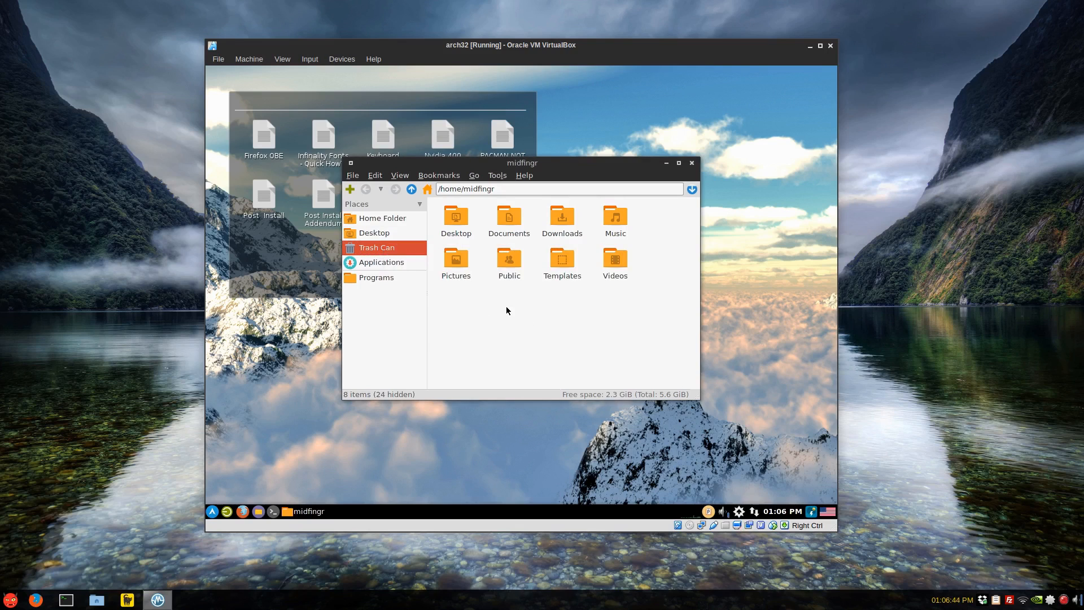
click(691, 163)
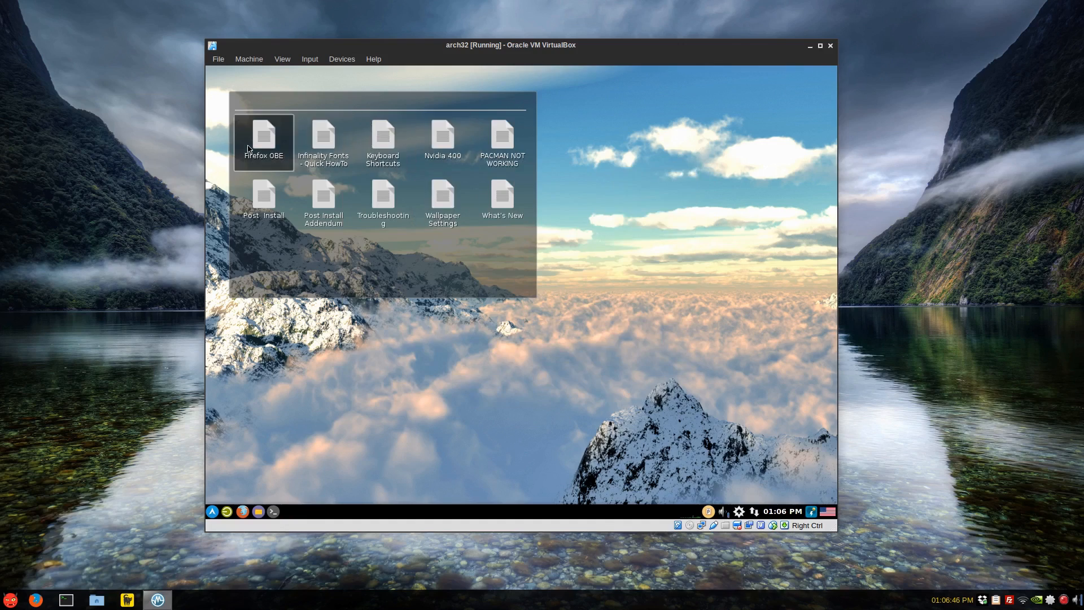
- Open the Firefox OBE notes and close Firefox, confirming closing all three tabs
double_click(263, 138)
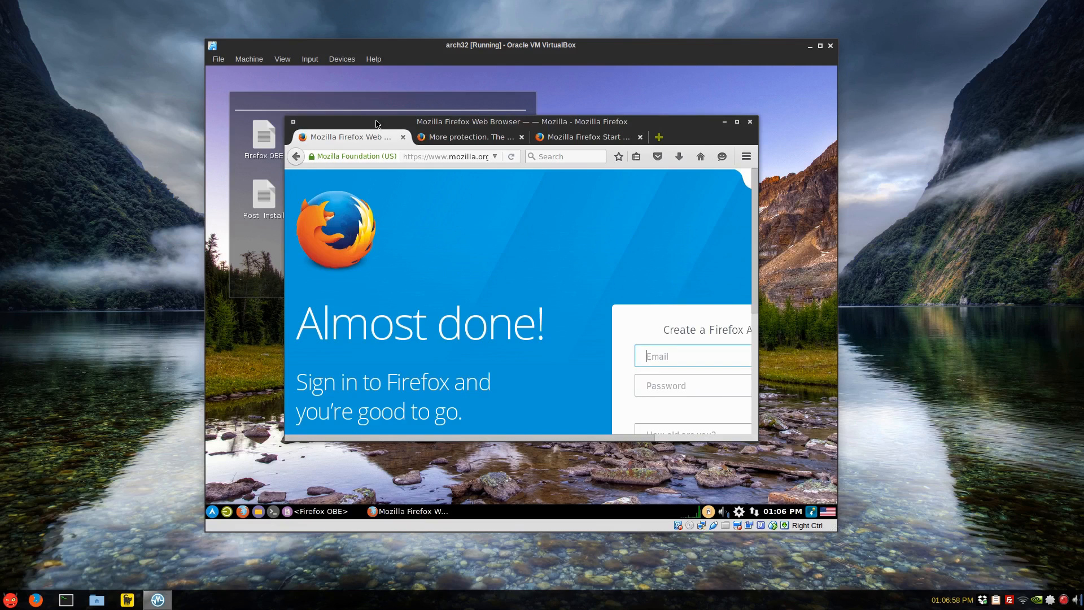
mouse_move(758, 129)
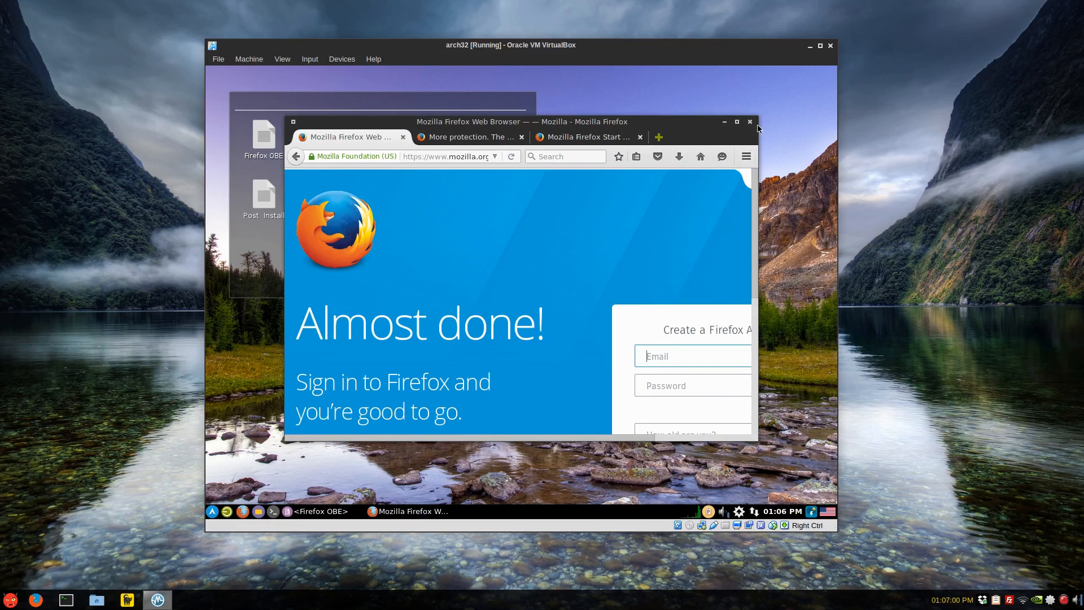
click(750, 122)
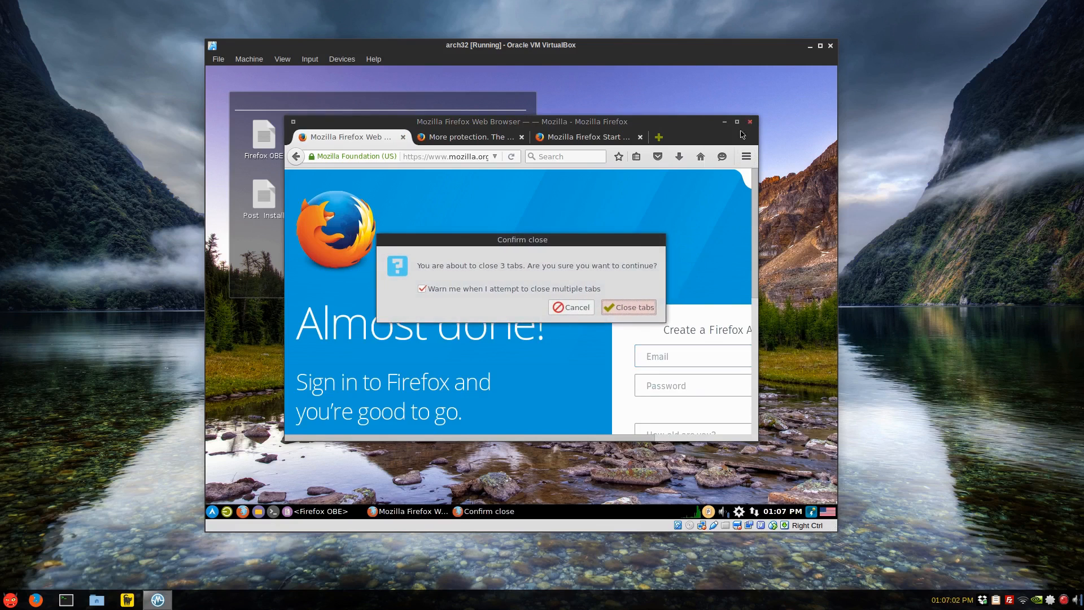
mouse_move(629, 307)
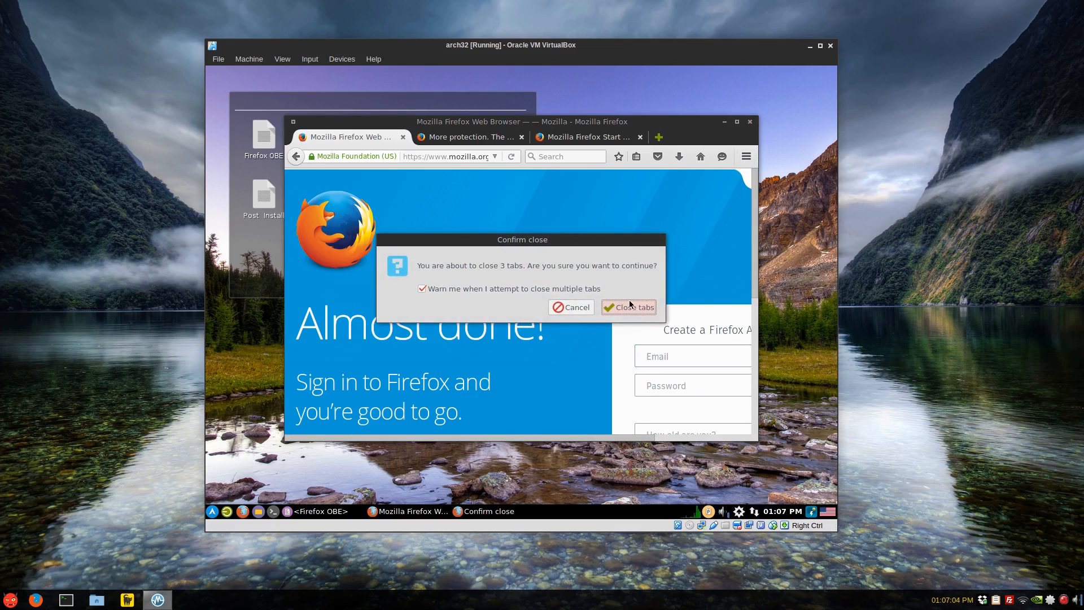
click(630, 308)
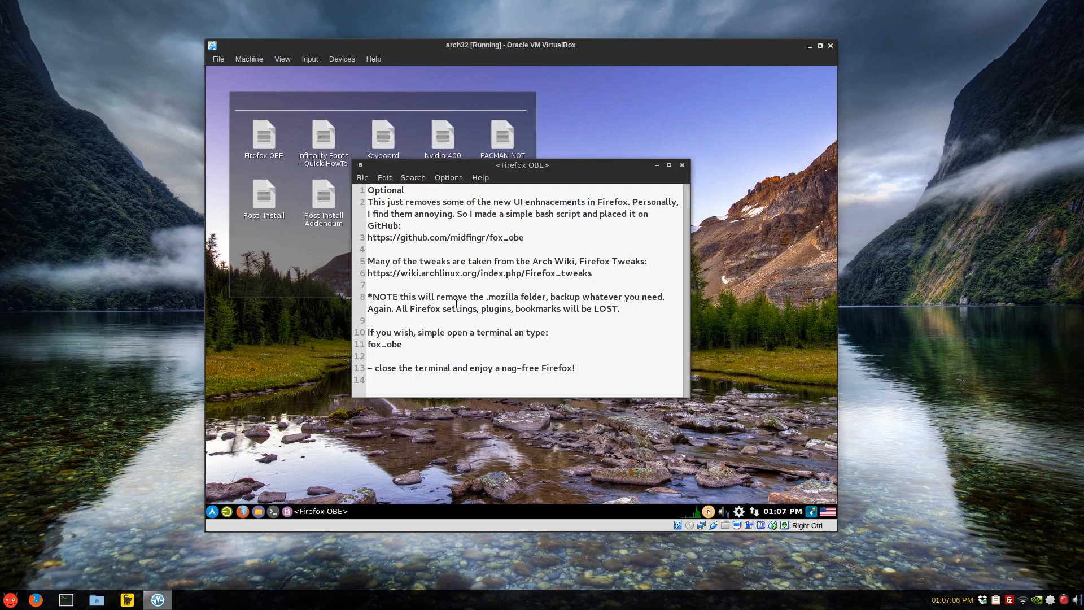
- Copy the fox_obe command from the notes, paste and run it in the terminal, then close the notes
double_click(384, 343)
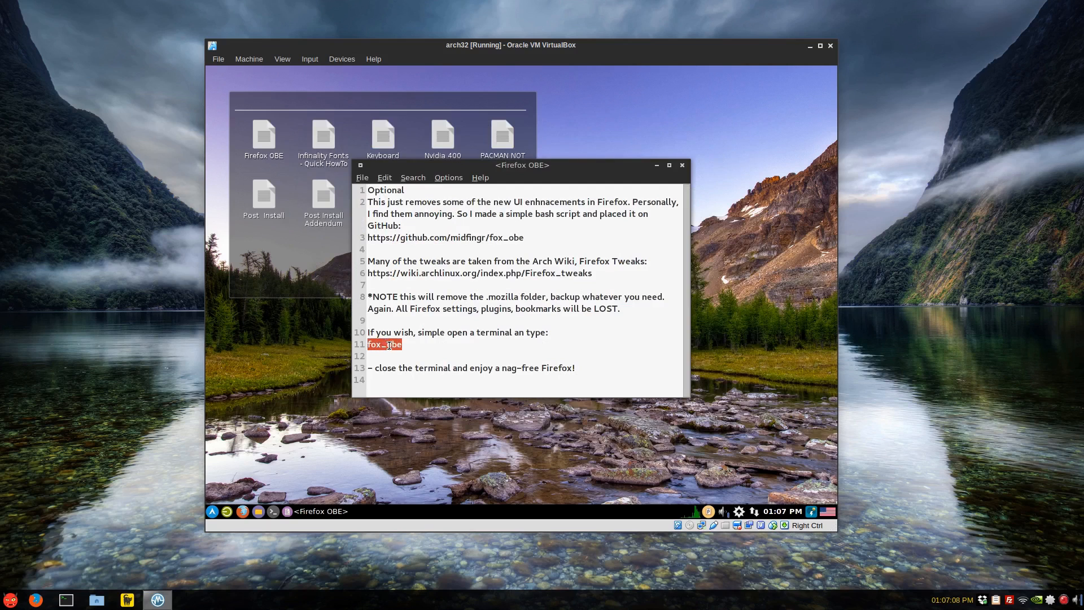
right_click(389, 345)
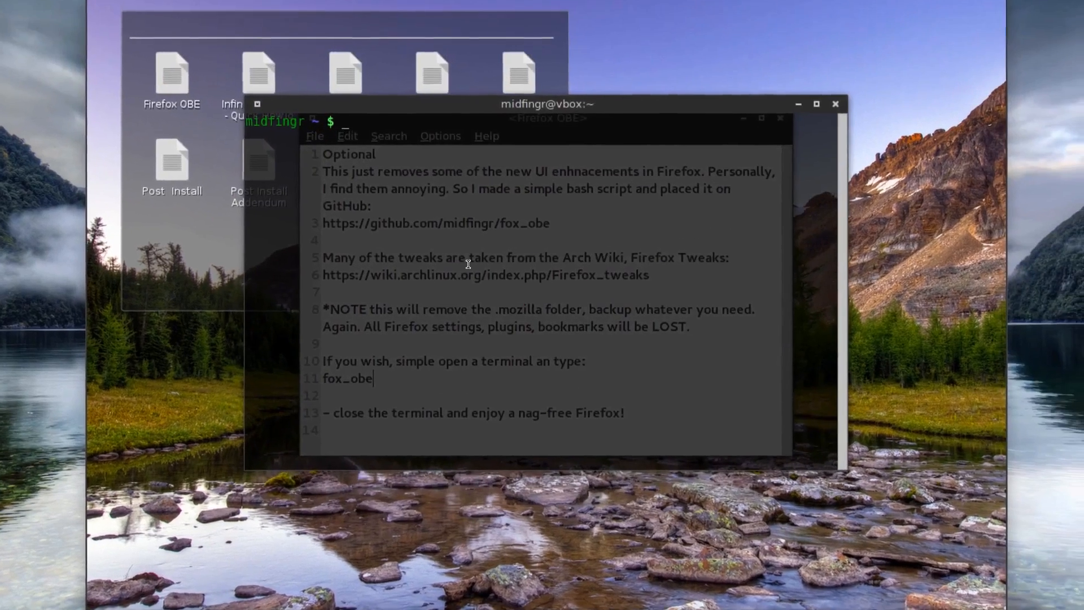
right_click(466, 263)
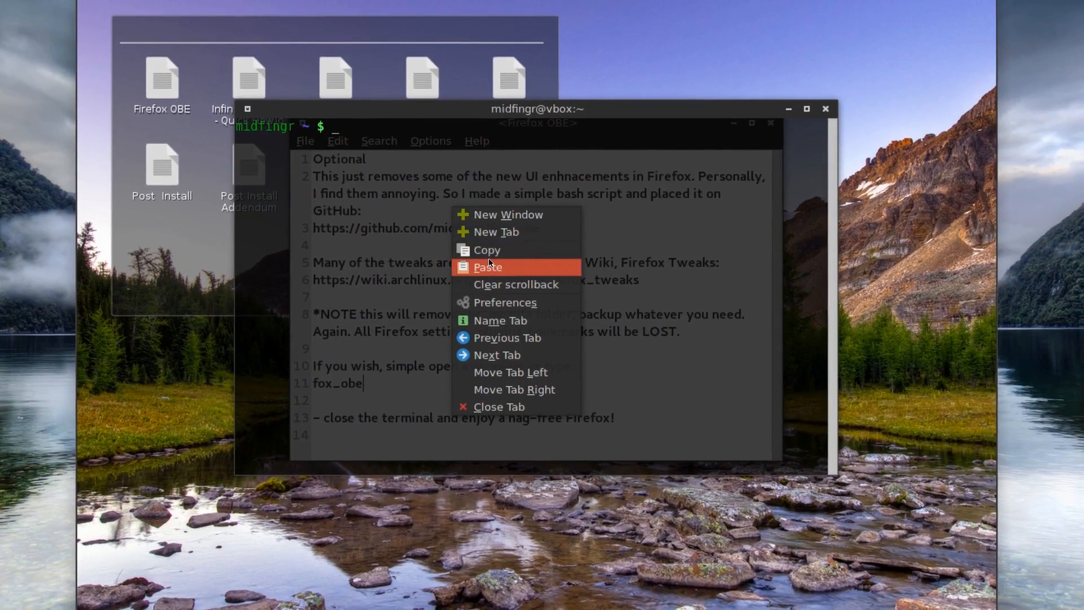
click(488, 267)
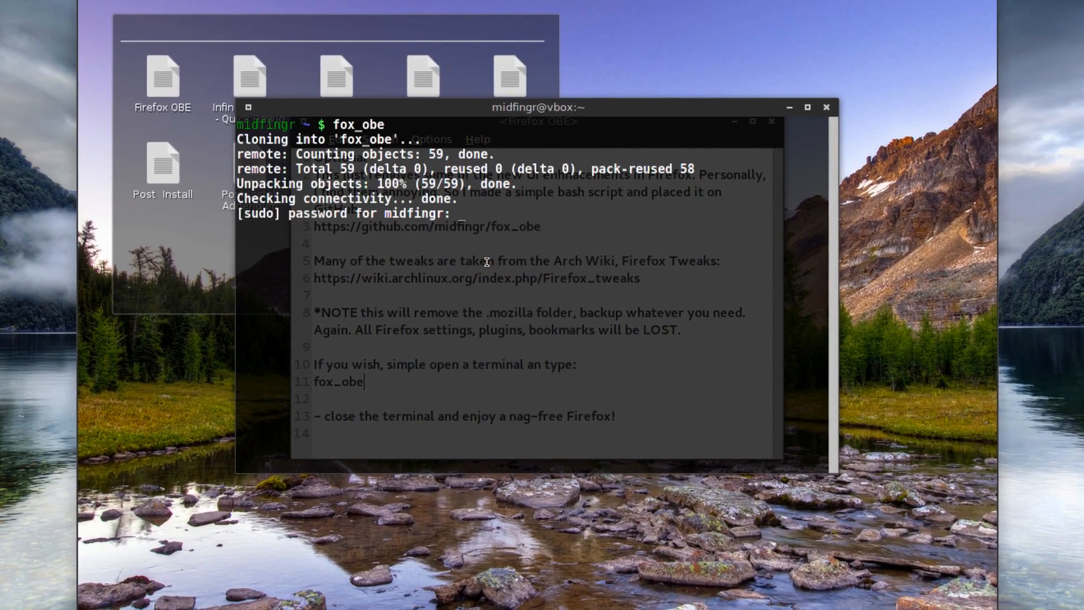
key(Return)
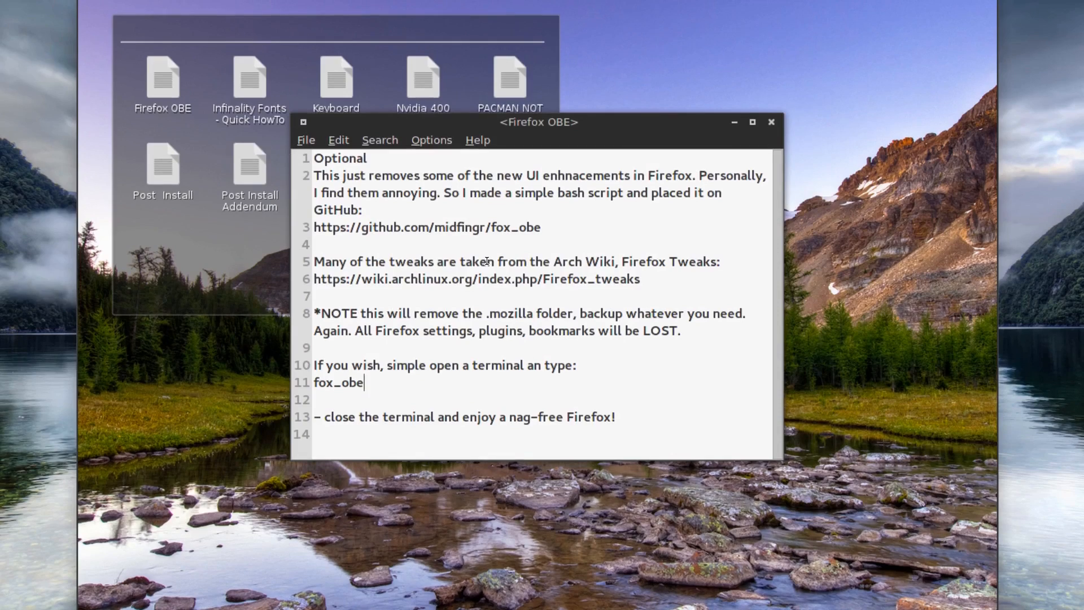
click(770, 122)
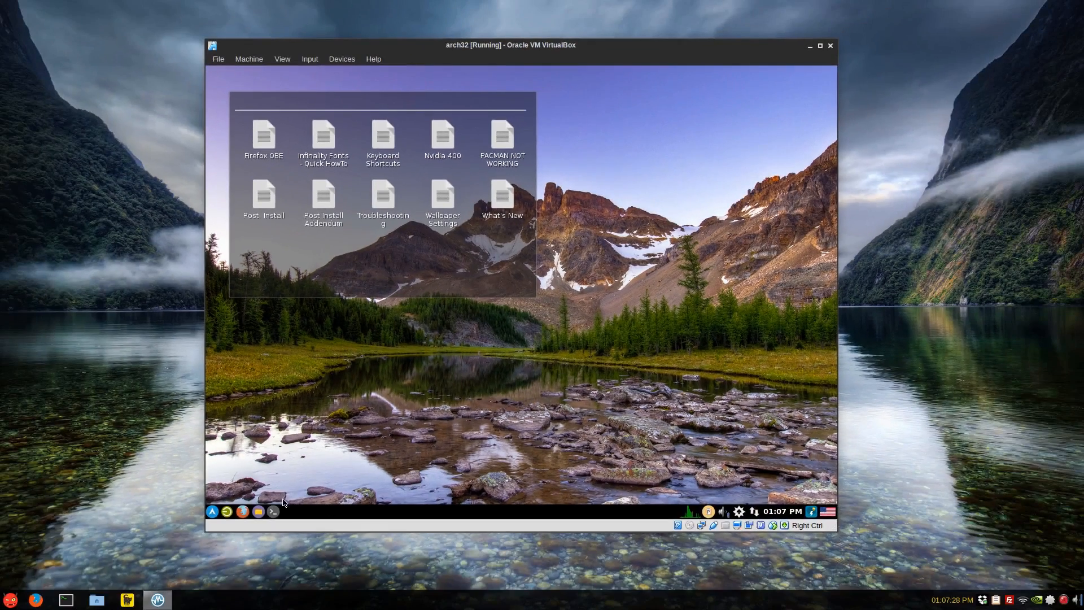
mouse_move(474, 349)
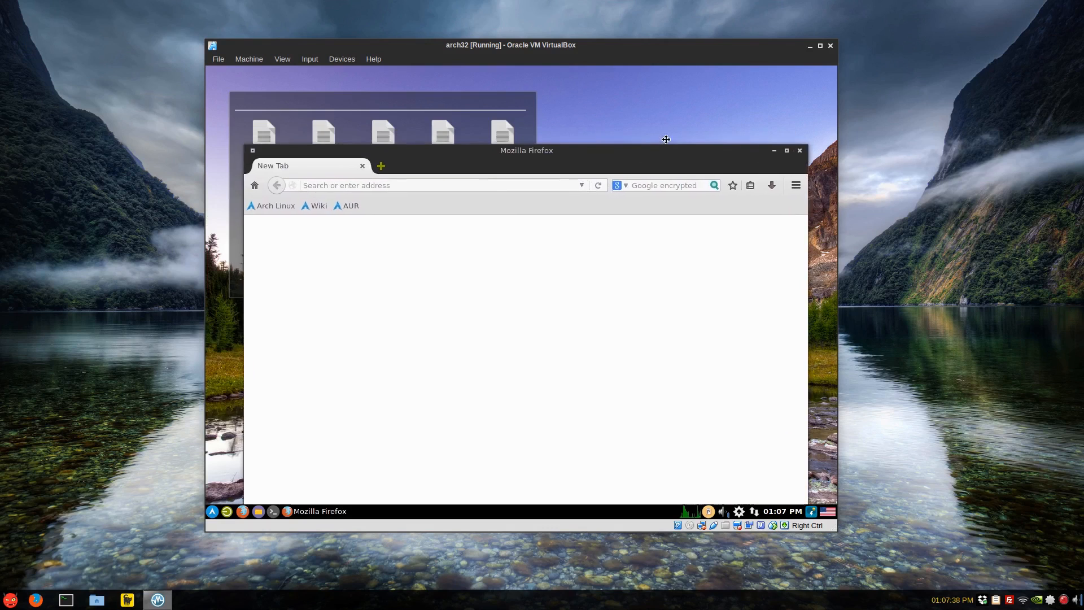
- Close Firefox, read the Wallpaper Settings notes, then close the editor and leftover windows
click(773, 151)
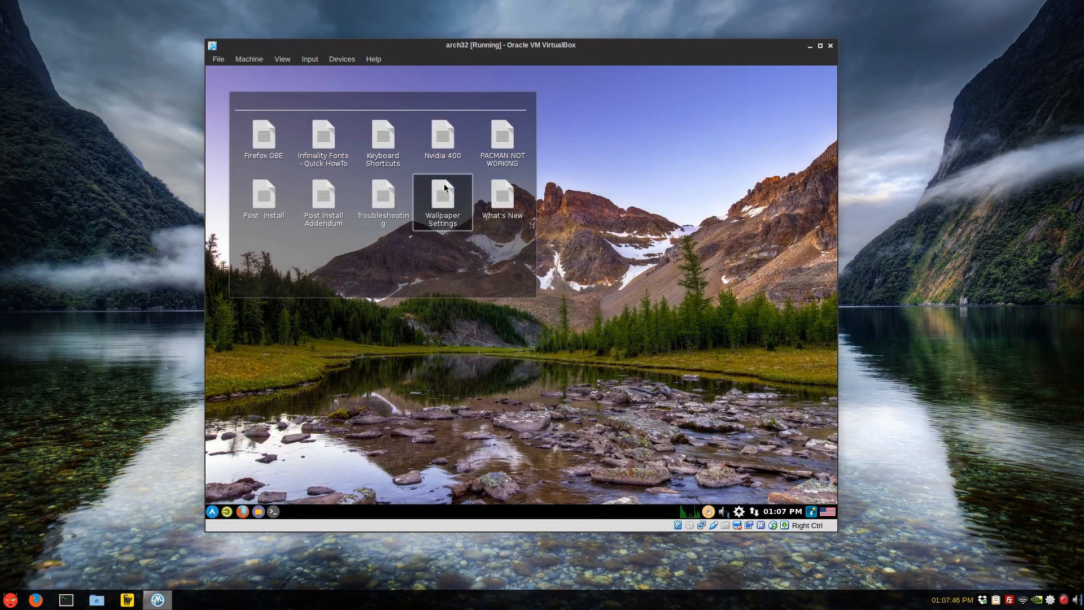
double_click(443, 201)
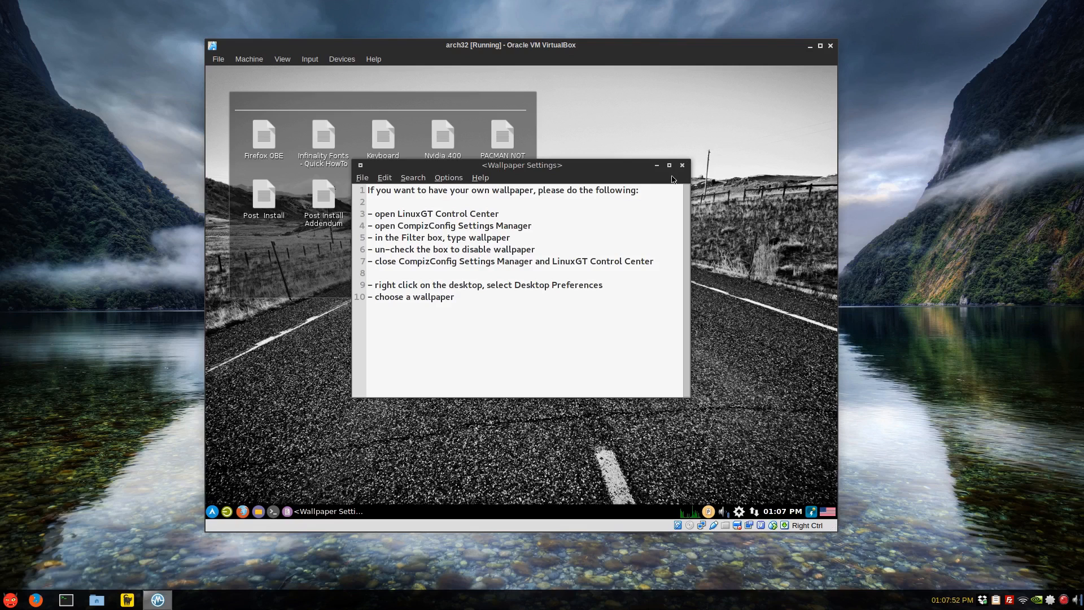
click(682, 165)
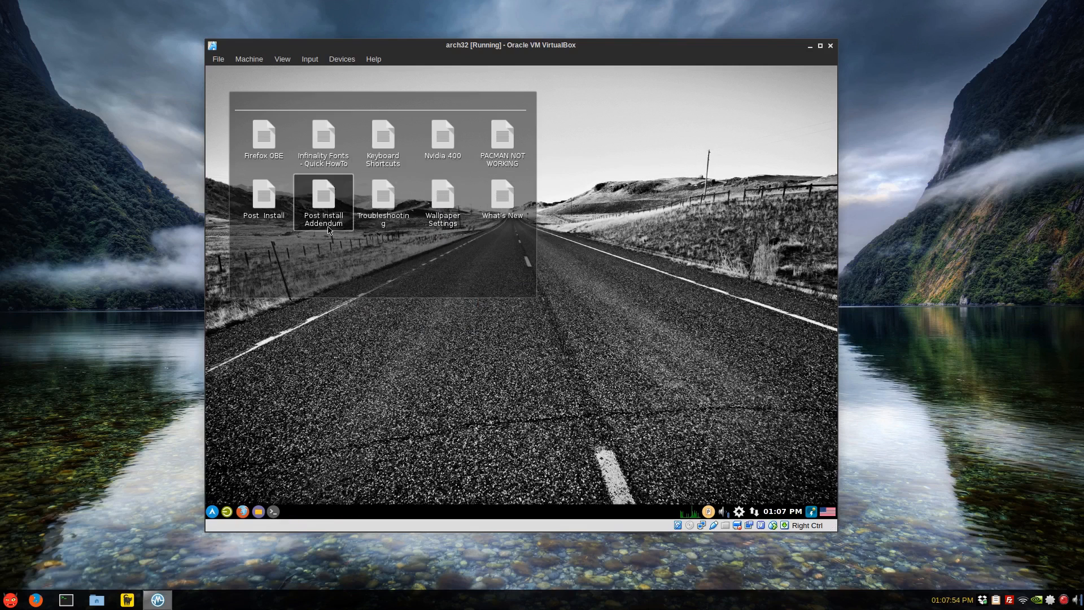
click(502, 137)
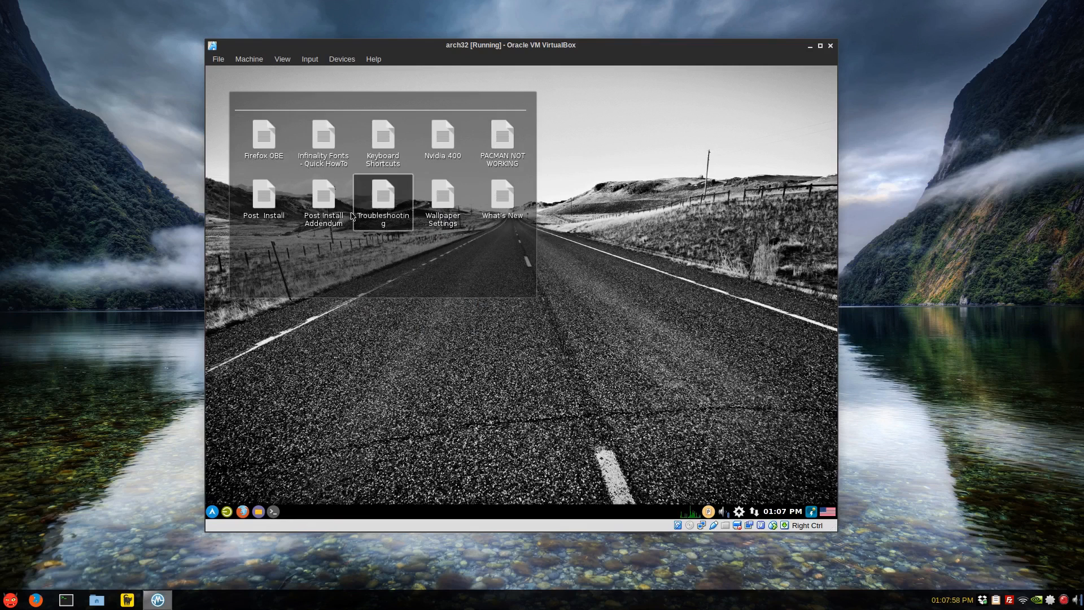
click(263, 142)
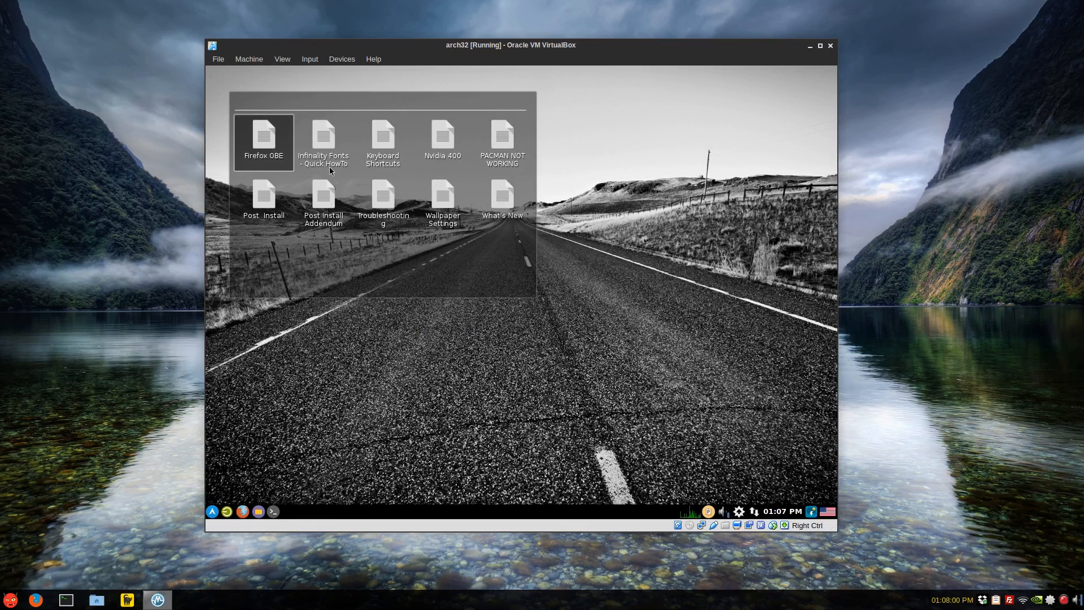
- Open and close the FolderView properties so the panel shows its Documentation heading
right_click(418, 298)
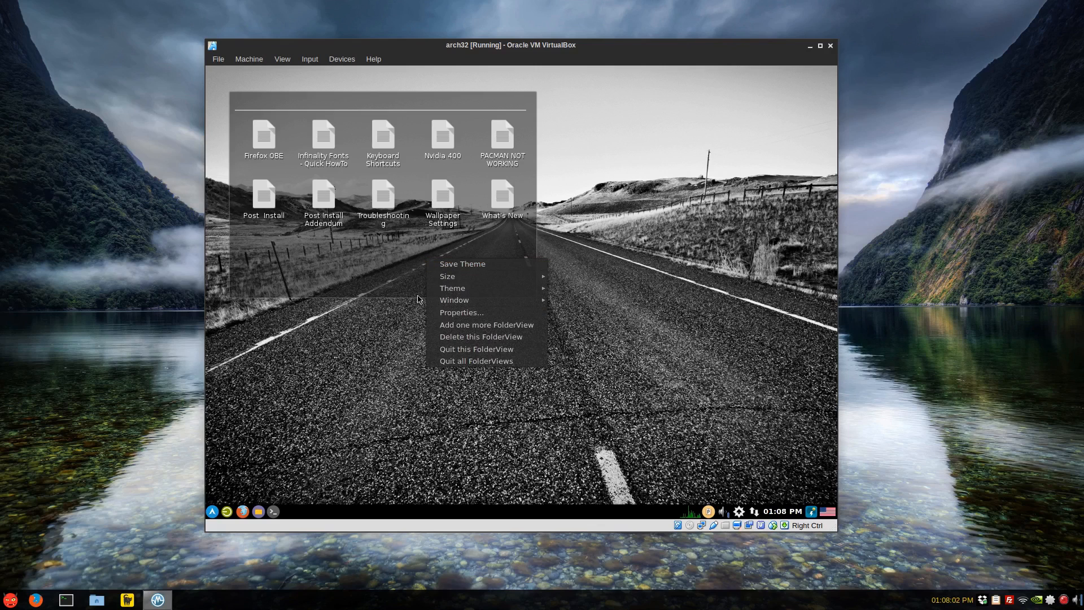
click(461, 312)
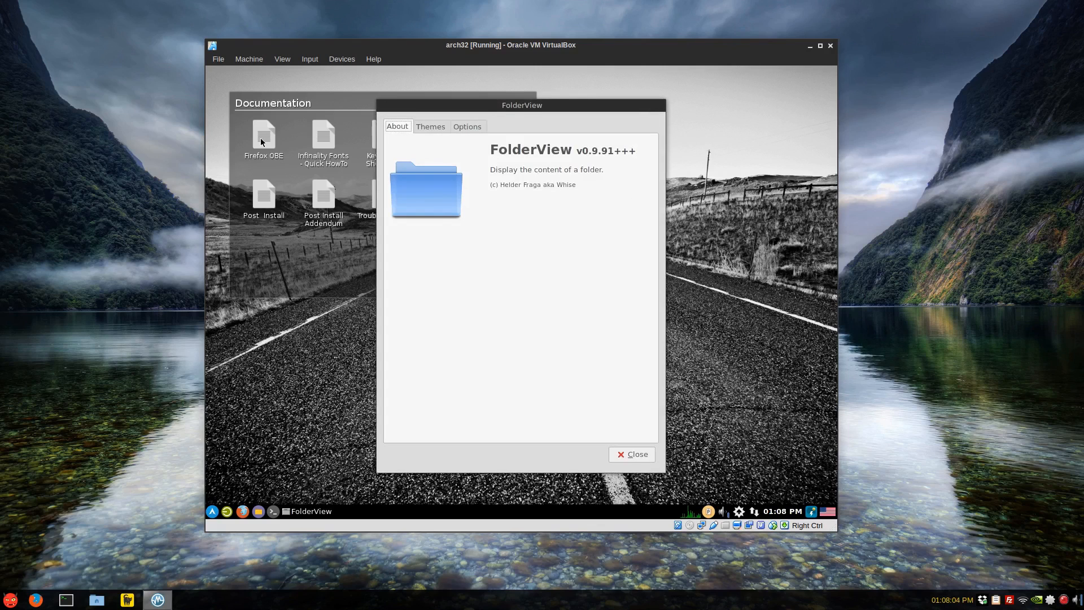
click(631, 454)
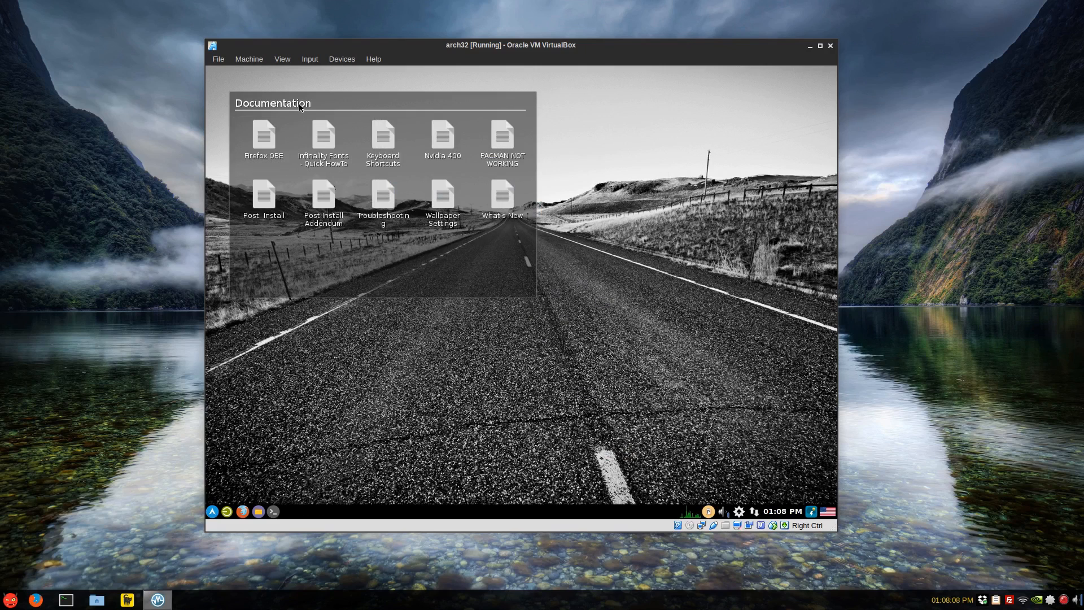
mouse_move(457, 279)
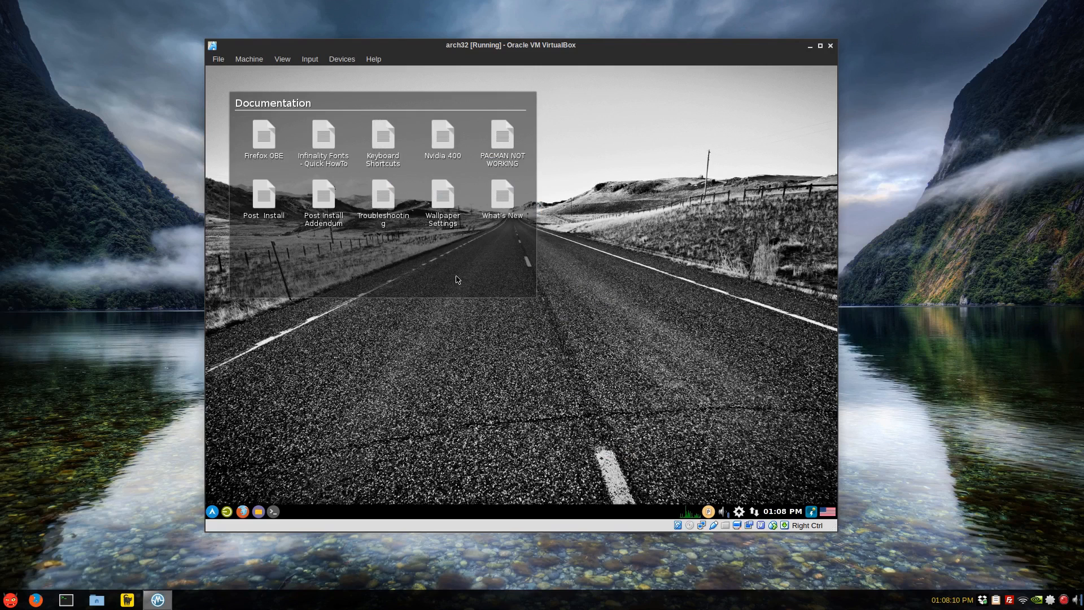
click(383, 196)
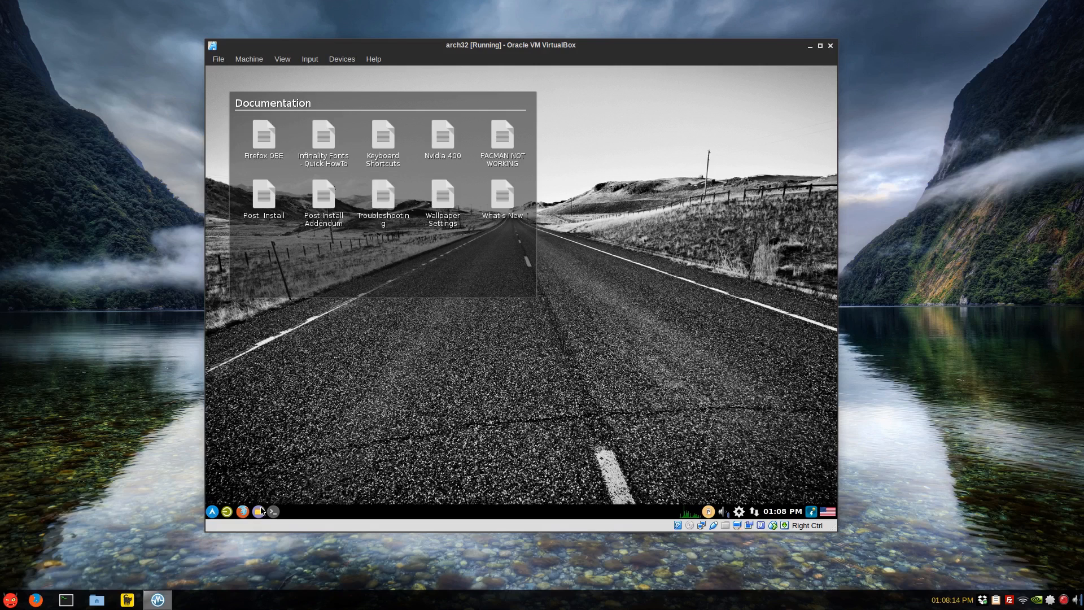
click(259, 512)
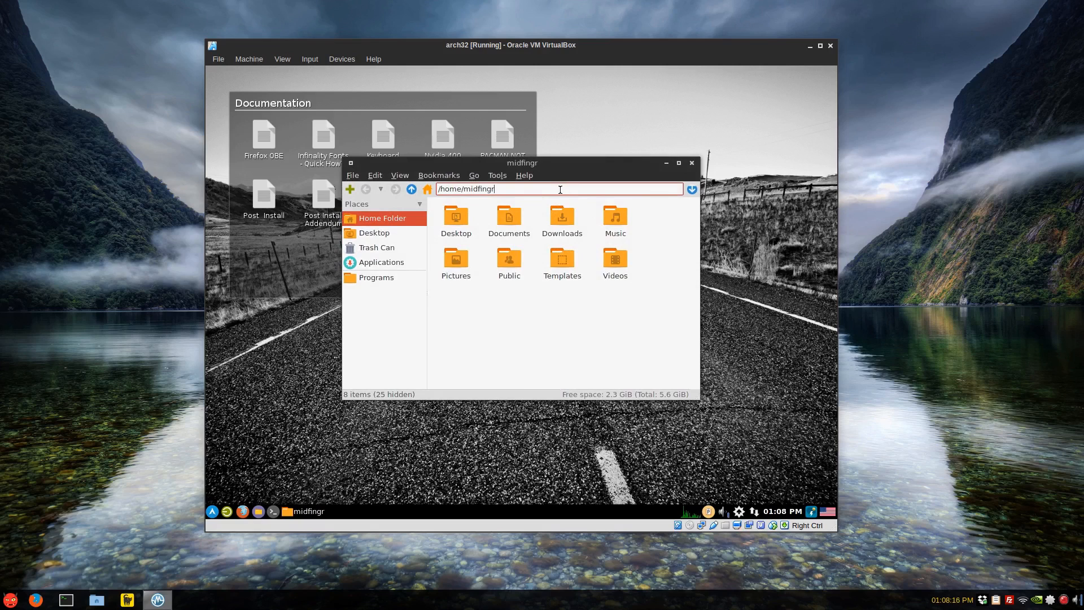
text(/usr/share/X)
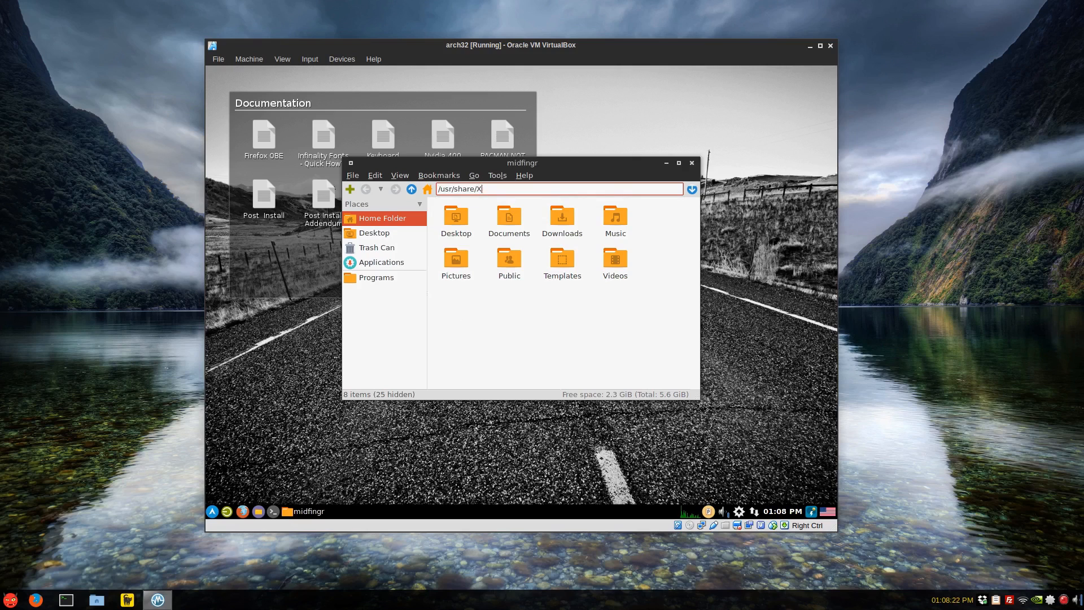
key(Return)
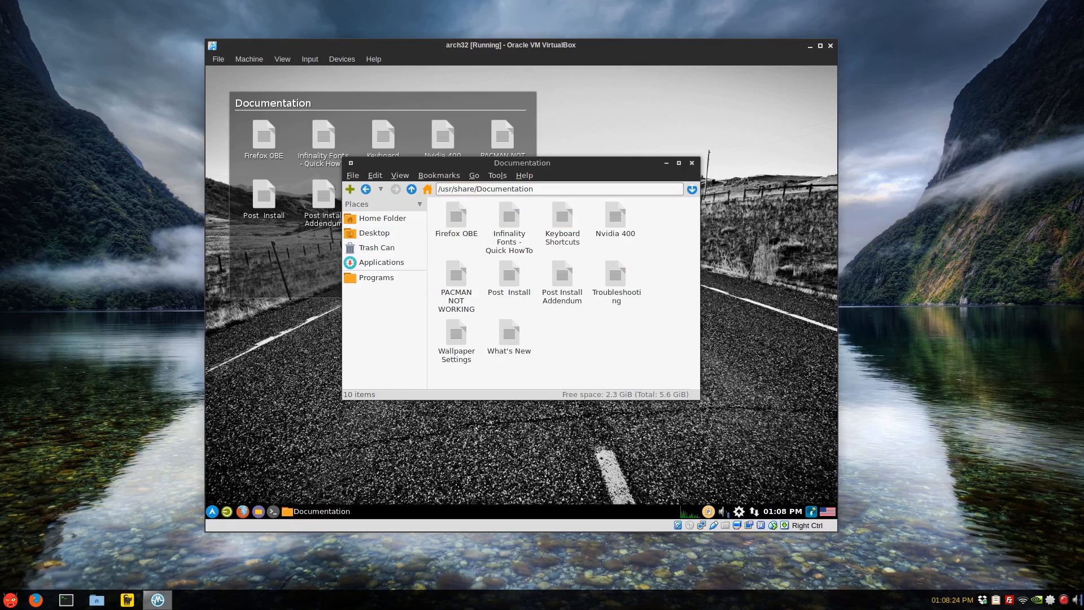
click(322, 134)
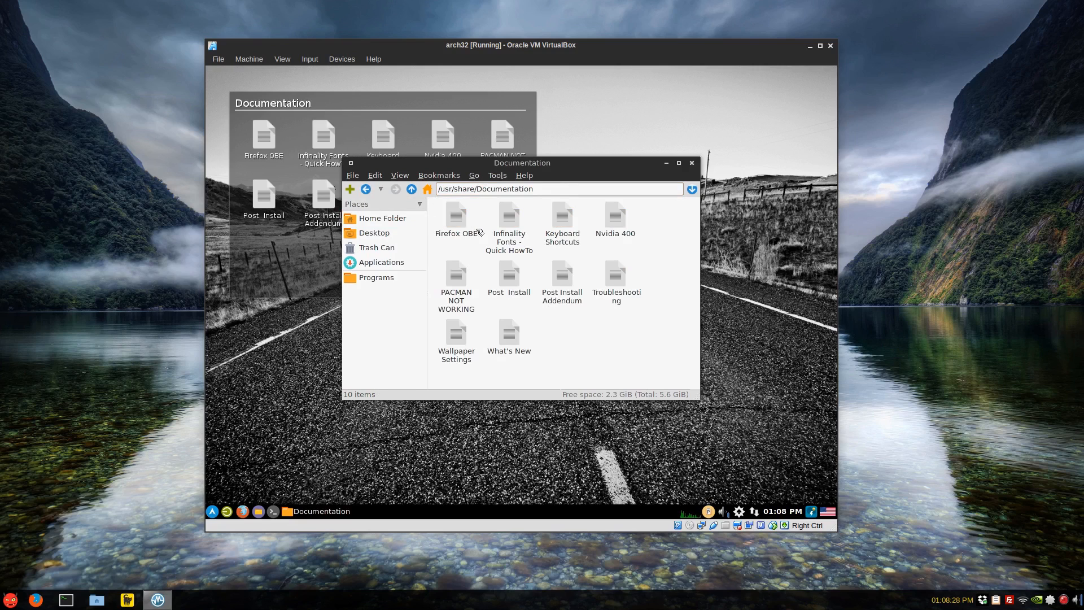
click(689, 163)
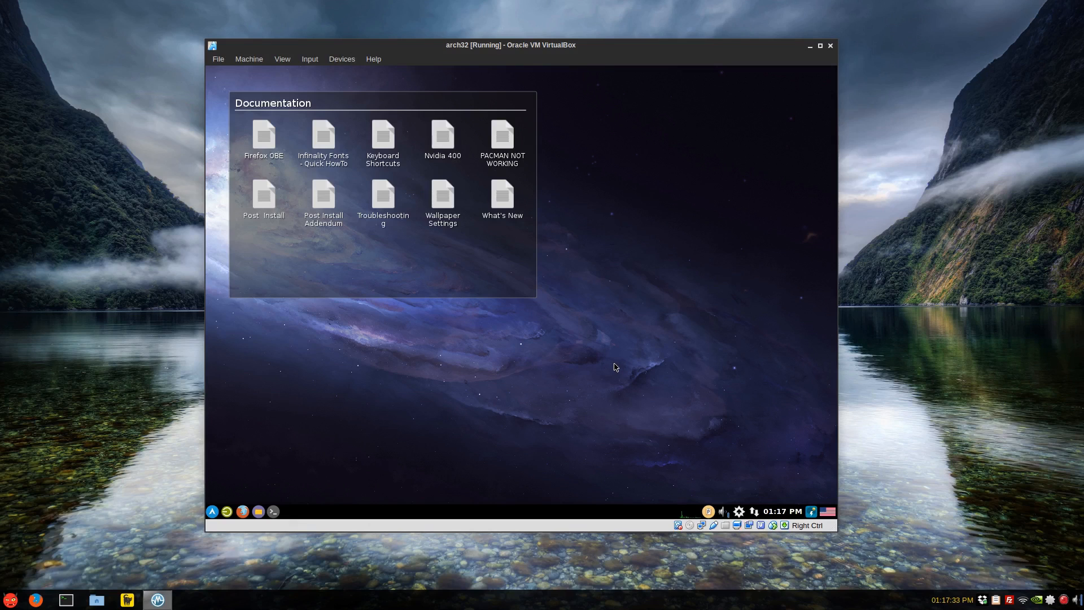
mouse_move(540, 457)
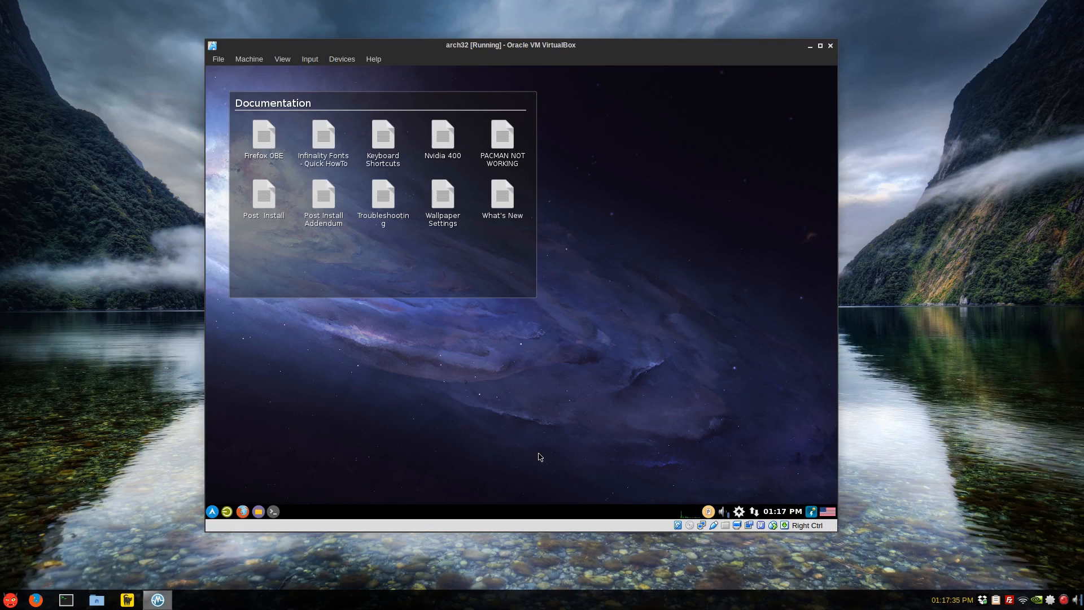
mouse_move(730, 423)
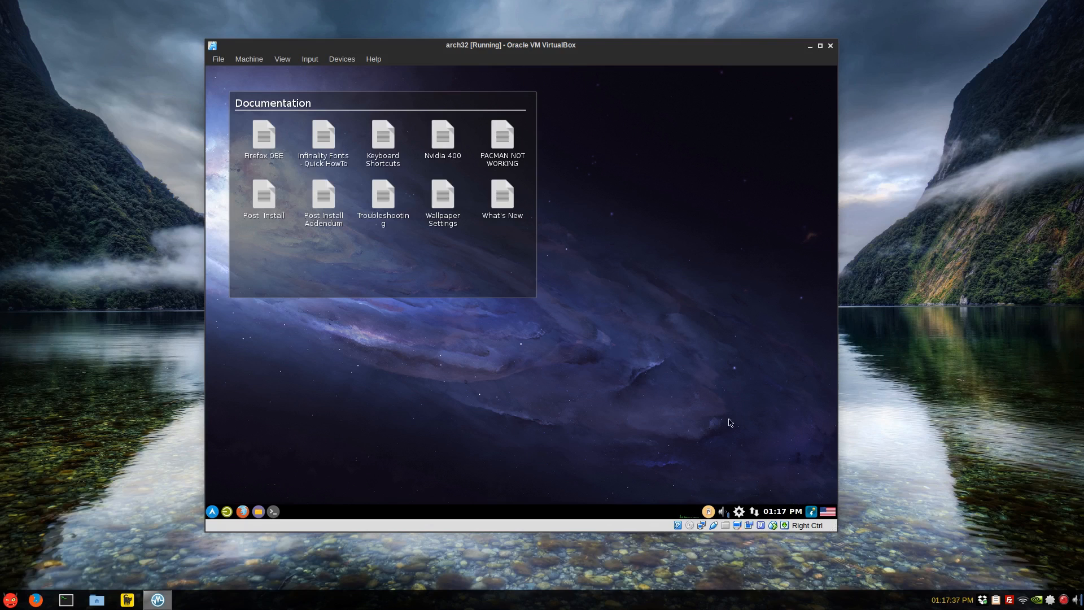
mouse_move(690, 408)
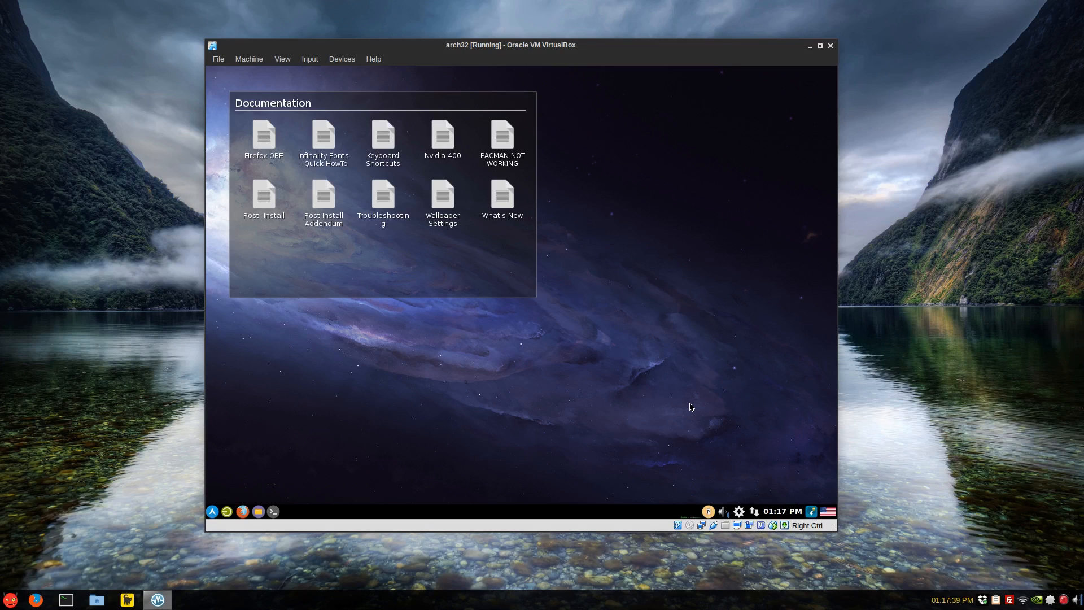
mouse_move(791, 408)
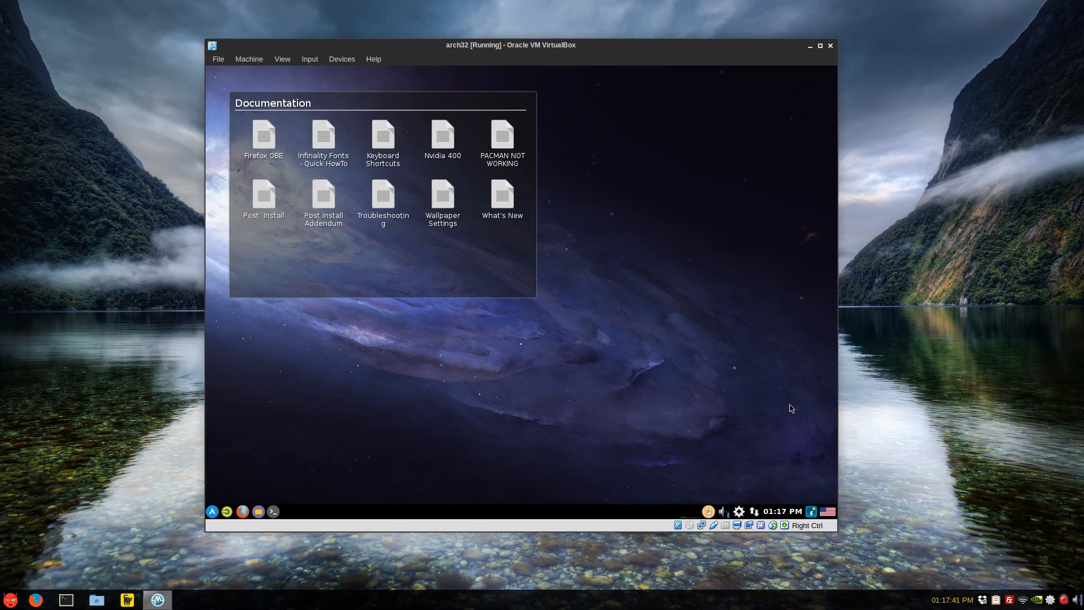
mouse_move(812, 515)
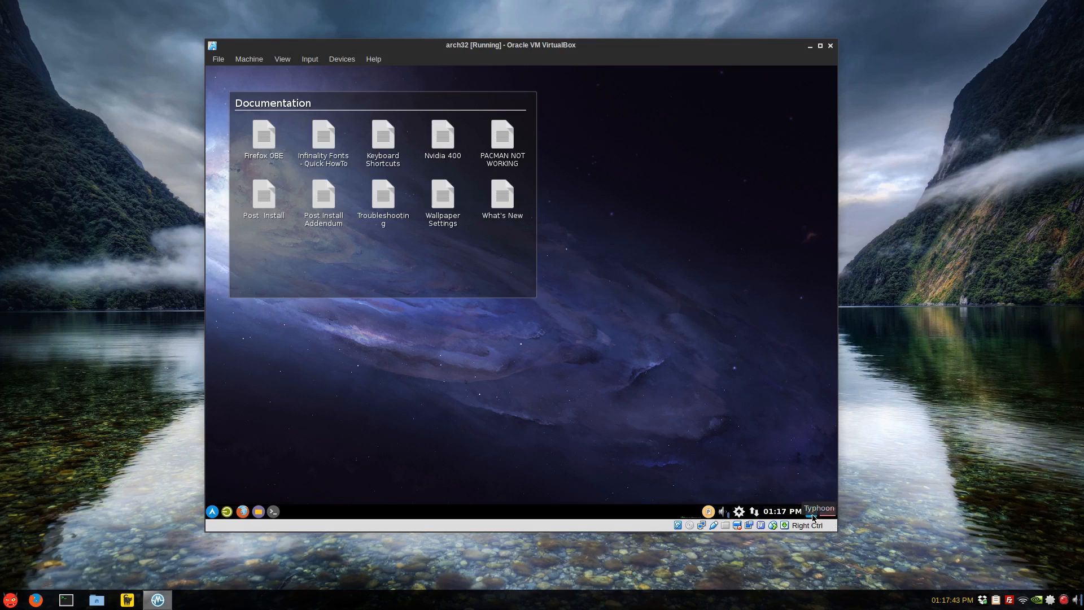
- Launch the Typhoon widget and set its weather location to New York
click(818, 508)
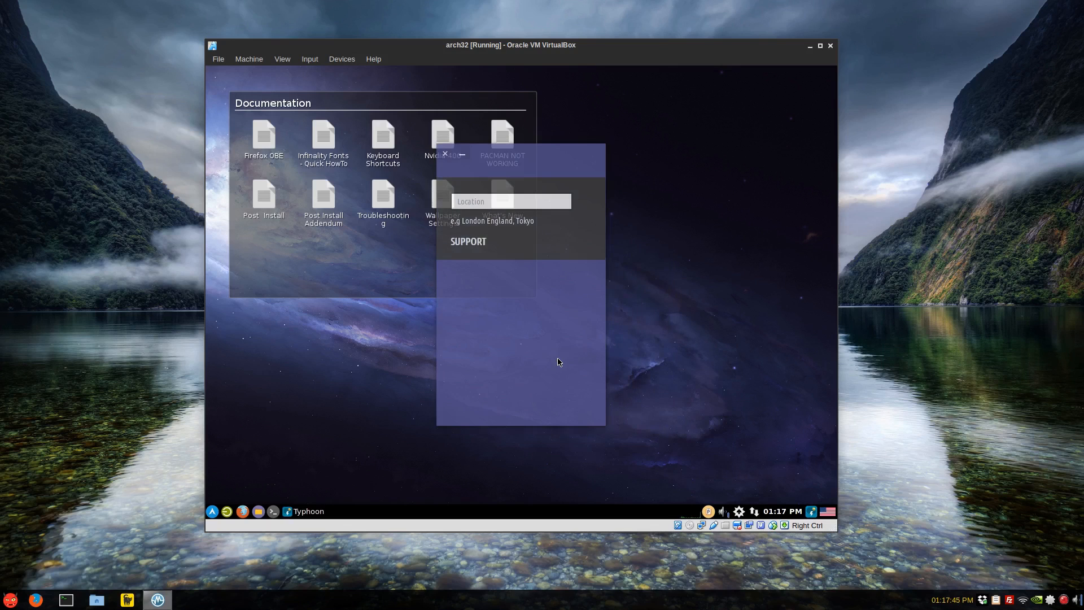
click(512, 201)
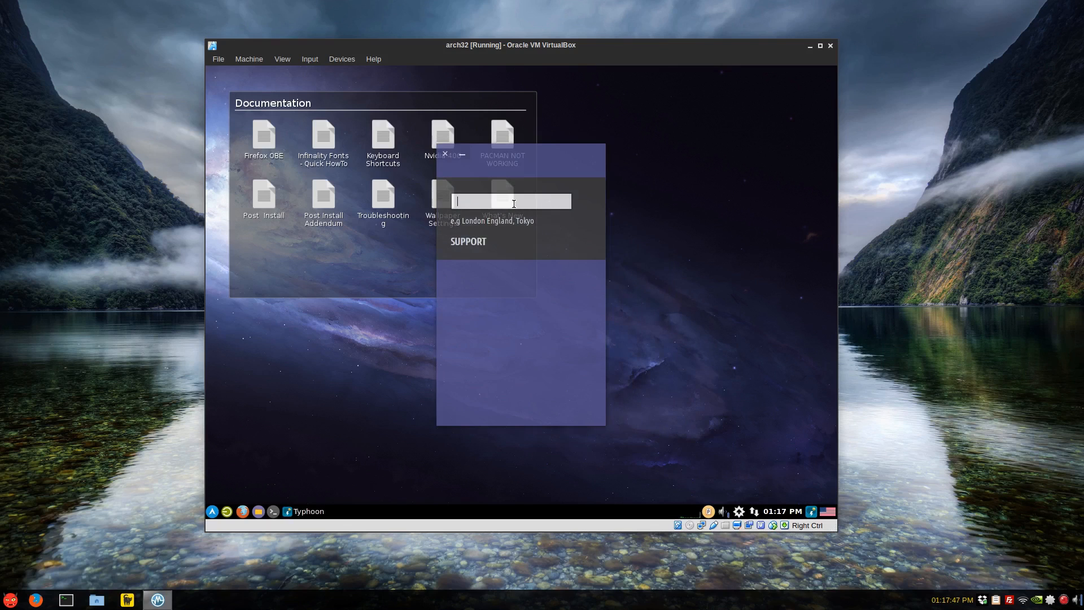
text(Net)
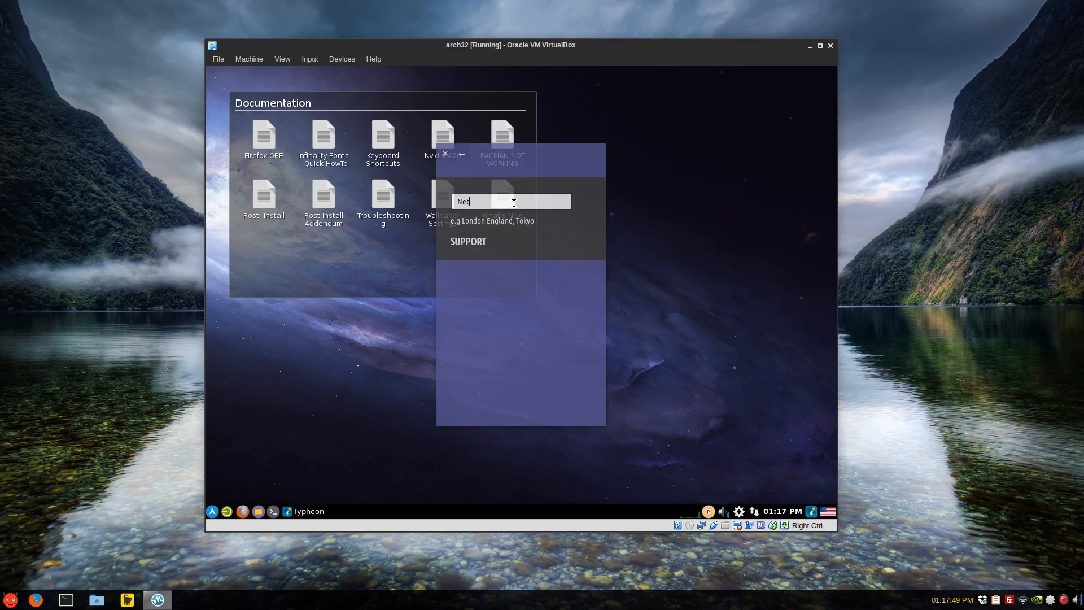
text(New)
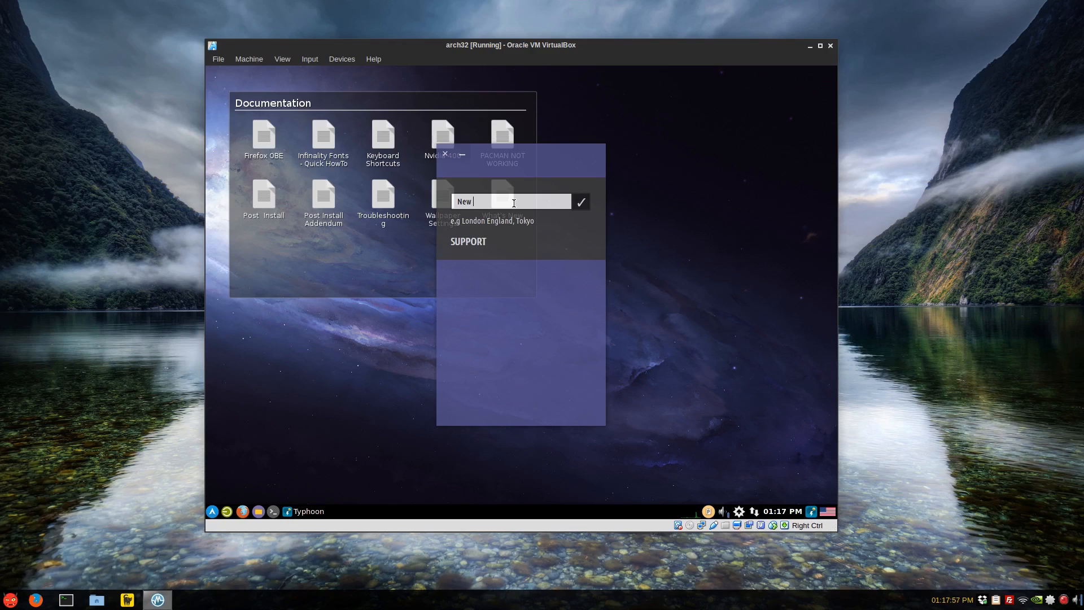
text(Yo)
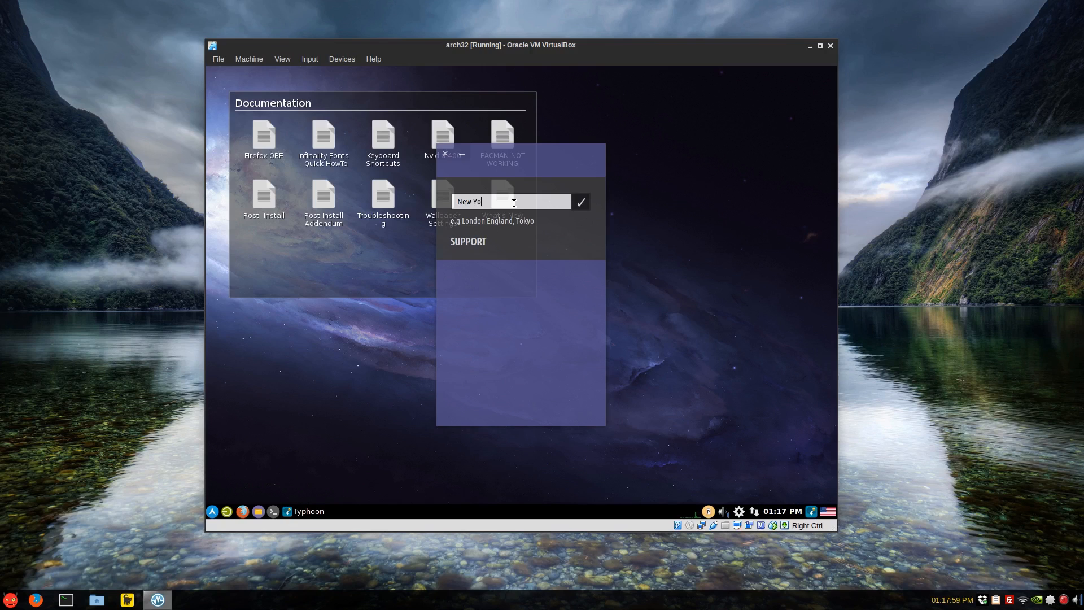
text(rk)
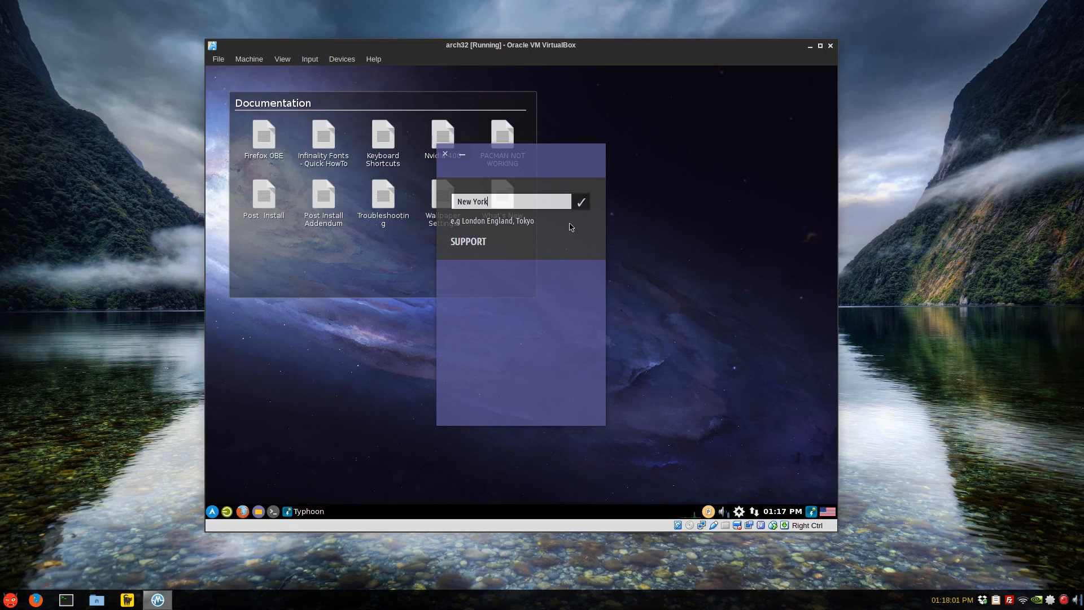
click(581, 201)
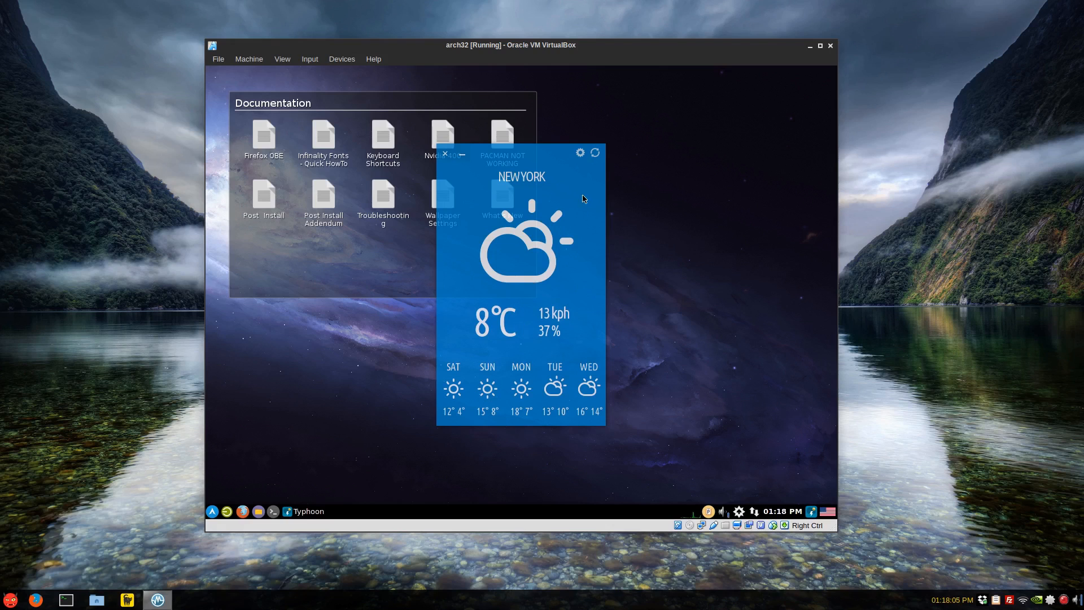
- Switch Typhoon's temperature unit to °F and return to the forecast
click(579, 152)
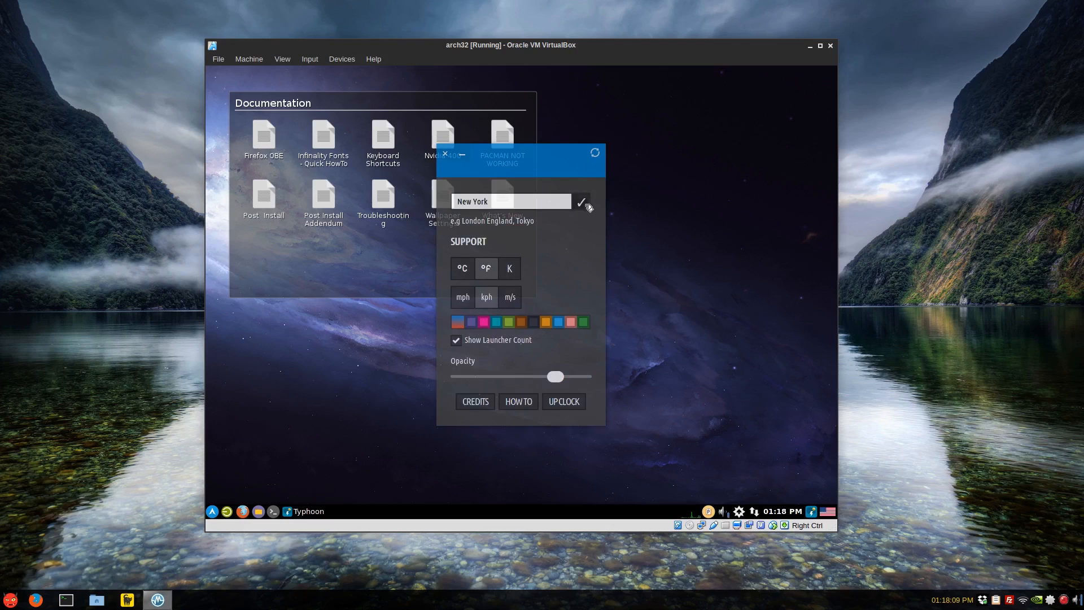
click(584, 201)
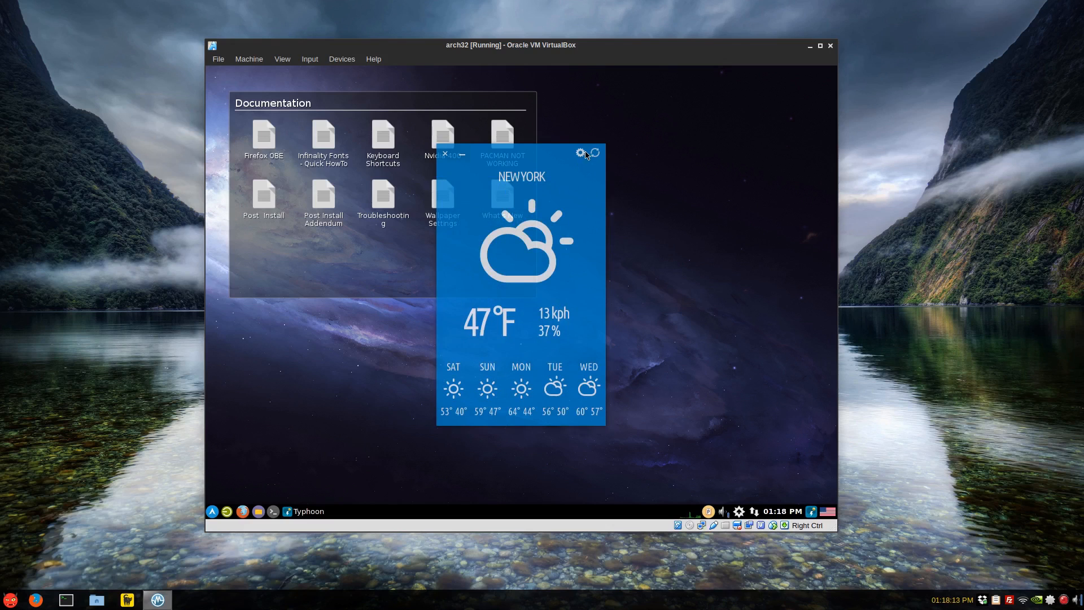
click(579, 153)
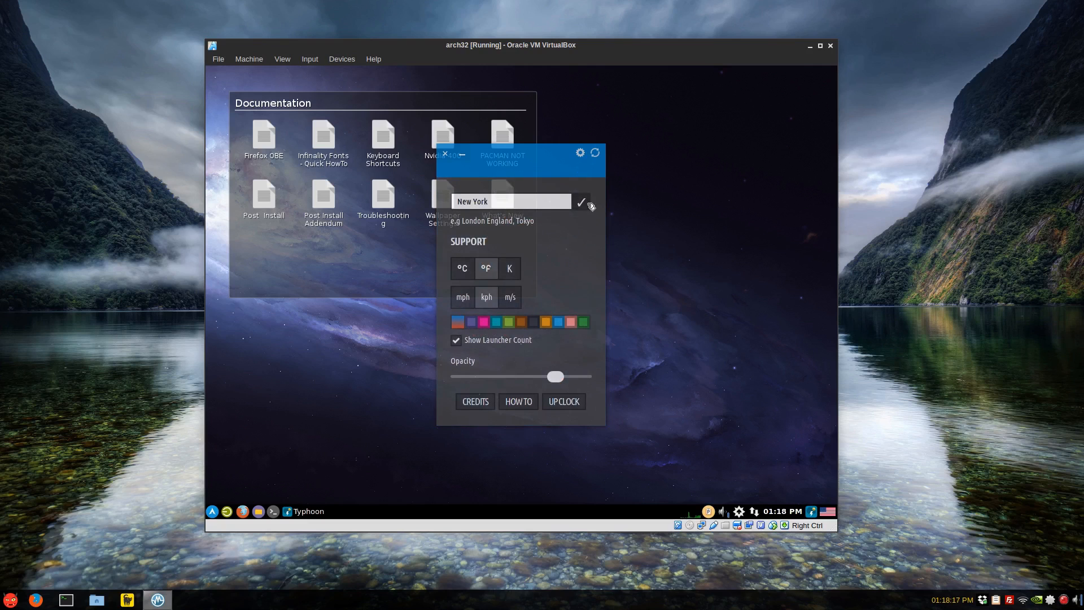
click(581, 202)
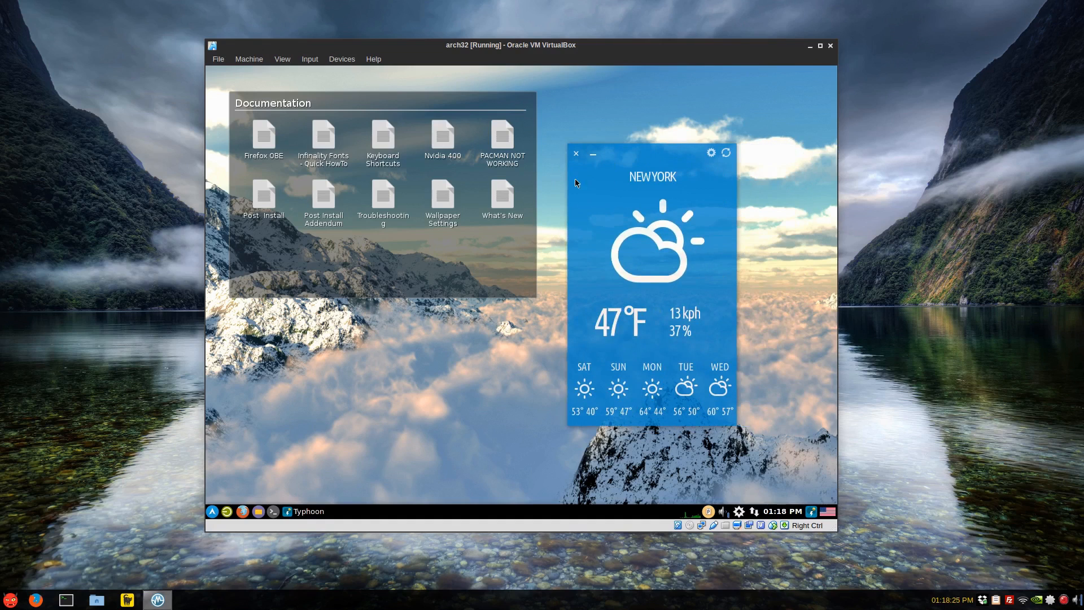
- Close Typhoon, view the System Profiler's Summary page, then close System Information
click(576, 153)
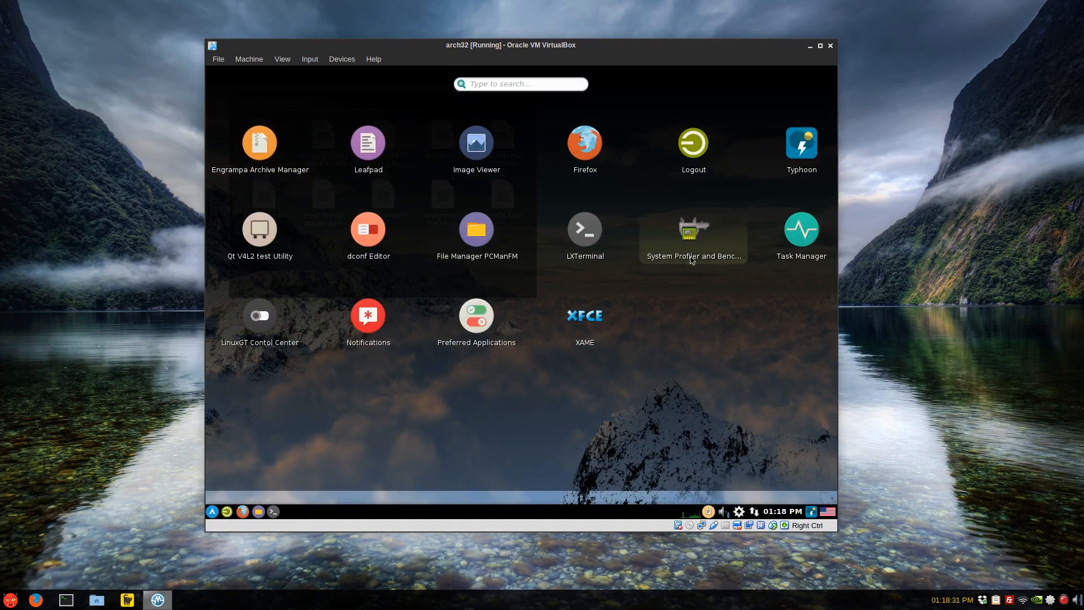
click(692, 229)
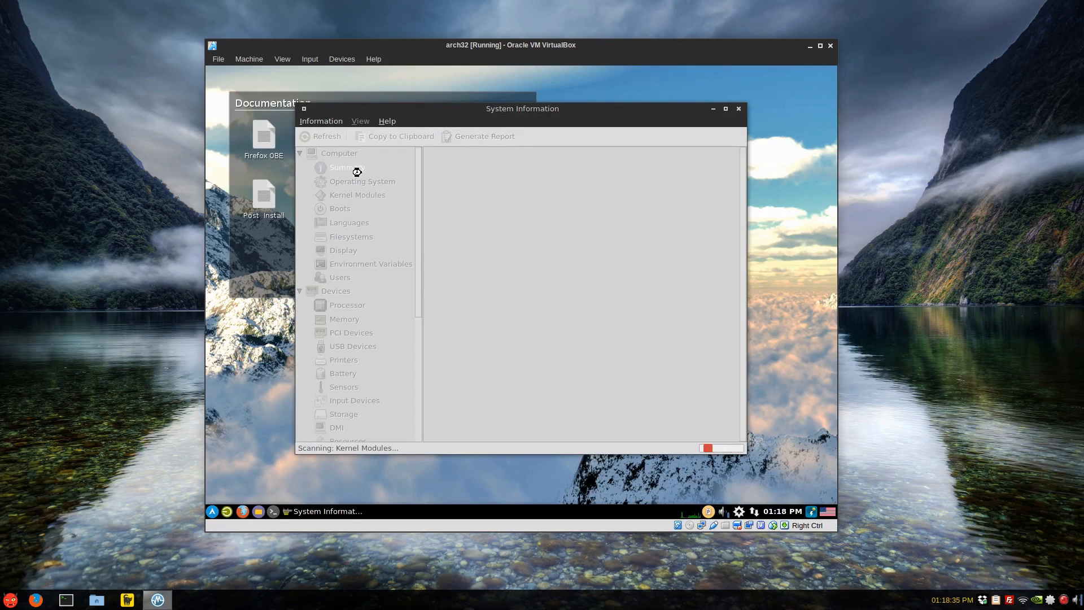
click(346, 167)
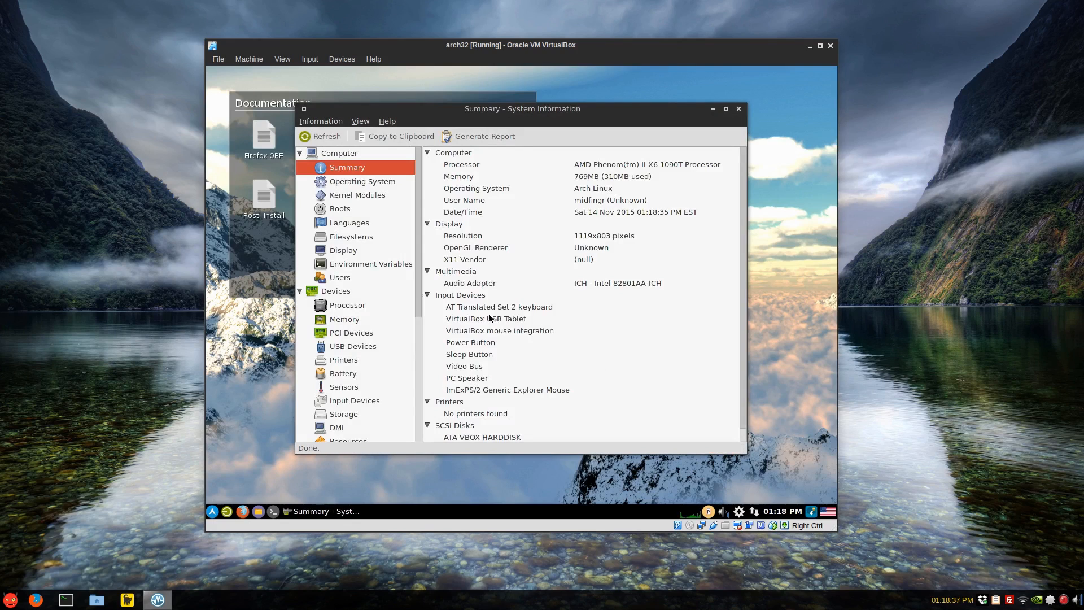
mouse_move(654, 167)
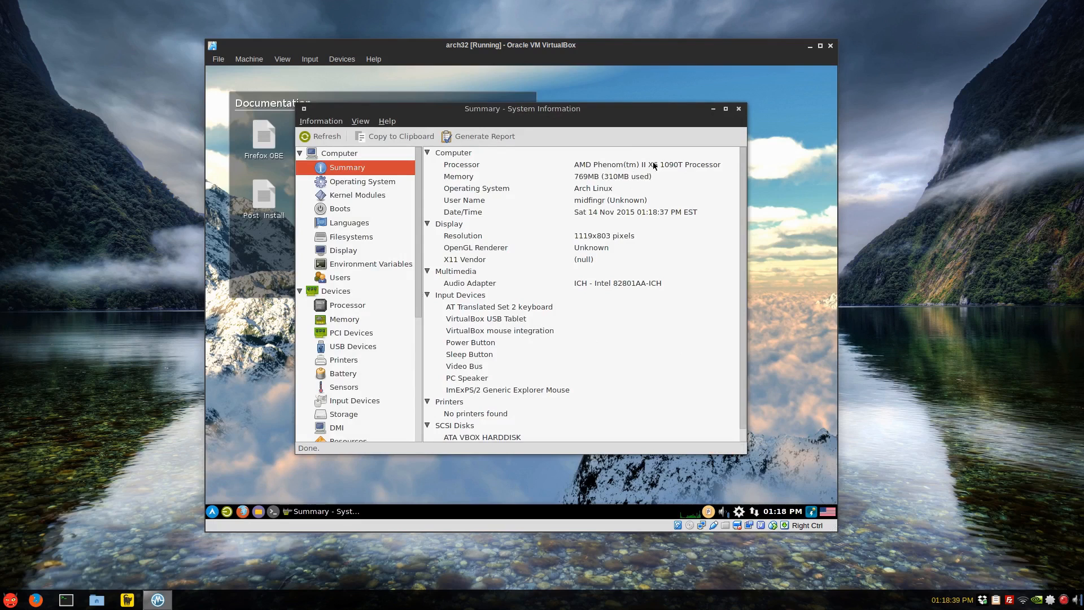
mouse_move(725, 174)
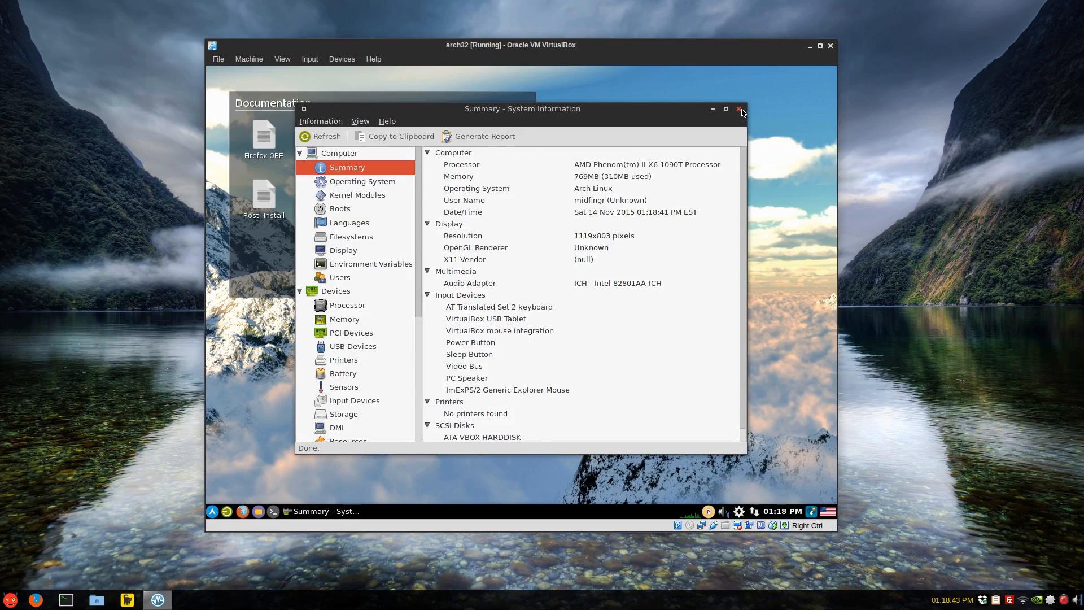
click(742, 109)
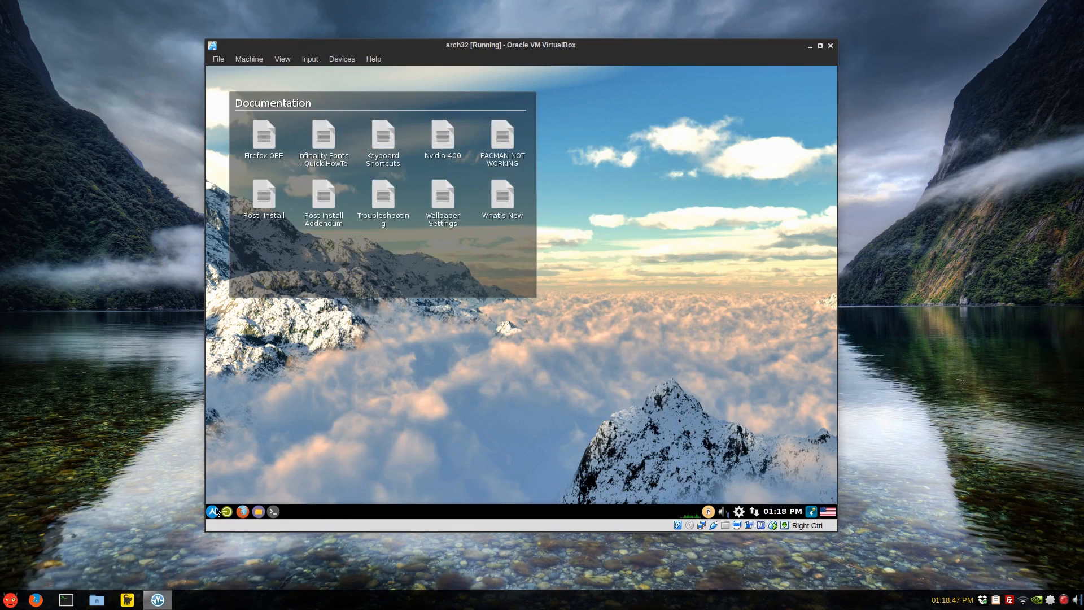
mouse_move(244, 496)
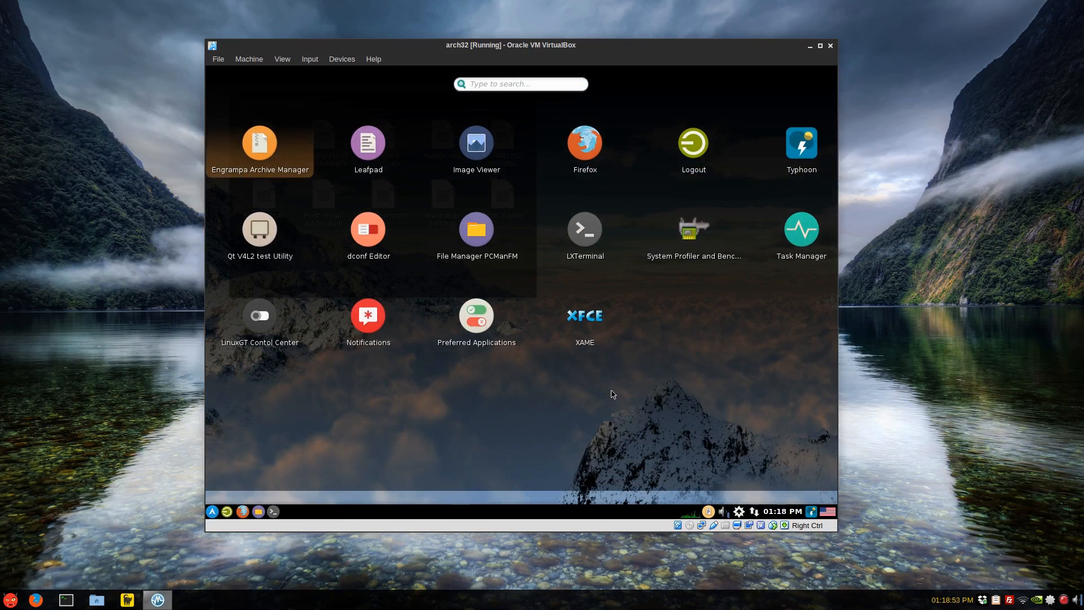
click(802, 229)
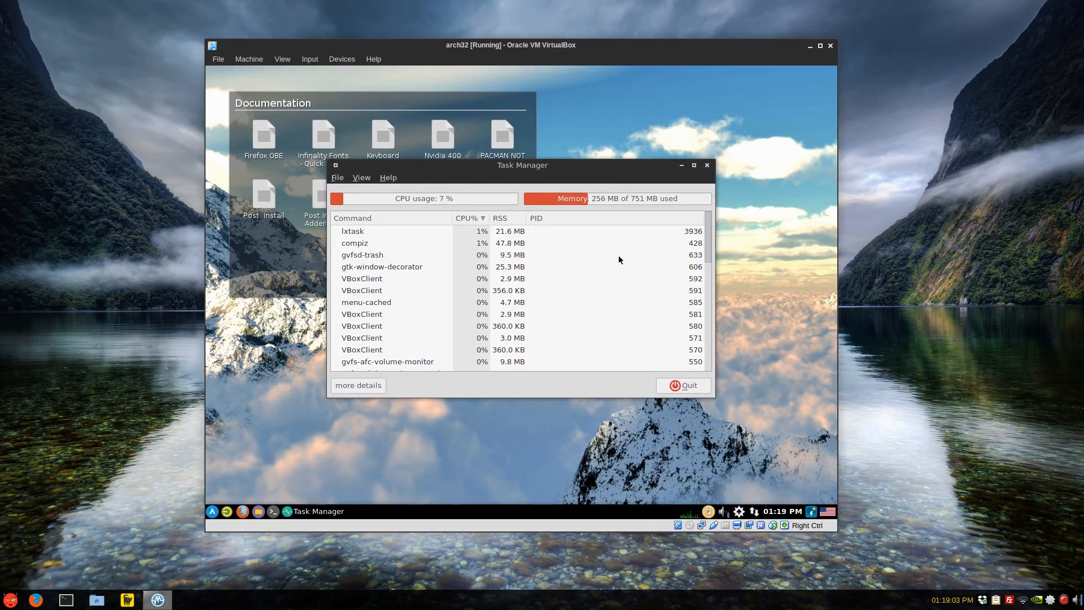
scroll(down, 3)
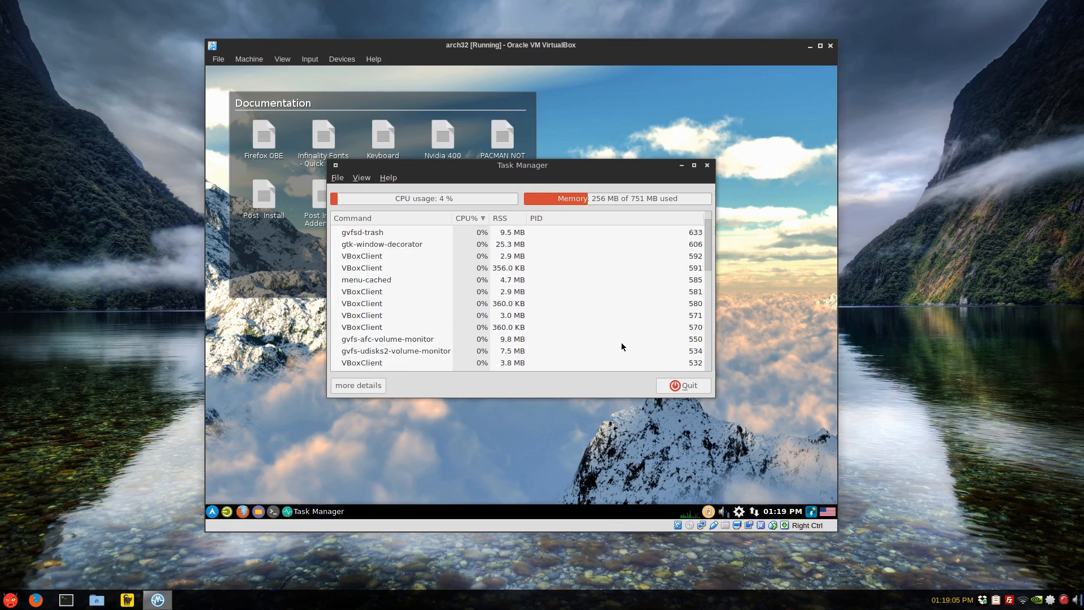
scroll(down, 3)
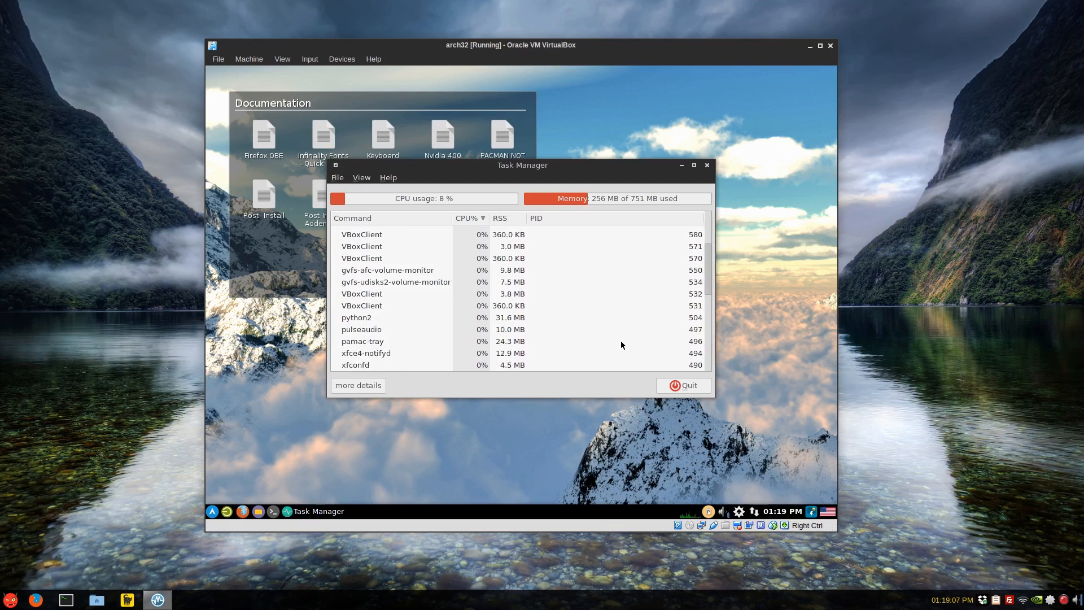
scroll(down, 3)
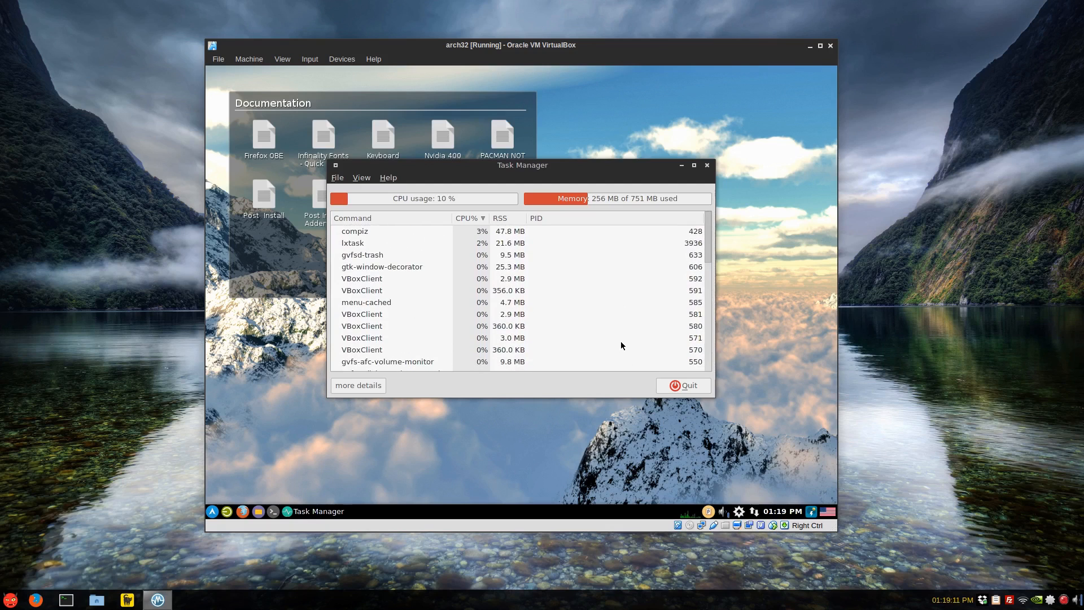
click(707, 165)
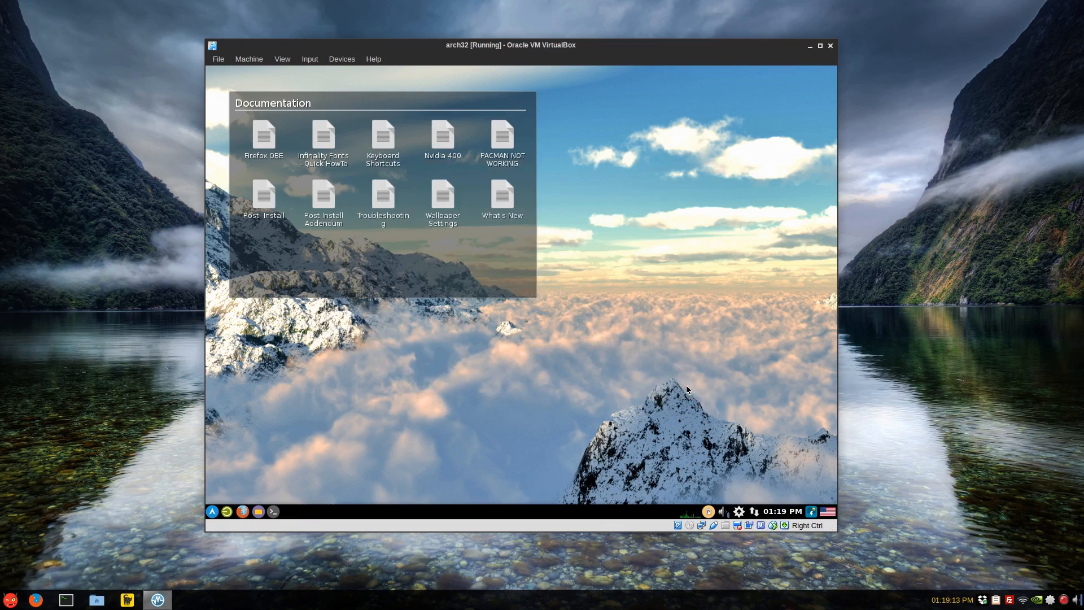
mouse_move(551, 395)
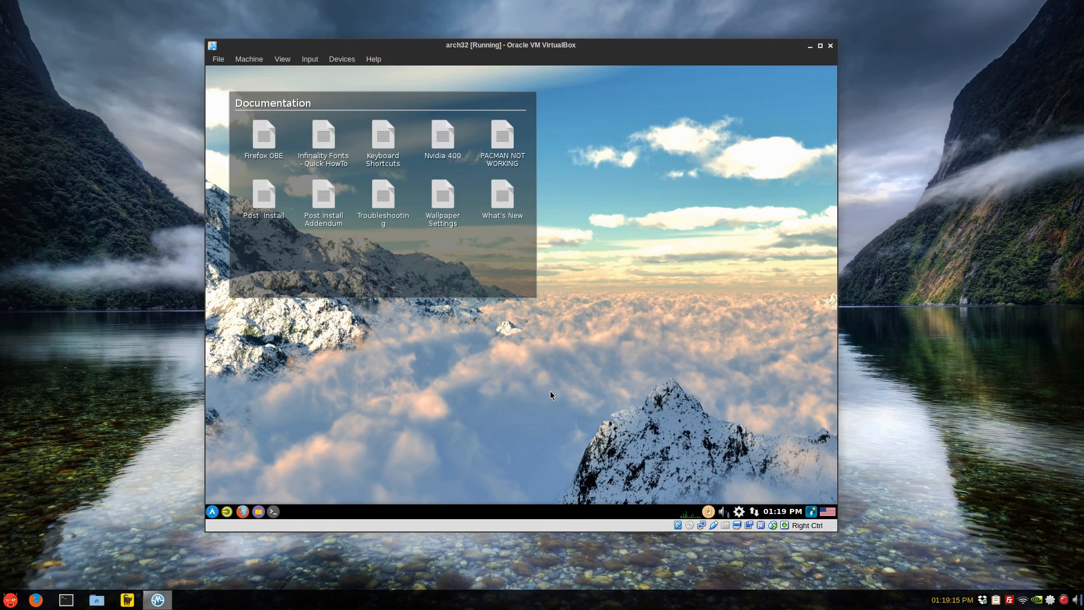